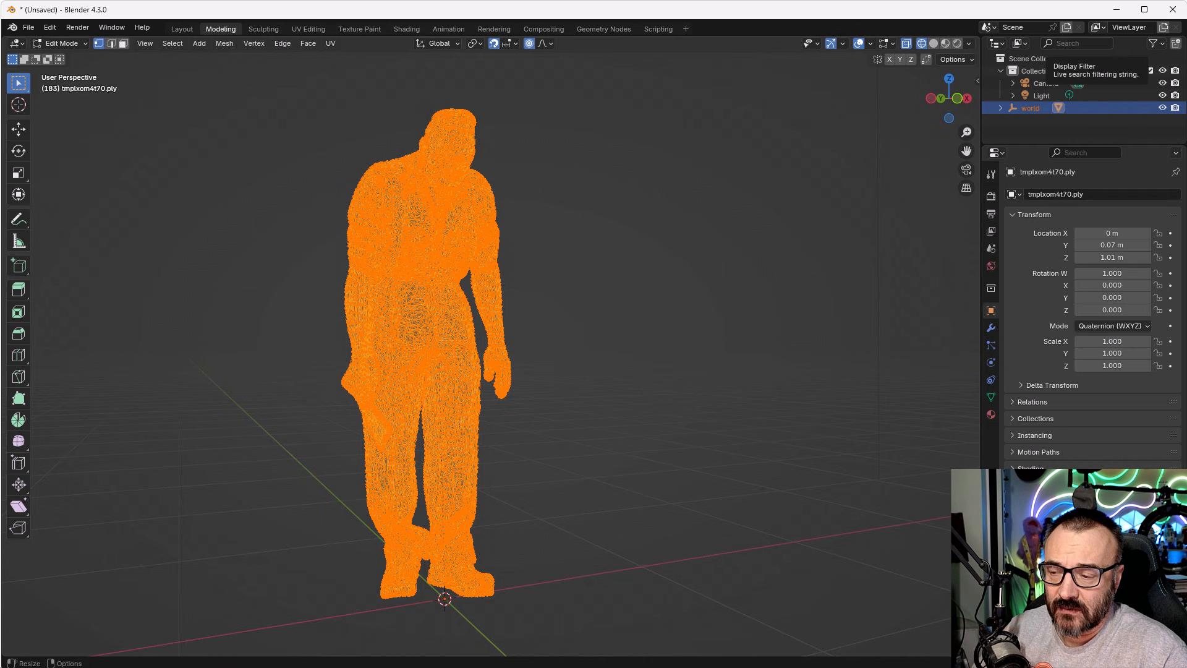
# Leave the imported humanoid mesh in Blender and bring up the Hunyuan3D-2-WinPortable GitHub page
pyautogui.moveTo(454, 303); pyautogui.dragTo(500, 299)
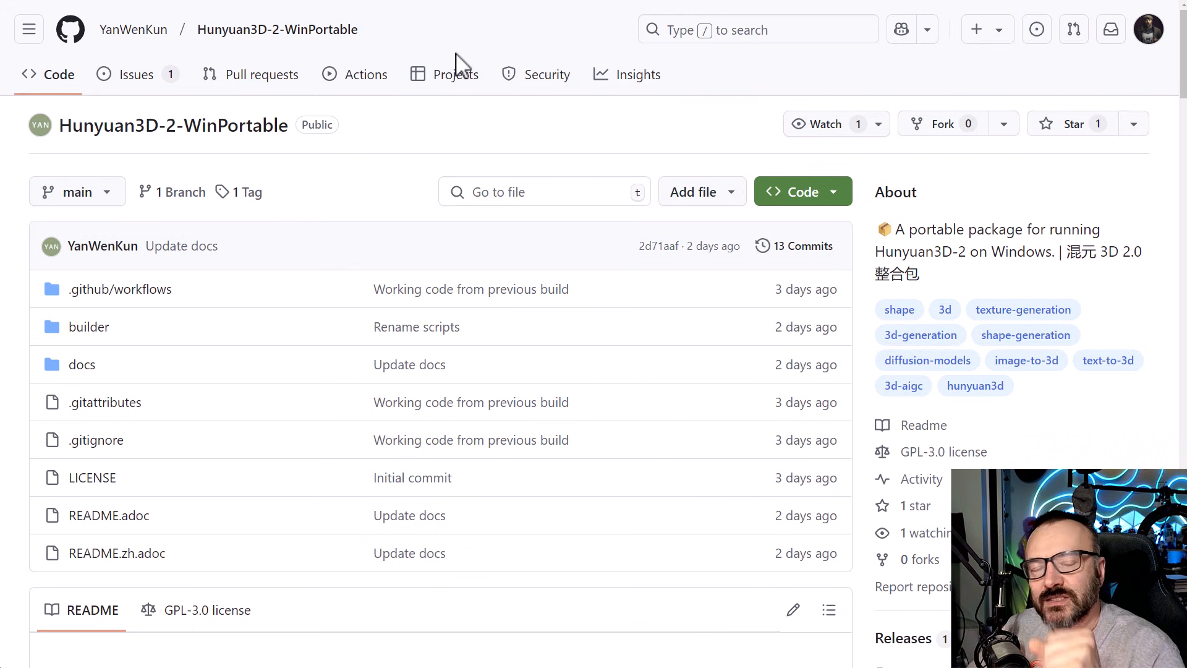
pyautogui.moveTo(589, 220)
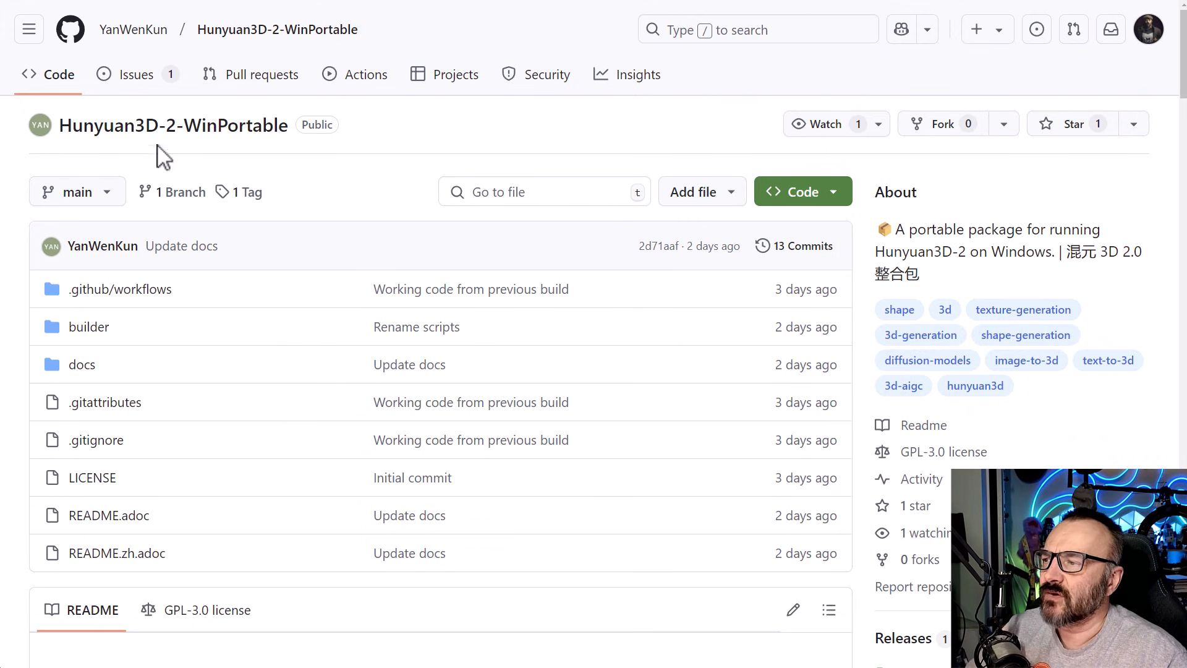
pyautogui.moveTo(343, 172)
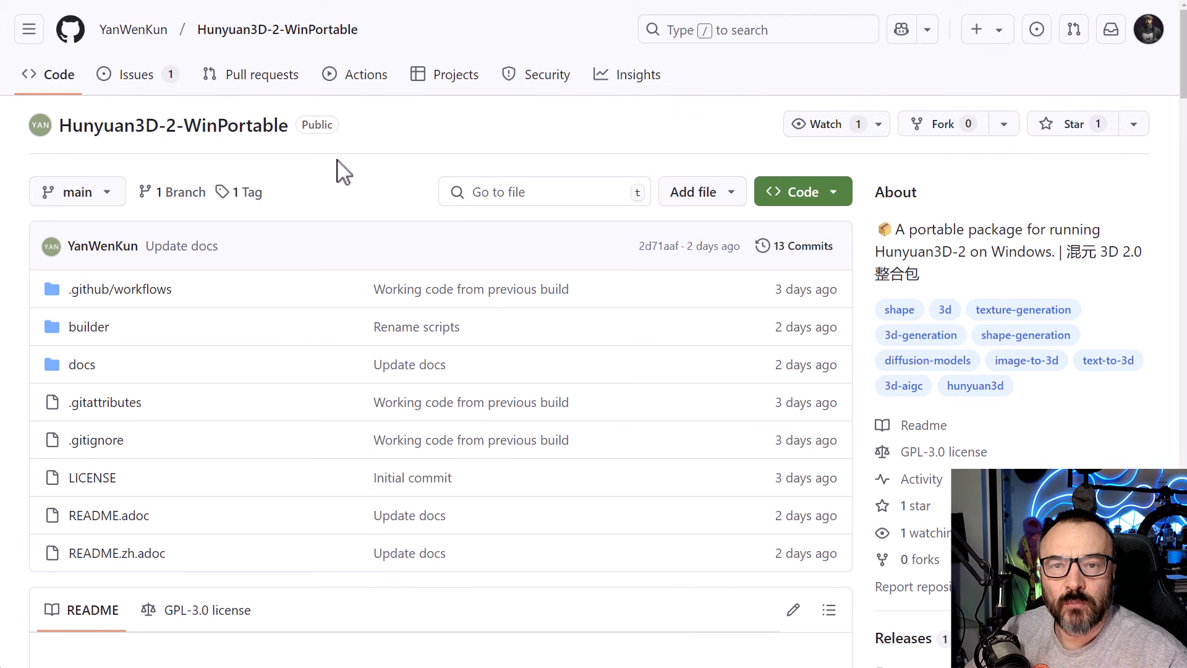
# Scroll the README down to the Generate Shape Only demo and its requirements list
pyautogui.scroll(-3)
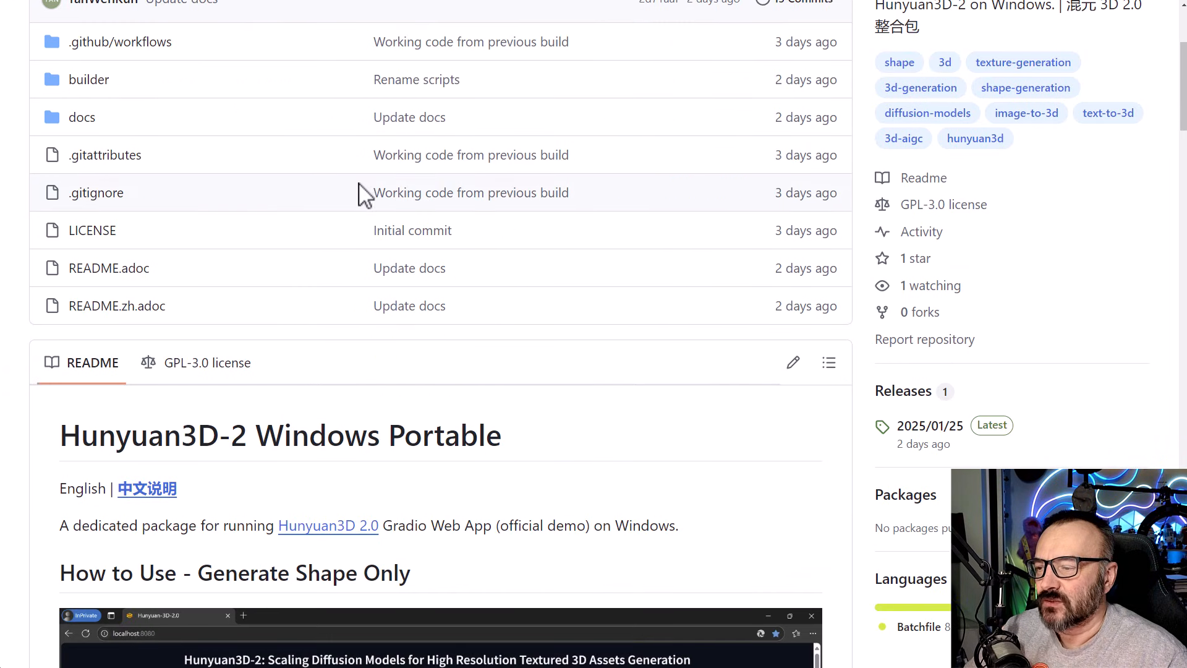
pyautogui.scroll(-3)
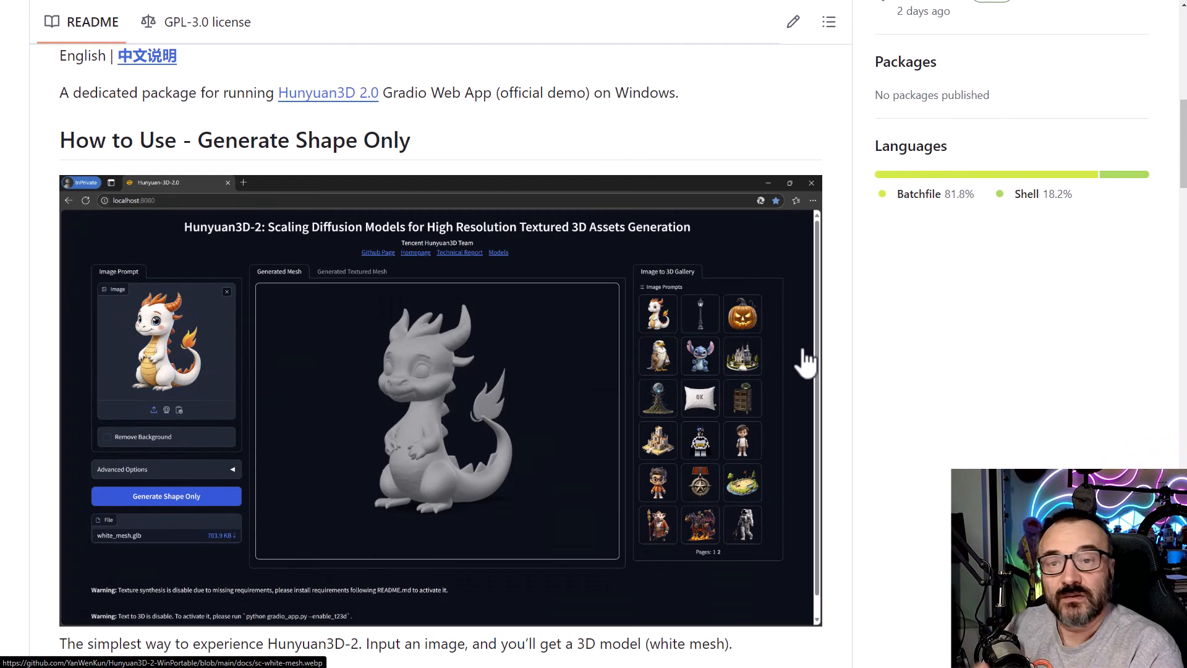
pyautogui.scroll(-3)
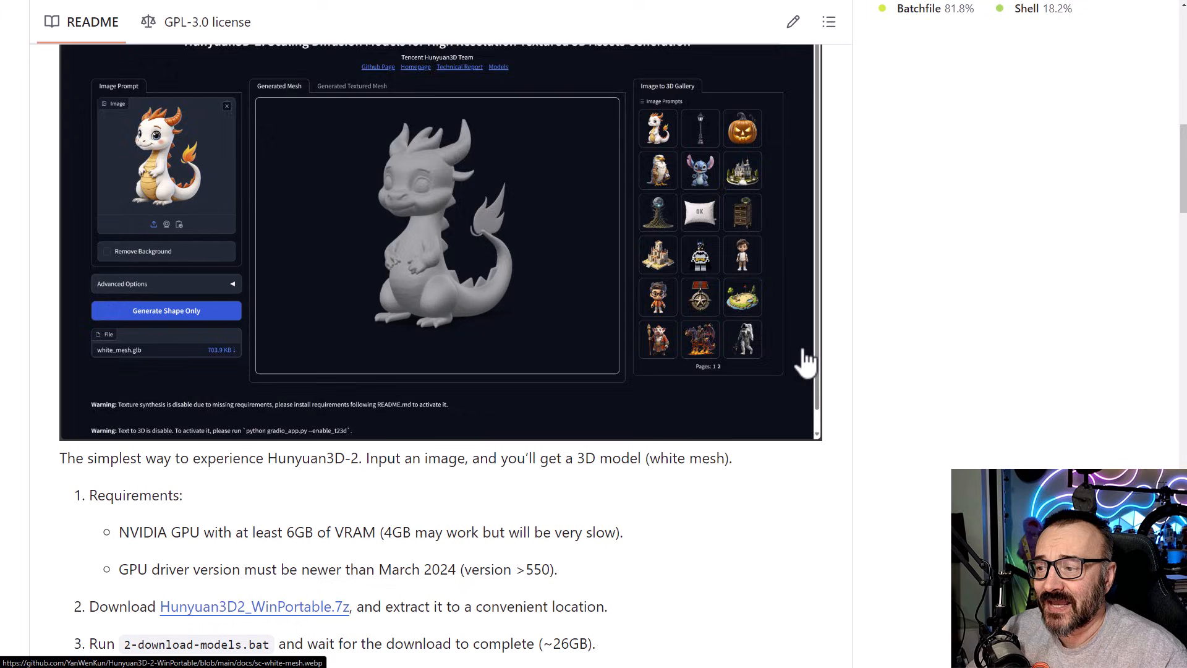
pyautogui.scroll(-3)
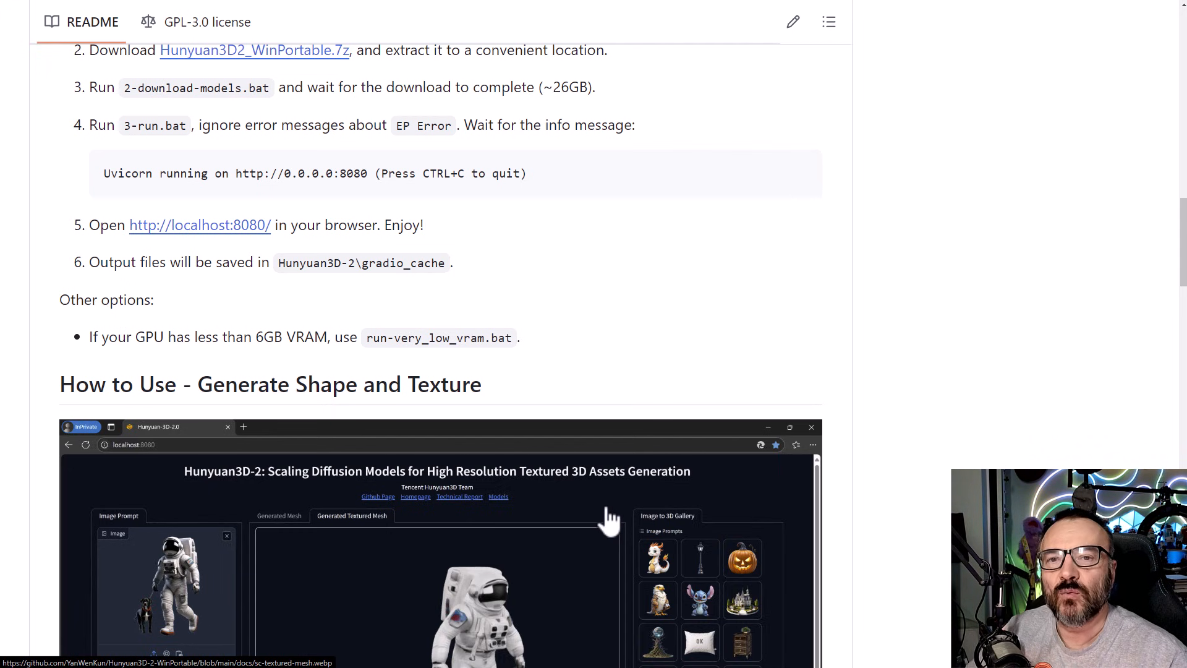
pyautogui.scroll(-3)
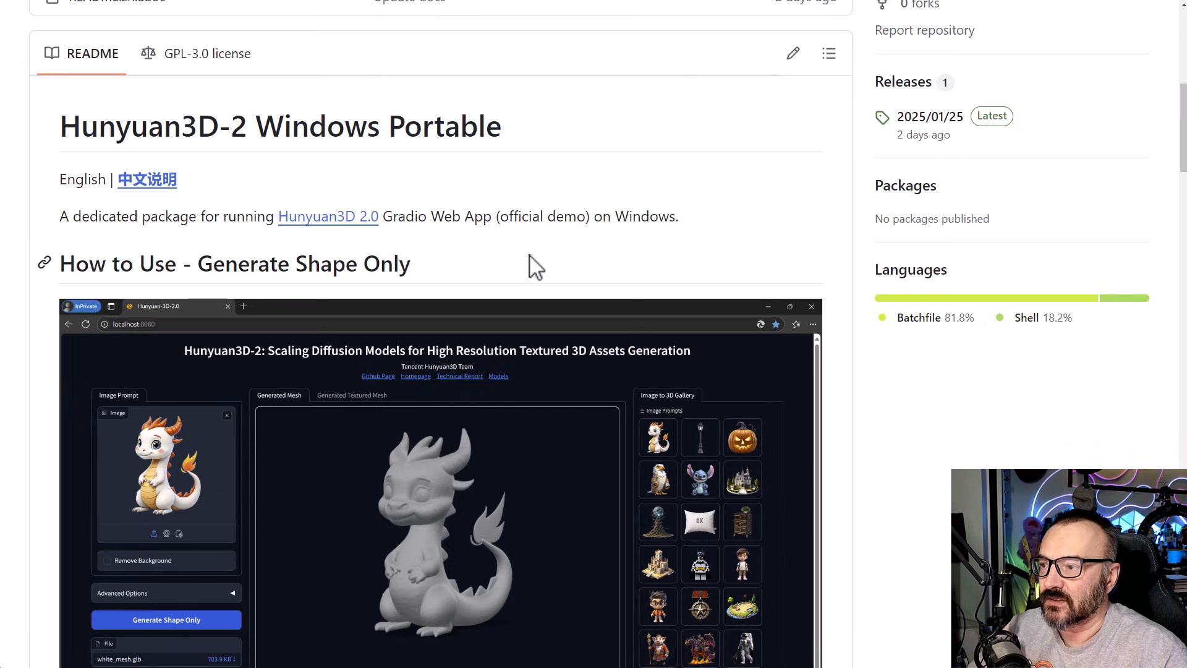
pyautogui.moveTo(575, 142)
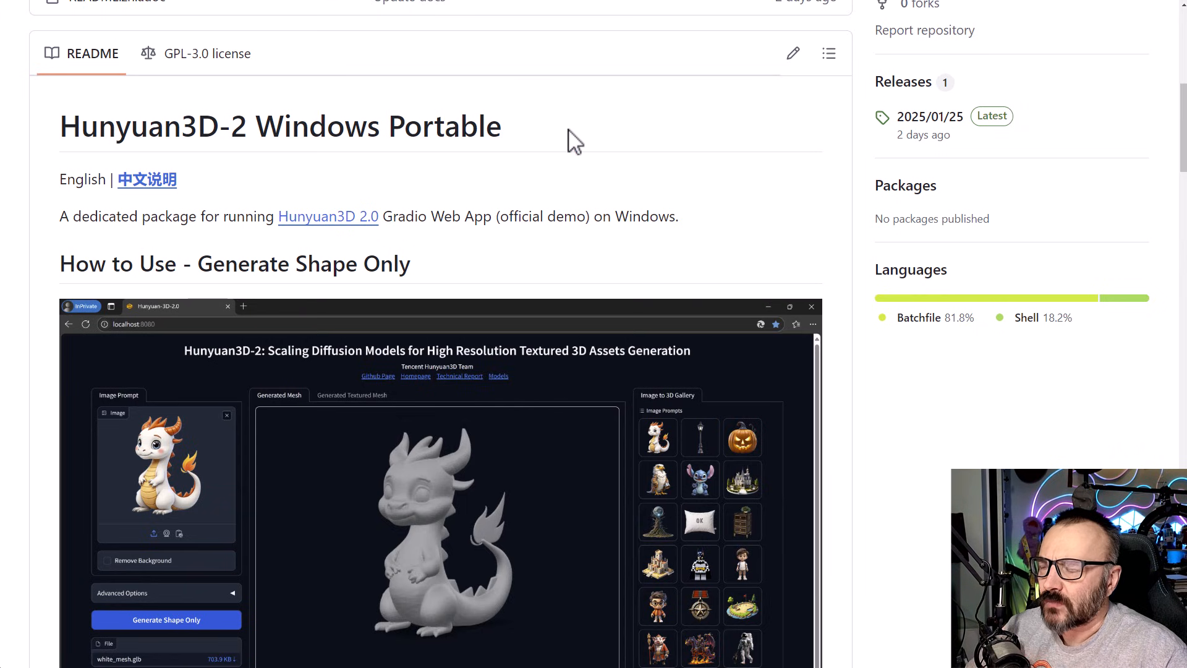
pyautogui.scroll(-3)
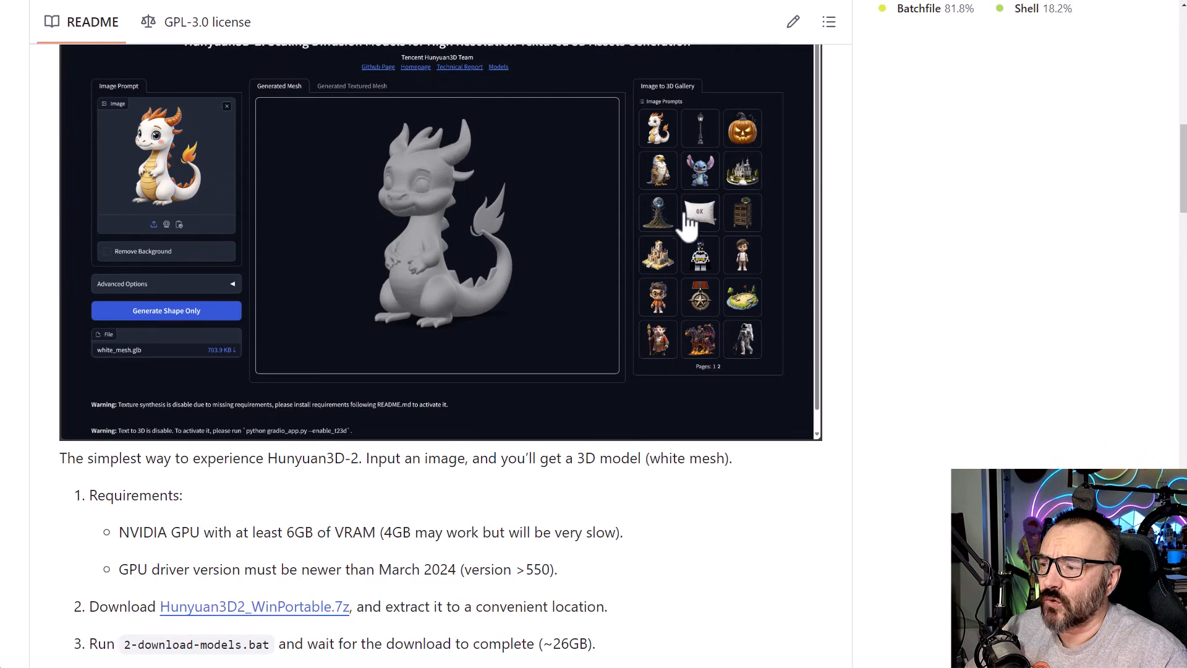
pyautogui.scroll(-3)
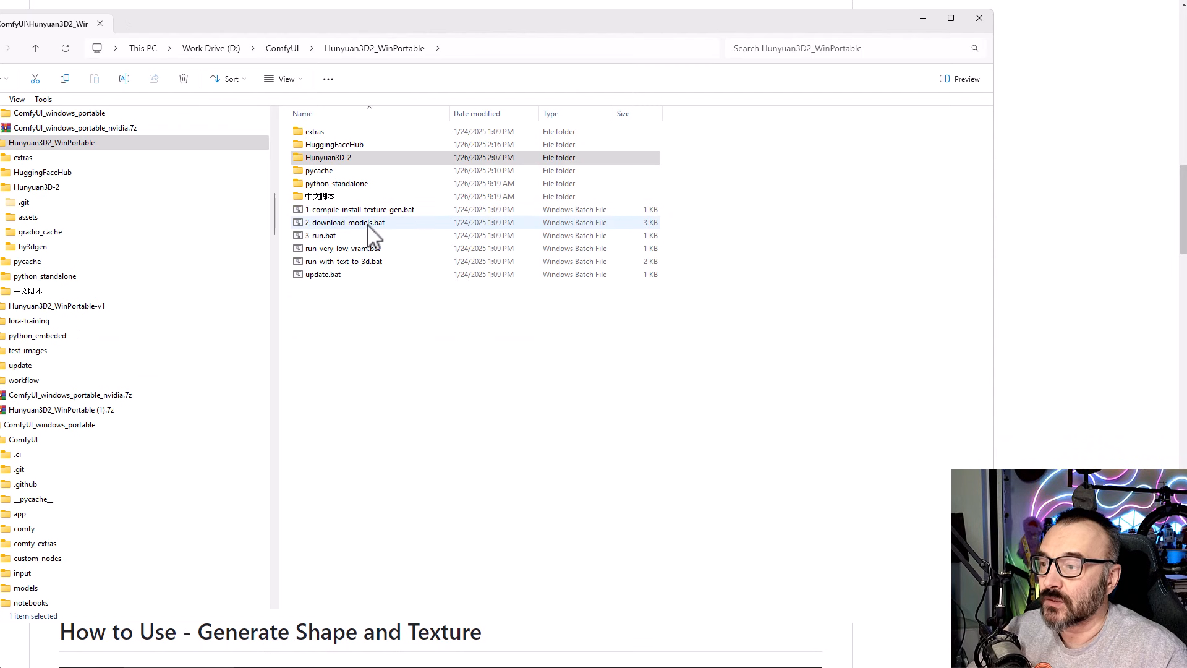
# Select 2-download-models.bat in the Hunyuan3D2_WinPortable folder, then return to the README
pyautogui.click(344, 222)
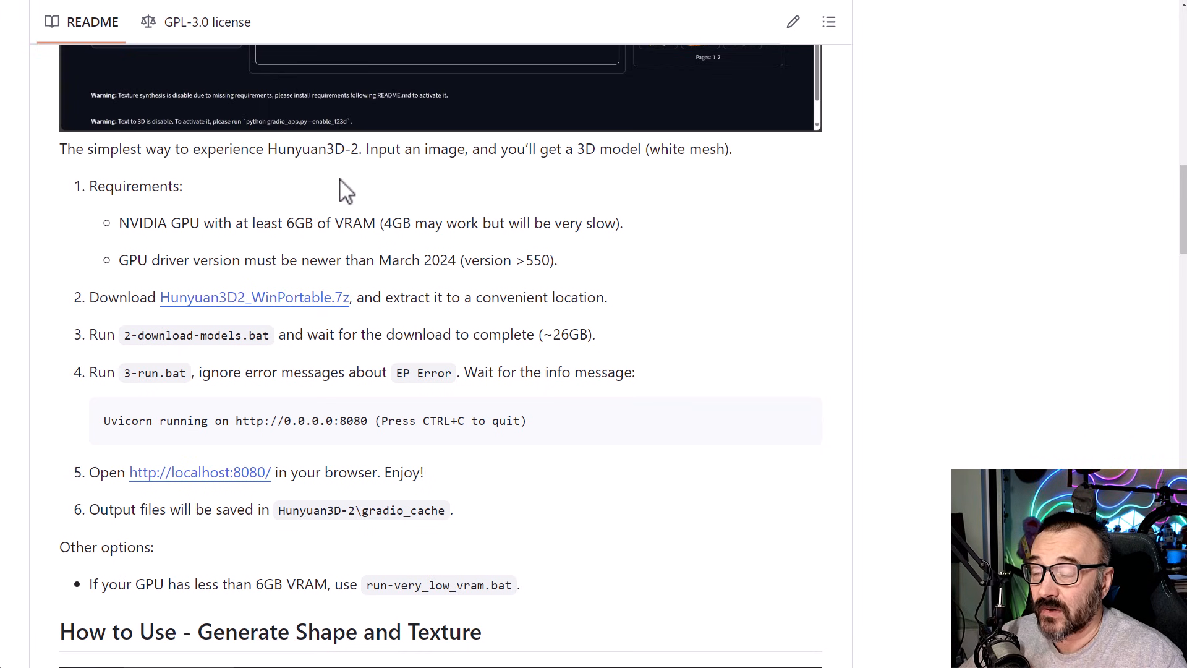
pyautogui.moveTo(560, 276)
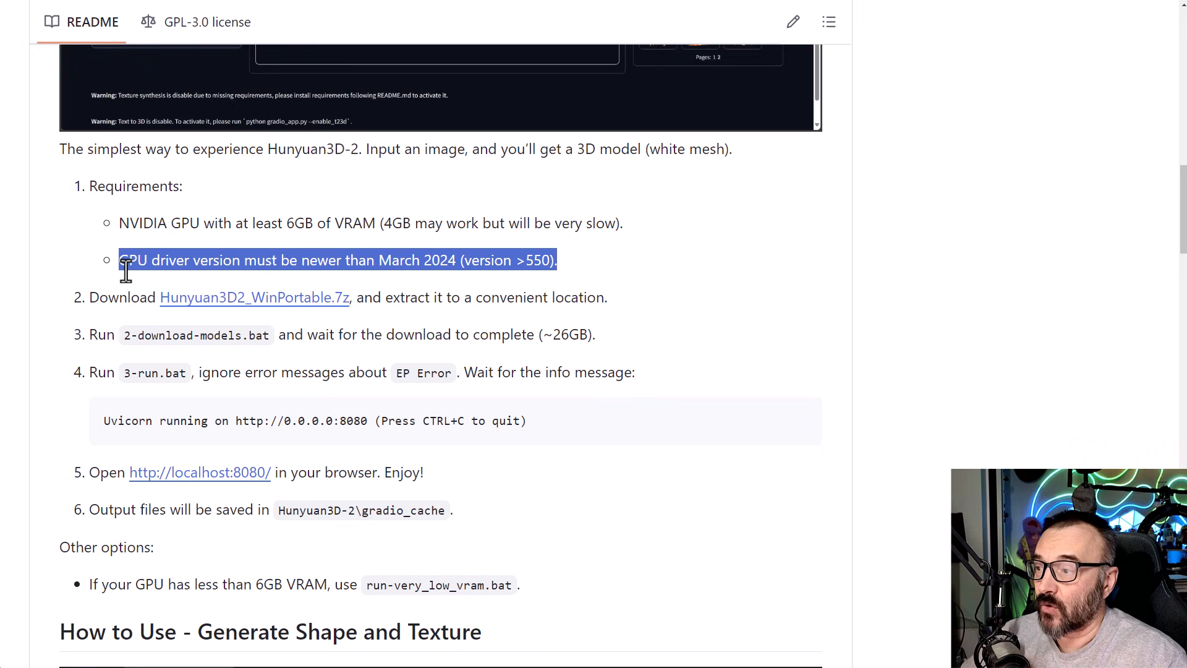
# Scroll to the setup steps, highlight the GPU driver line and the Uvicorn running message
pyautogui.scroll(-3)
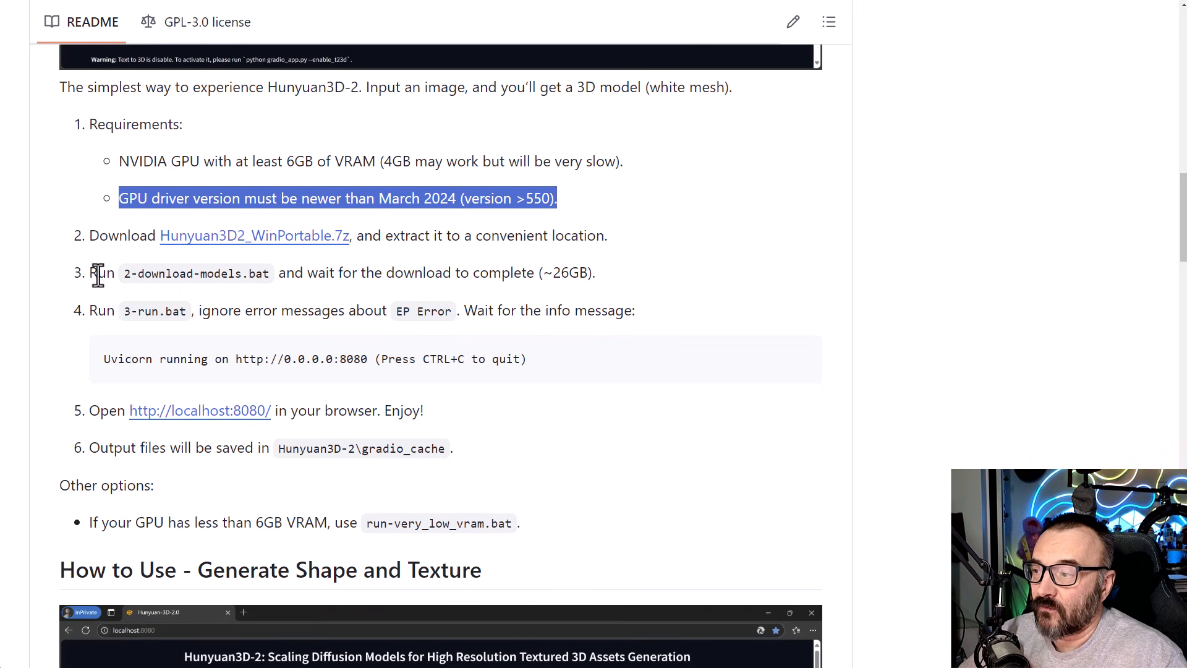
pyautogui.doubleClick(169, 272)
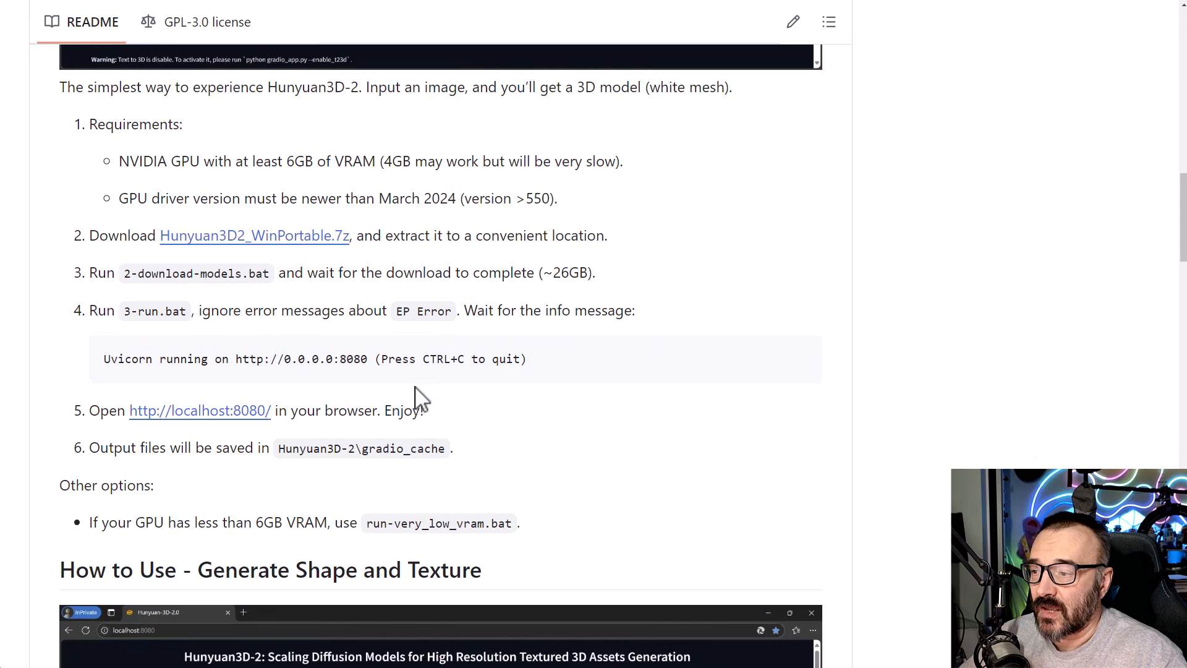
pyautogui.moveTo(102, 359); pyautogui.dragTo(525, 359)
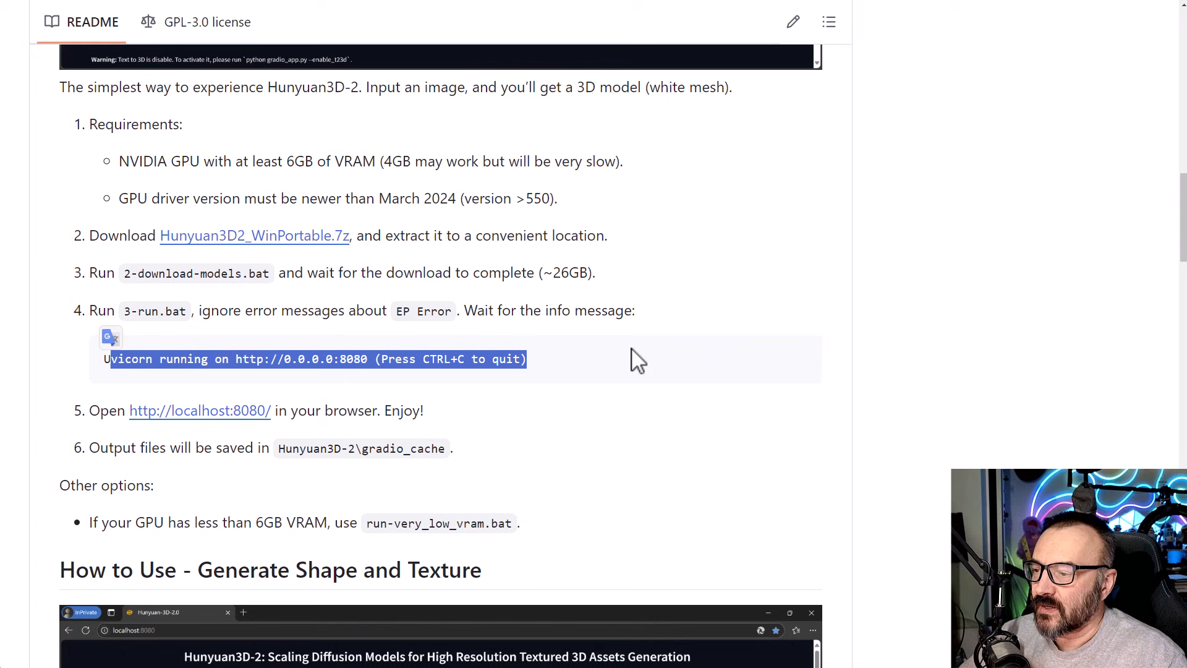
pyautogui.moveTo(626, 362)
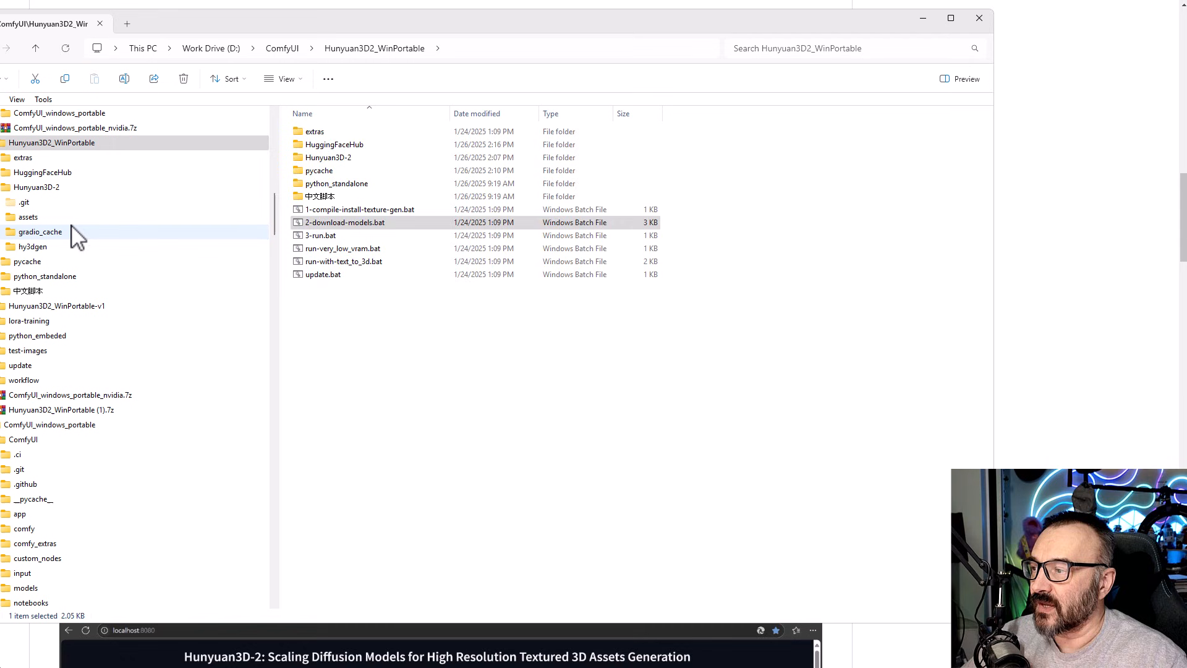
# Browse gradio_cache output folders, pointing out rembg.png and textured_mesh.glb, then other numbered folders
pyautogui.doubleClick(40, 232)
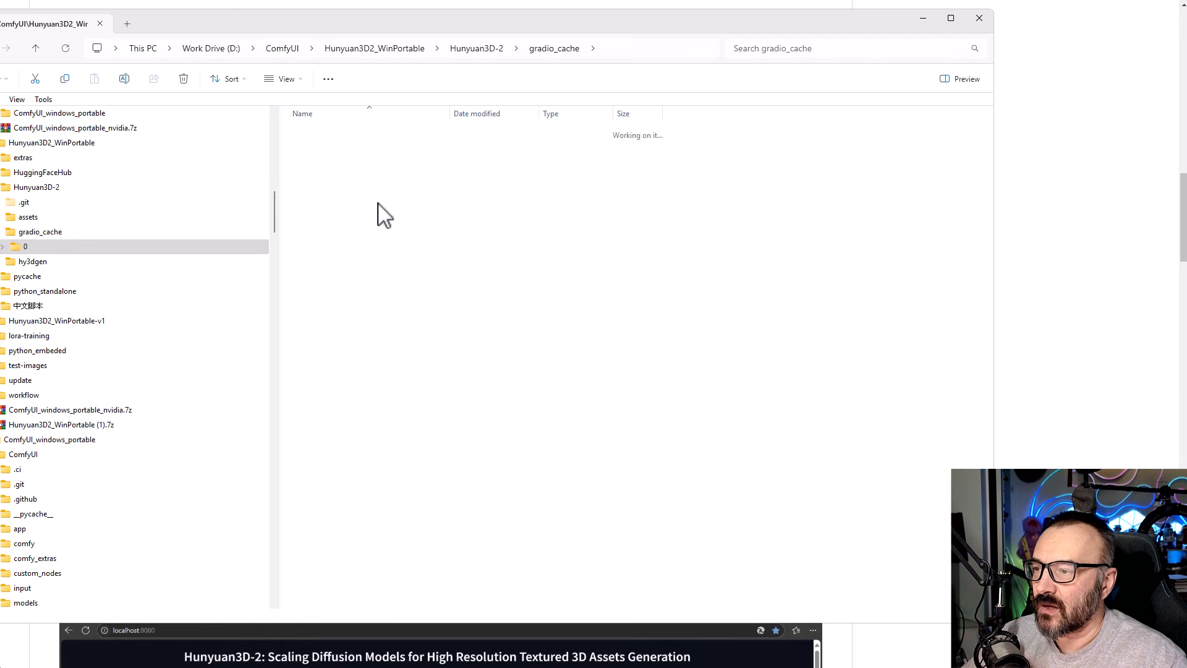
pyautogui.click(25, 246)
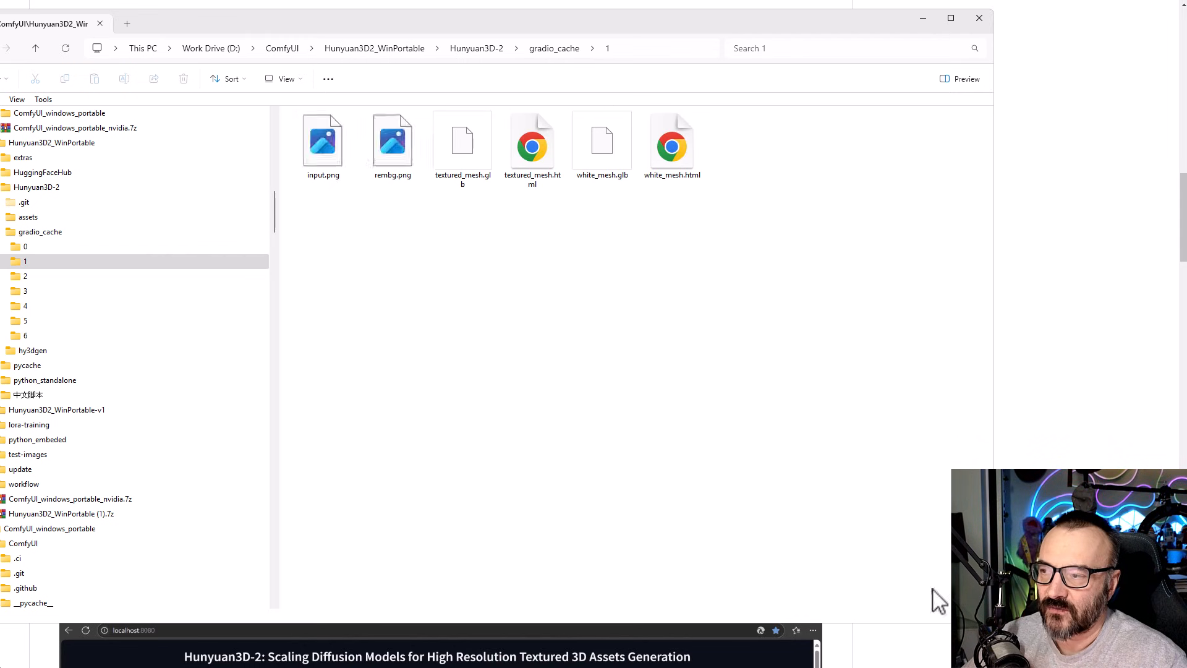
pyautogui.click(391, 142)
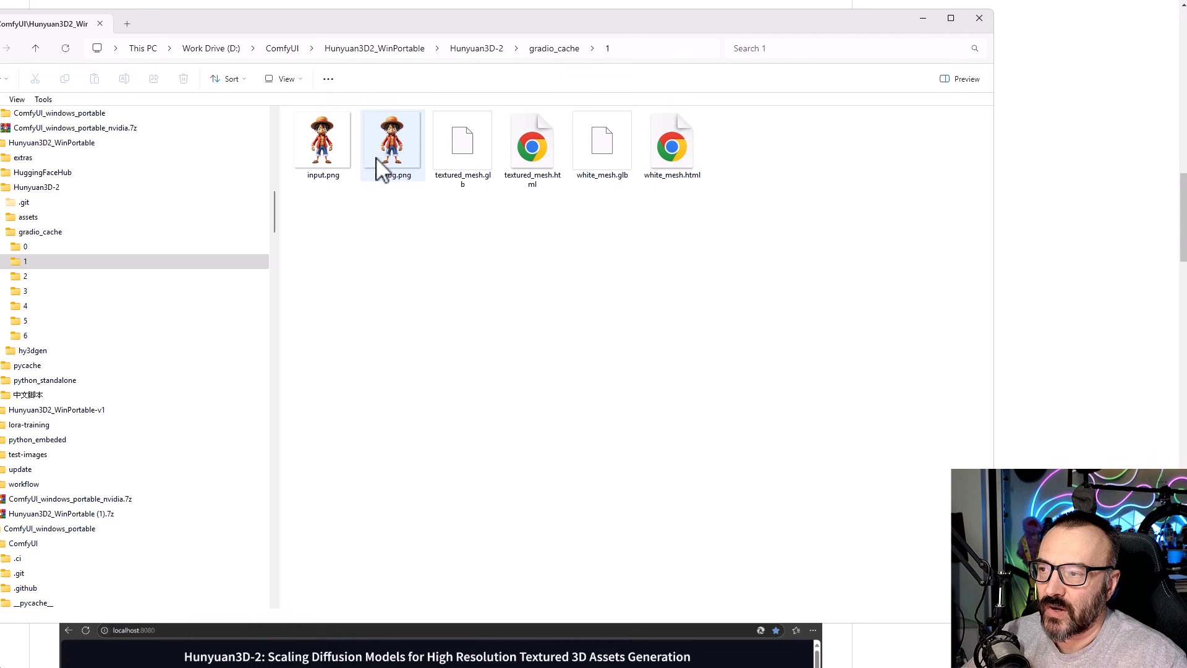
pyautogui.click(462, 144)
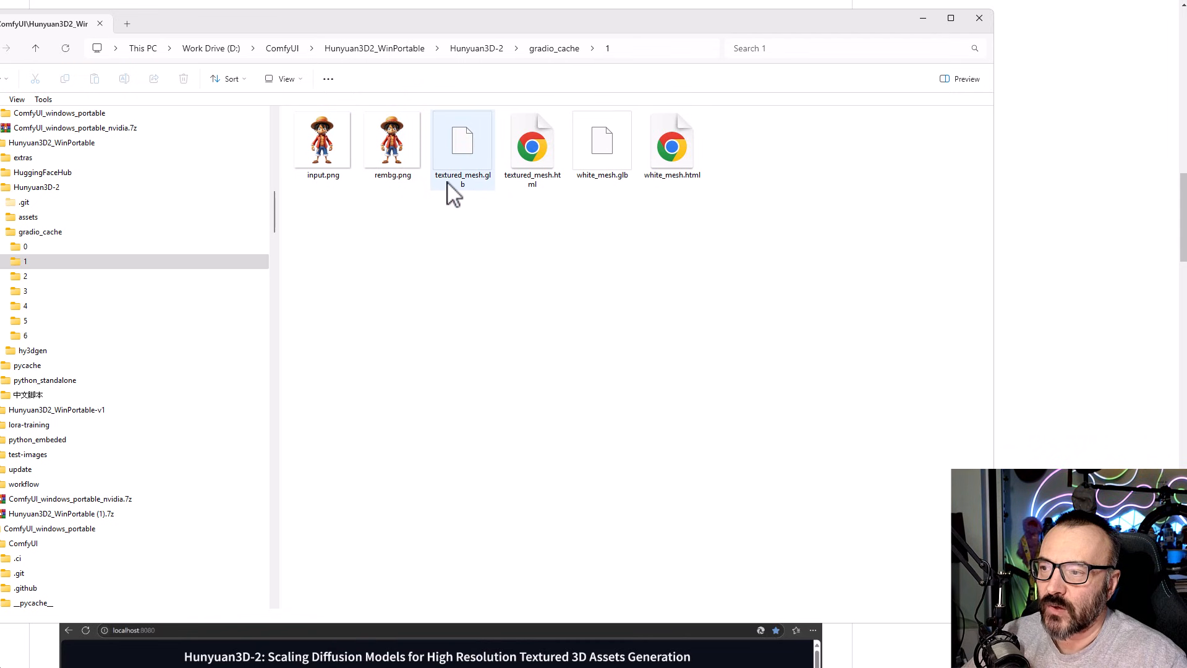
pyautogui.moveTo(453, 188)
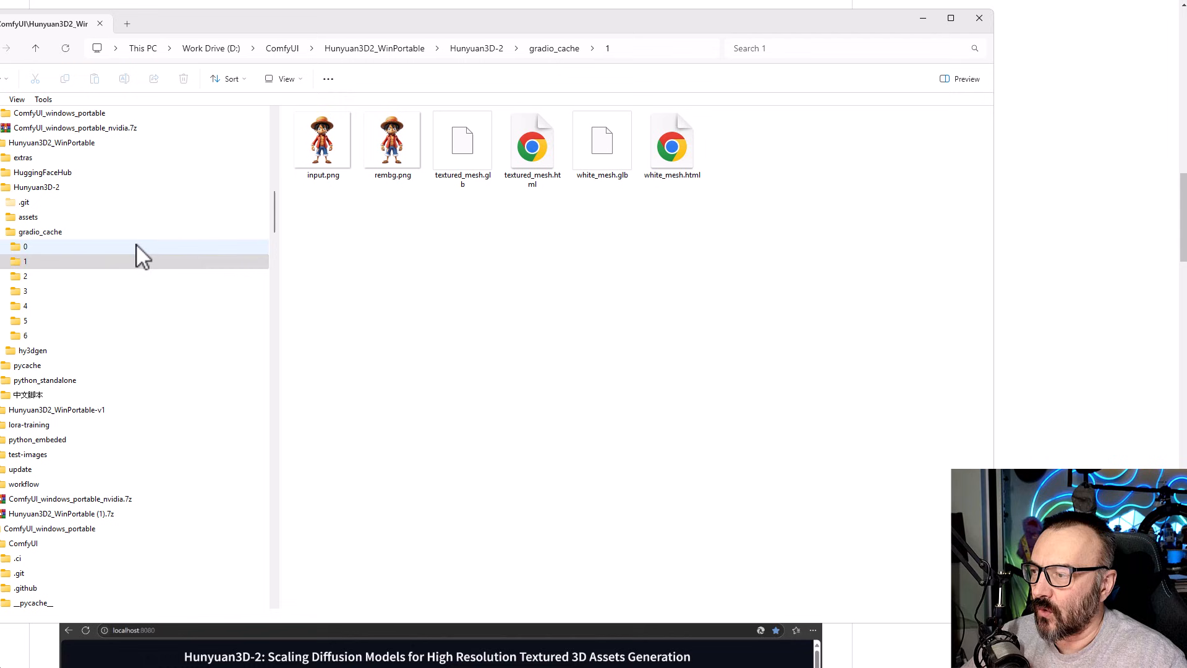
pyautogui.click(25, 305)
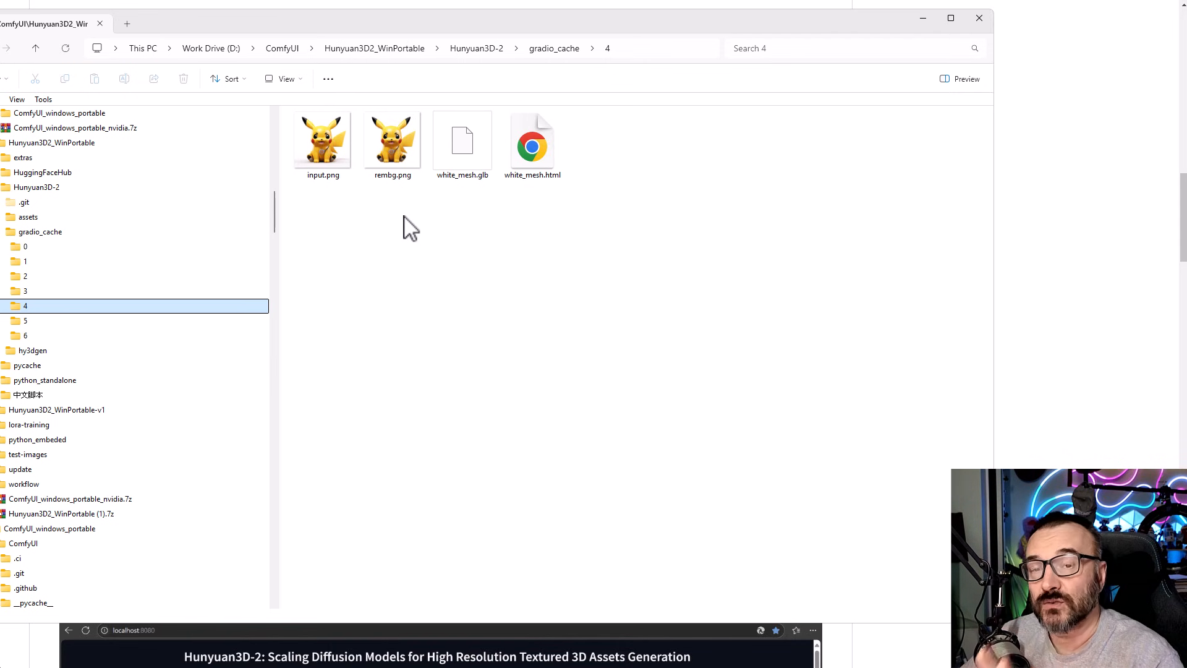
pyautogui.moveTo(1119, 57)
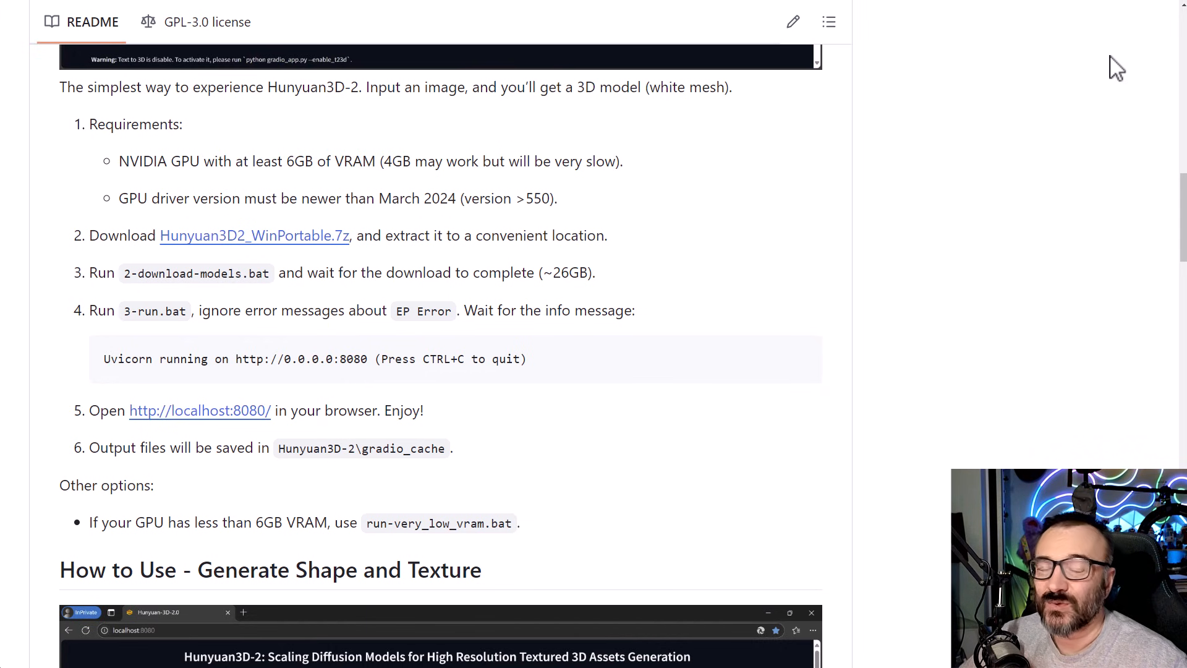
pyautogui.moveTo(282, 391)
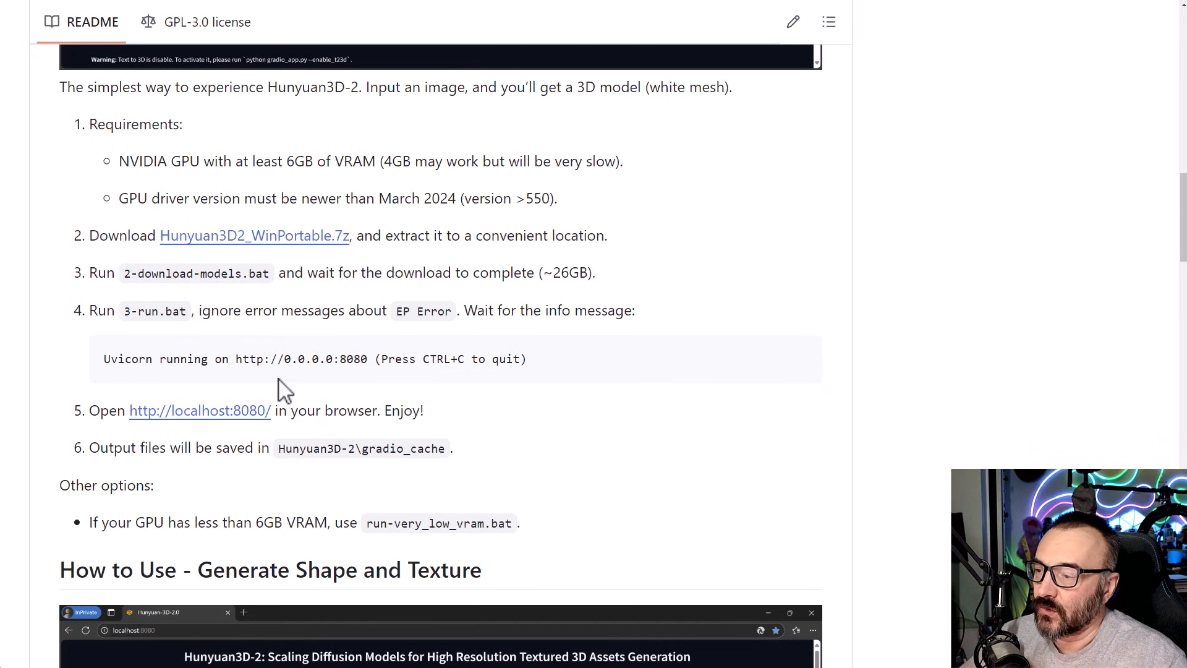
pyautogui.moveTo(704, 465)
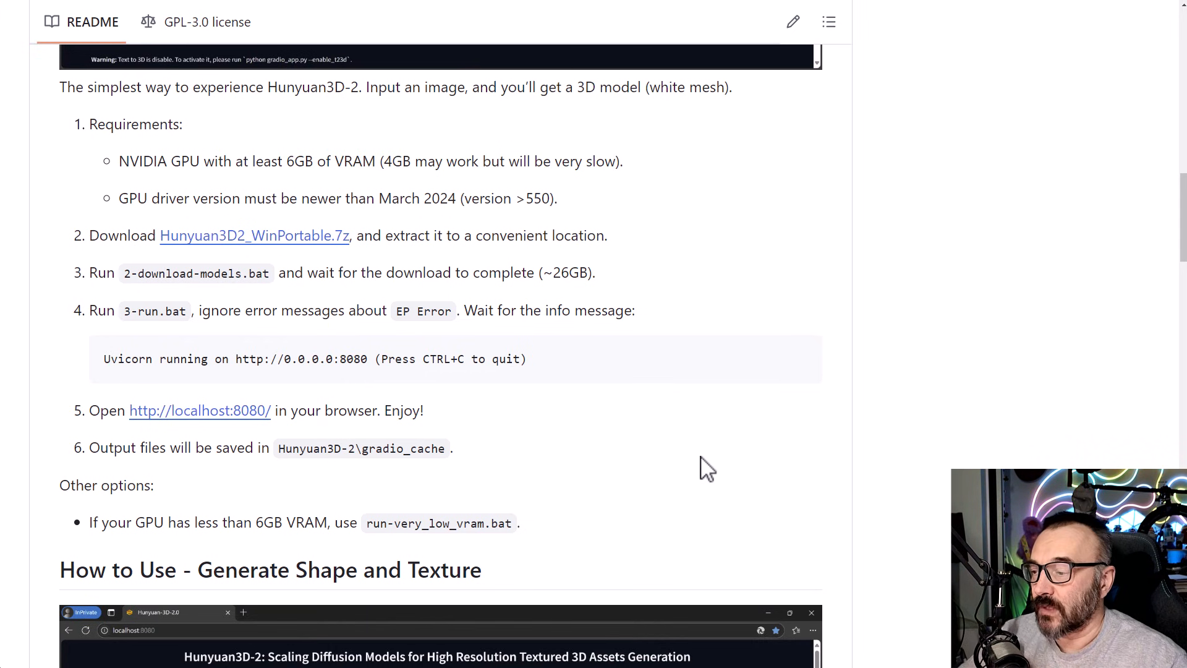
# Scroll the README to the texture-generation section with the CUDA Toolkit 12.4.1 requirement
pyautogui.scroll(-3)
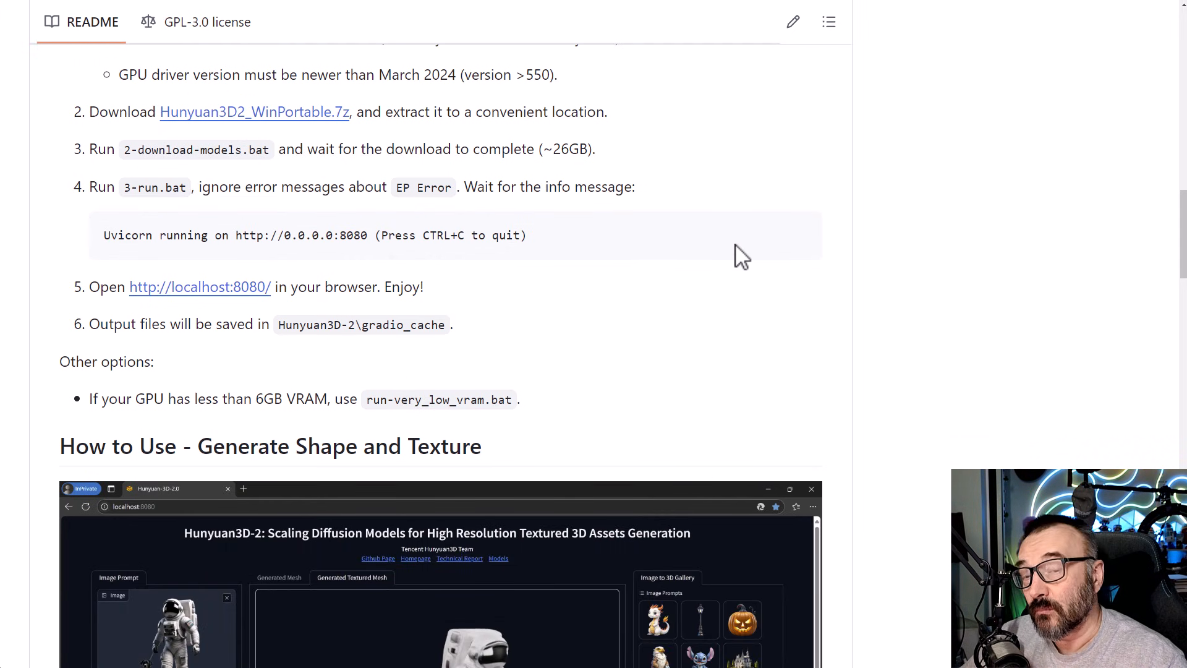
pyautogui.scroll(-3)
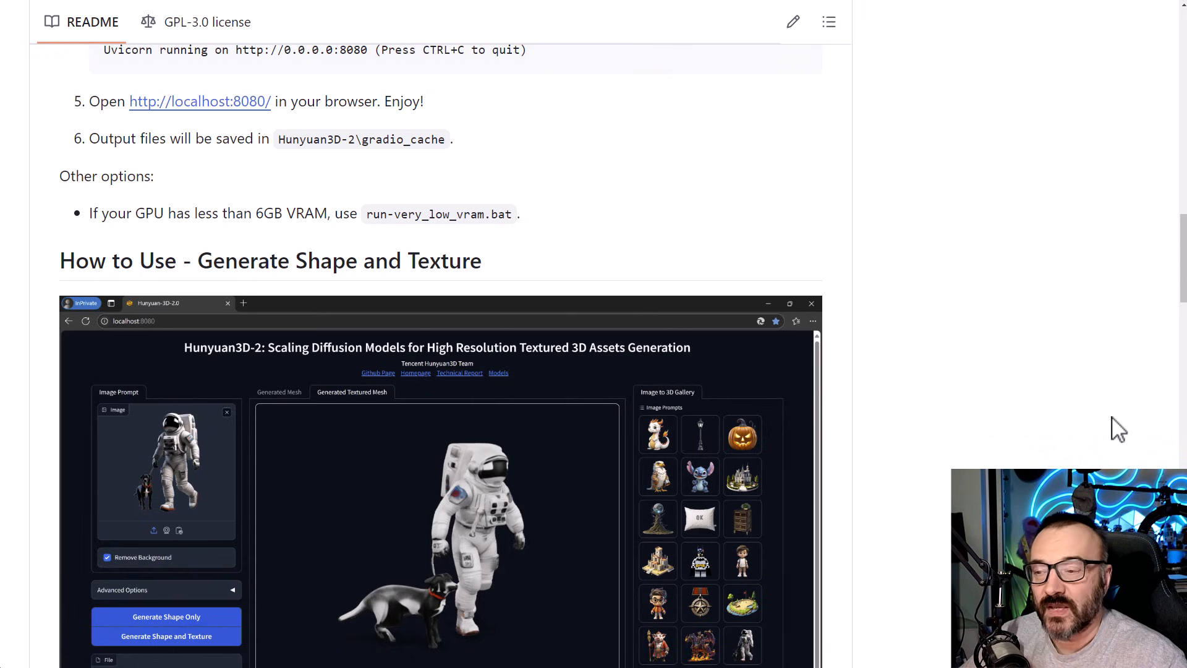
pyautogui.moveTo(896, 507)
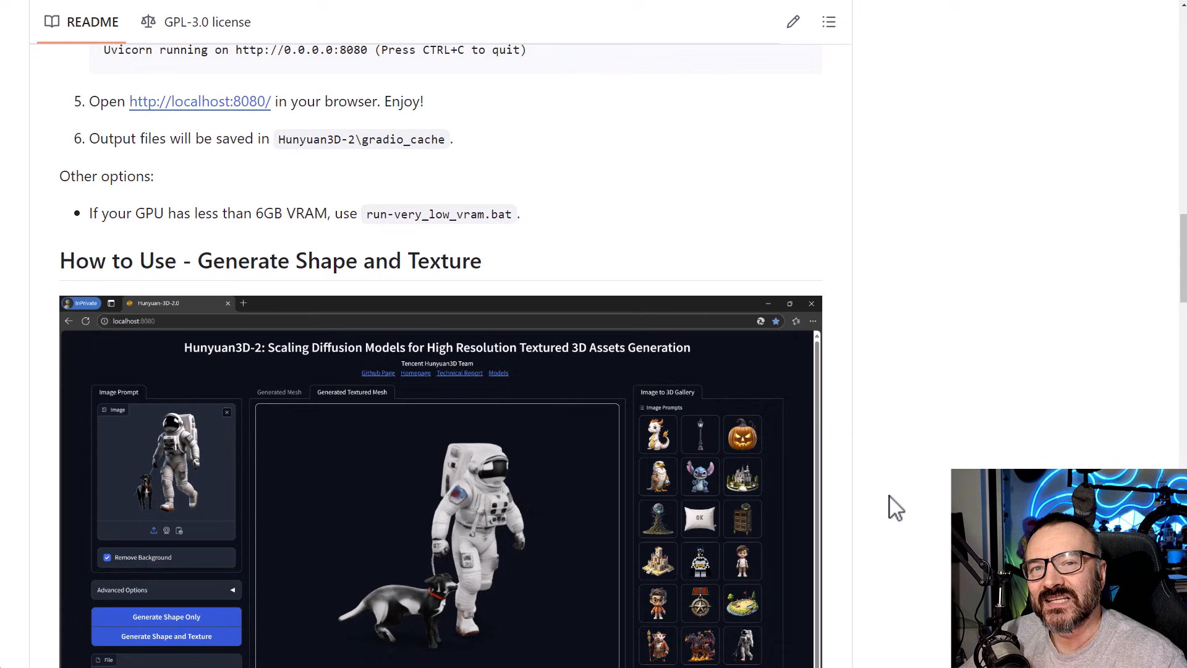
pyautogui.scroll(-3)
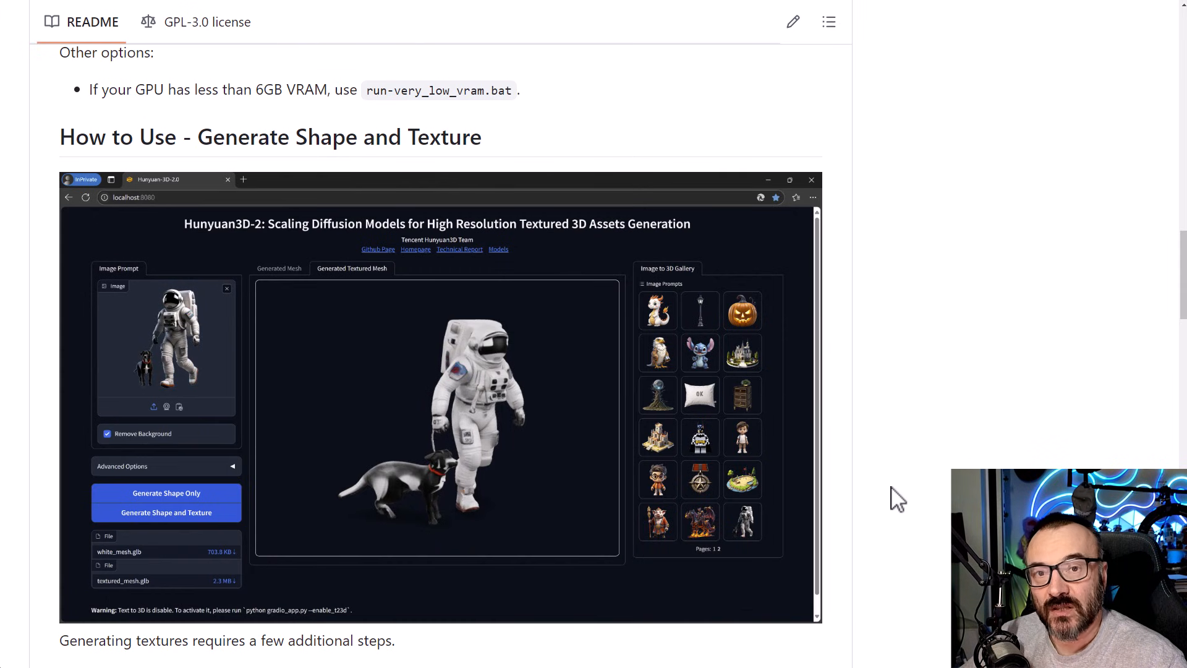
pyautogui.scroll(-3)
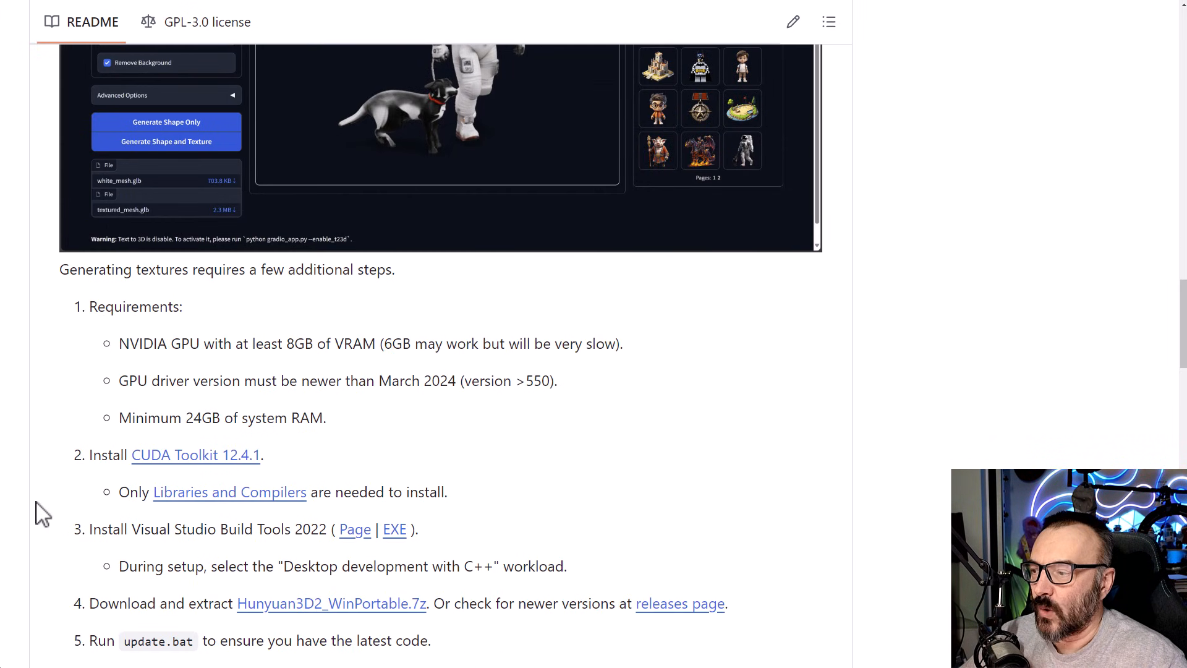
pyautogui.scroll(-3)
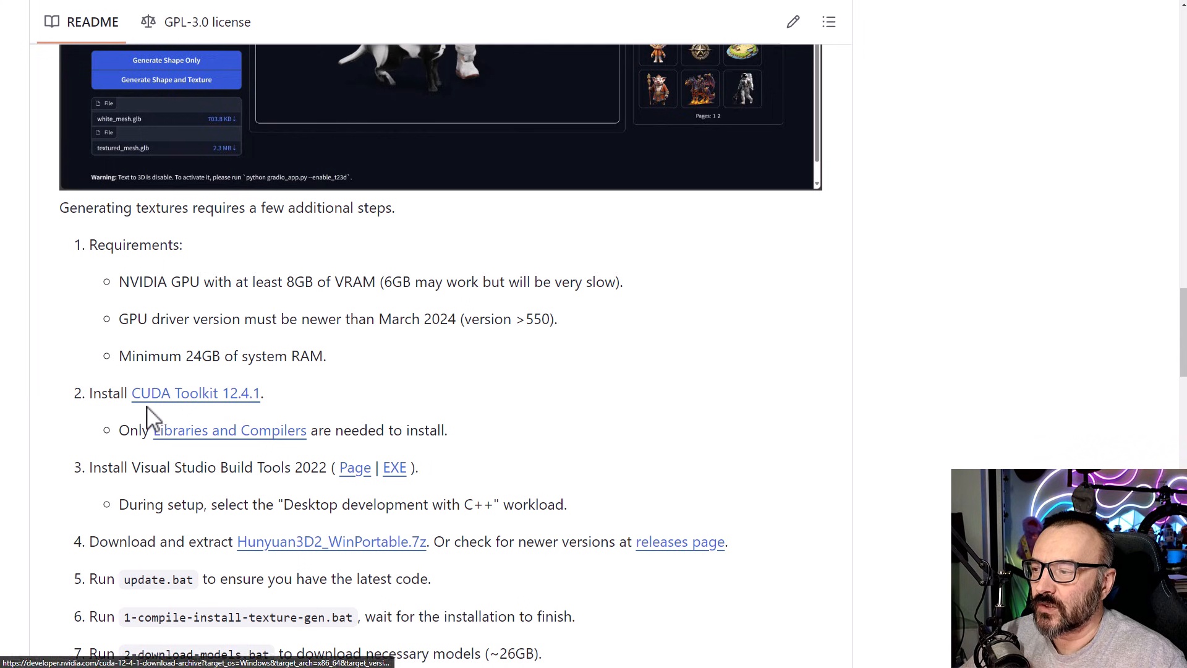
# Follow the CUDA Toolkit 12.4.1 link to its Windows 11 x86_64 download page
pyautogui.click(195, 393)
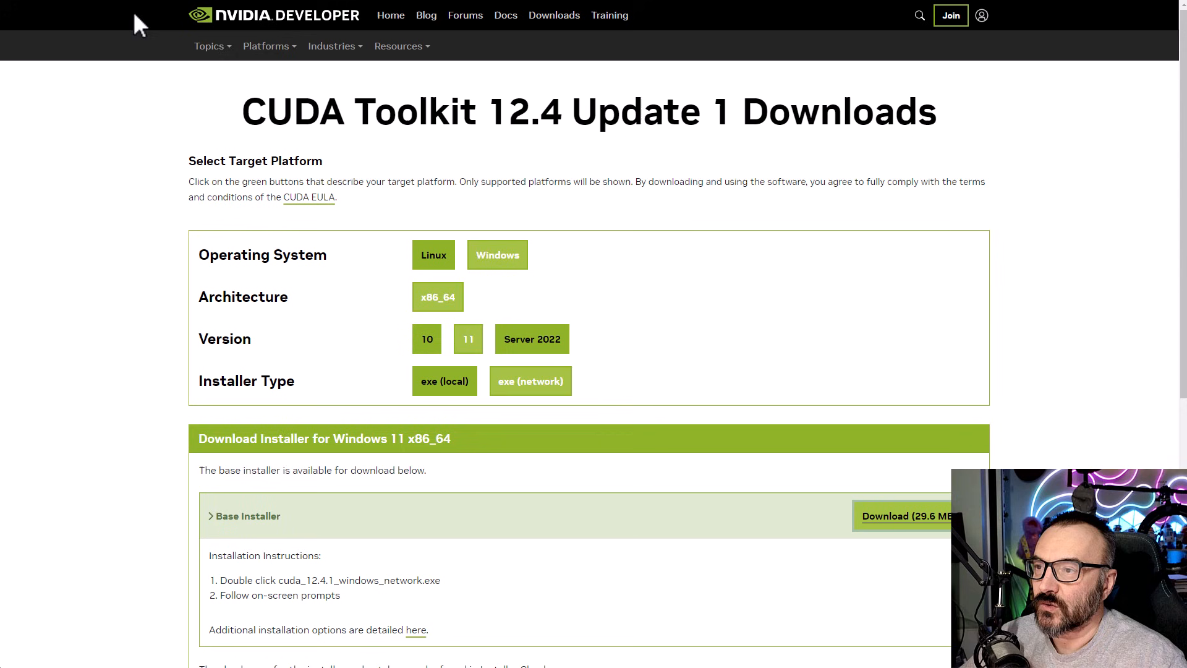
pyautogui.moveTo(901, 184)
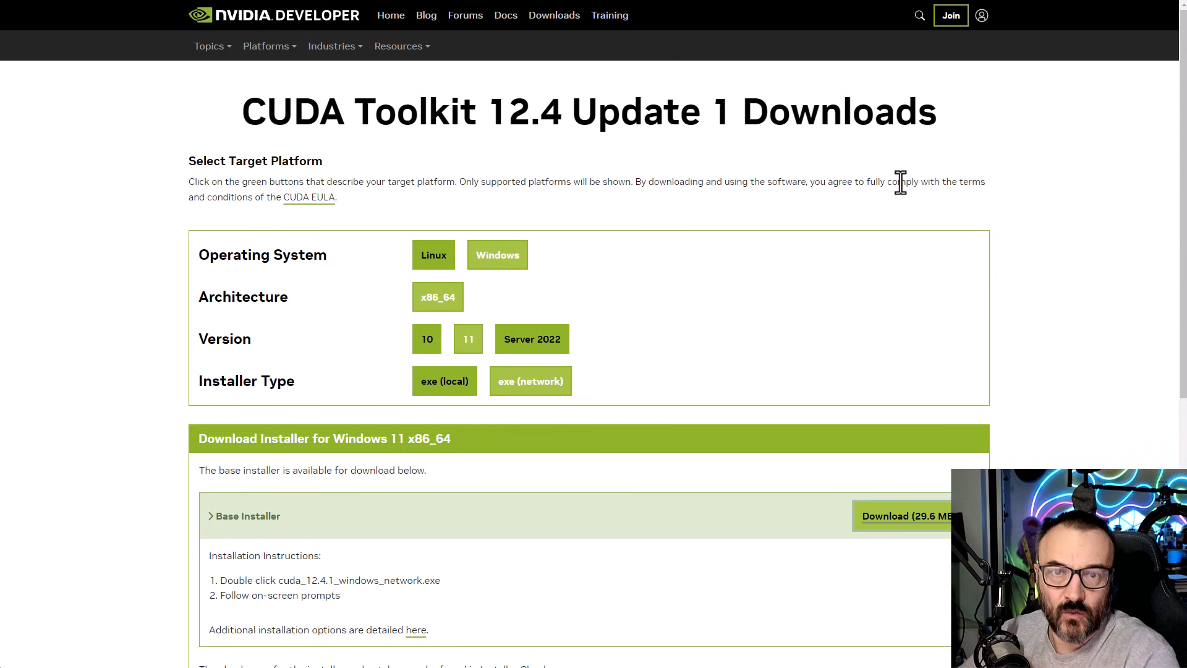
pyautogui.moveTo(643, 148)
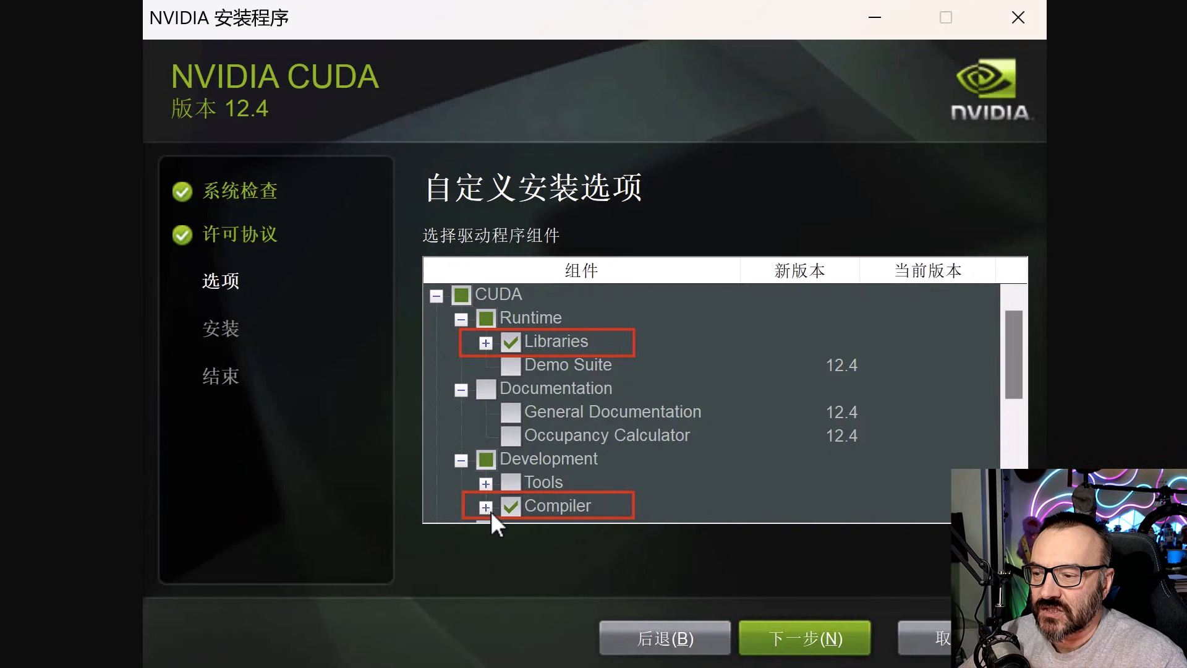
pyautogui.moveTo(575, 515)
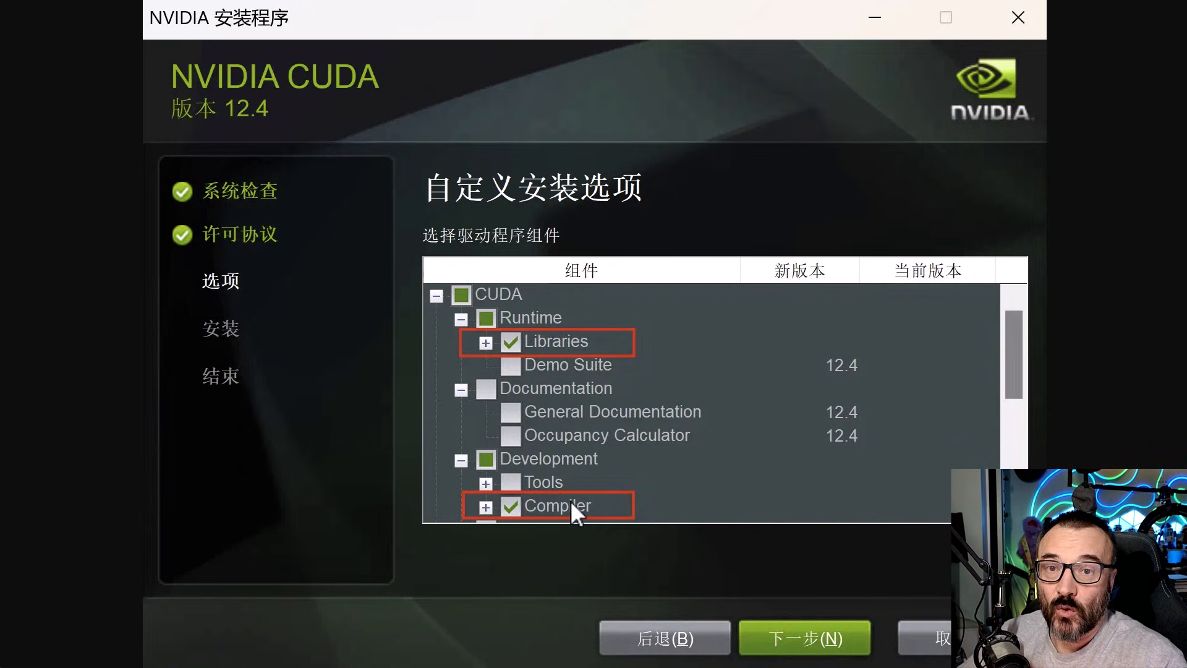
pyautogui.moveTo(575, 519)
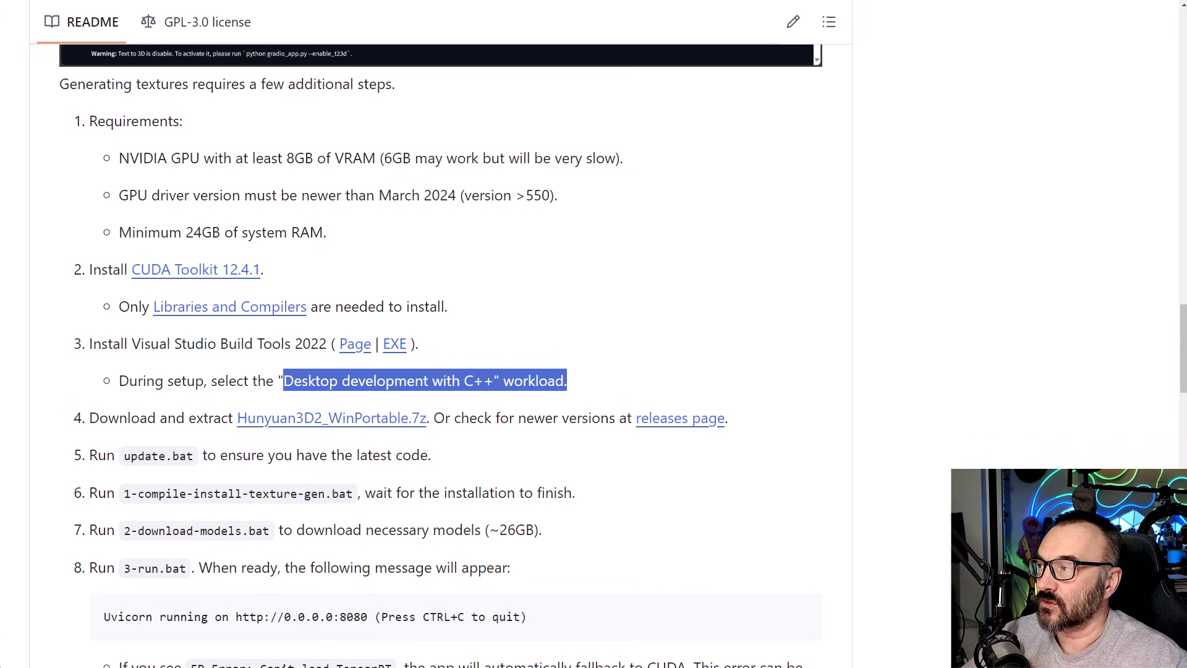
# Scroll the README to show steps 2–10, through localhost:8080 and gradio_cache
pyautogui.scroll(-3)
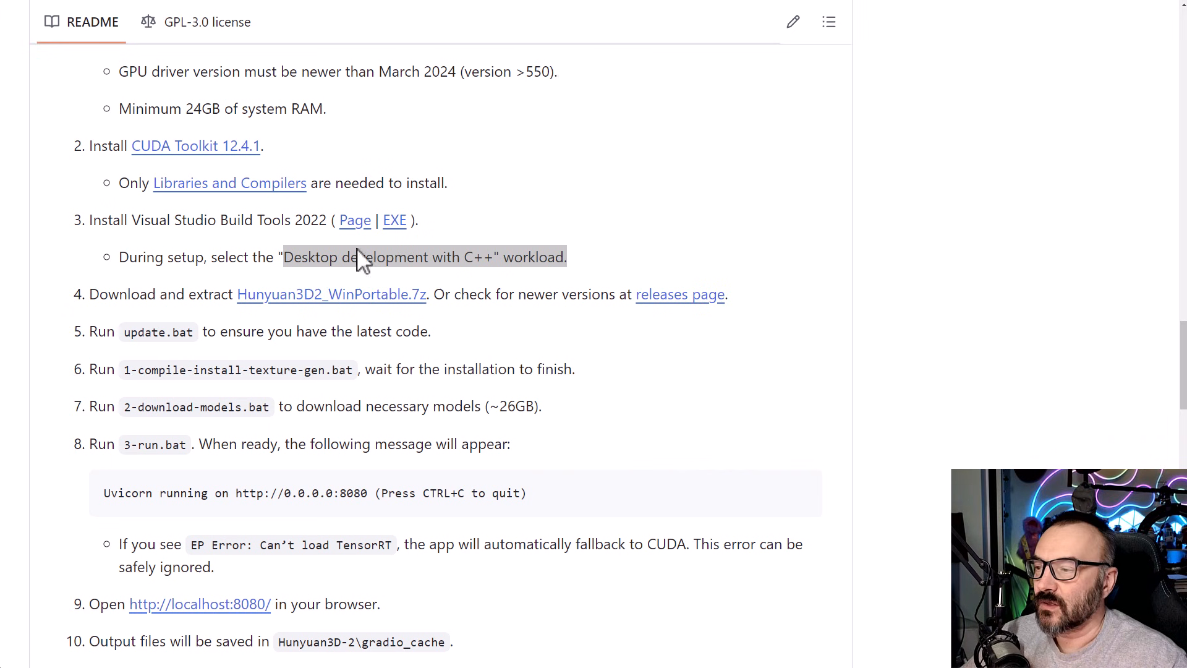
pyautogui.moveTo(364, 314)
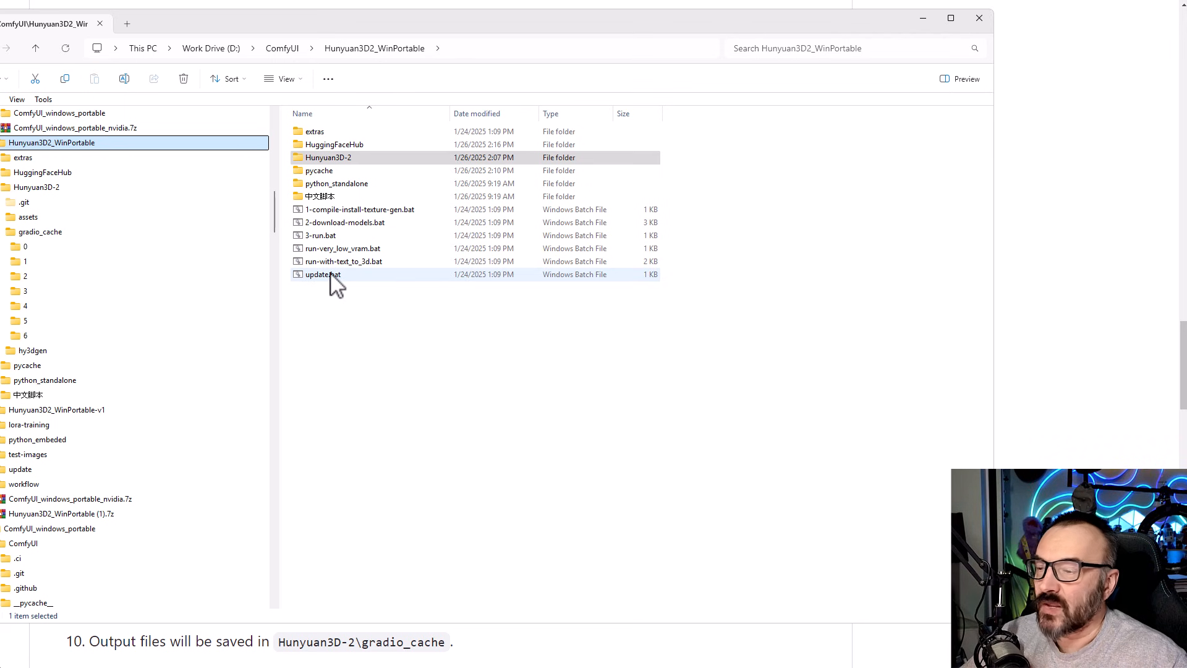
pyautogui.moveTo(321, 274)
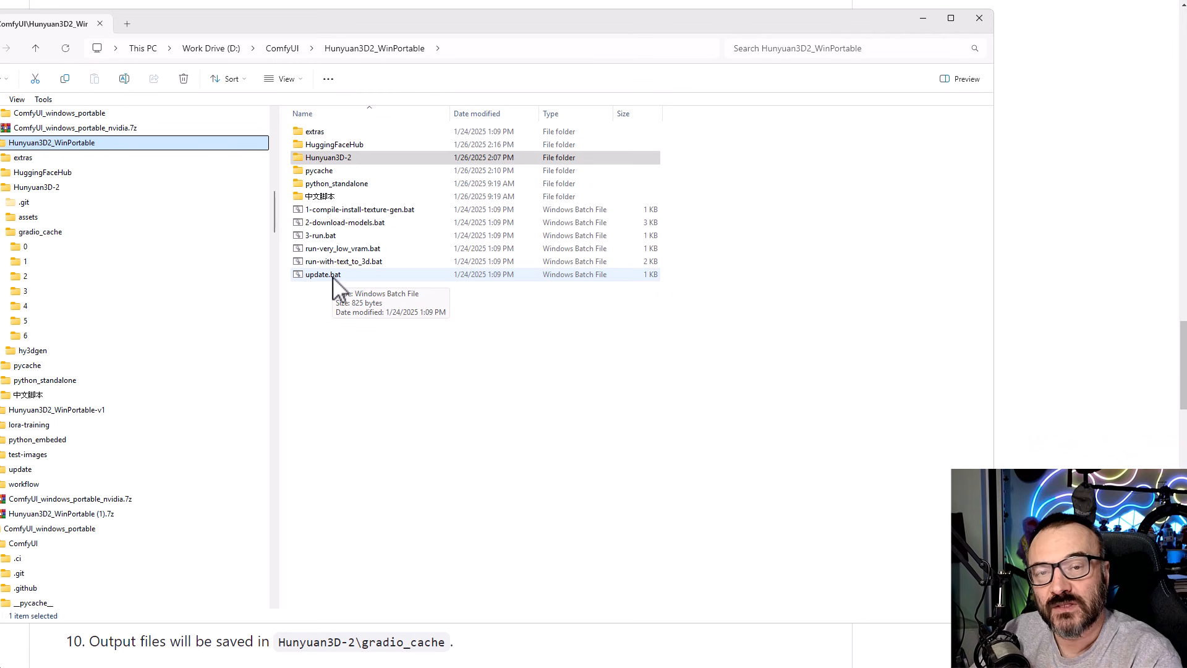
pyautogui.moveTo(318, 305)
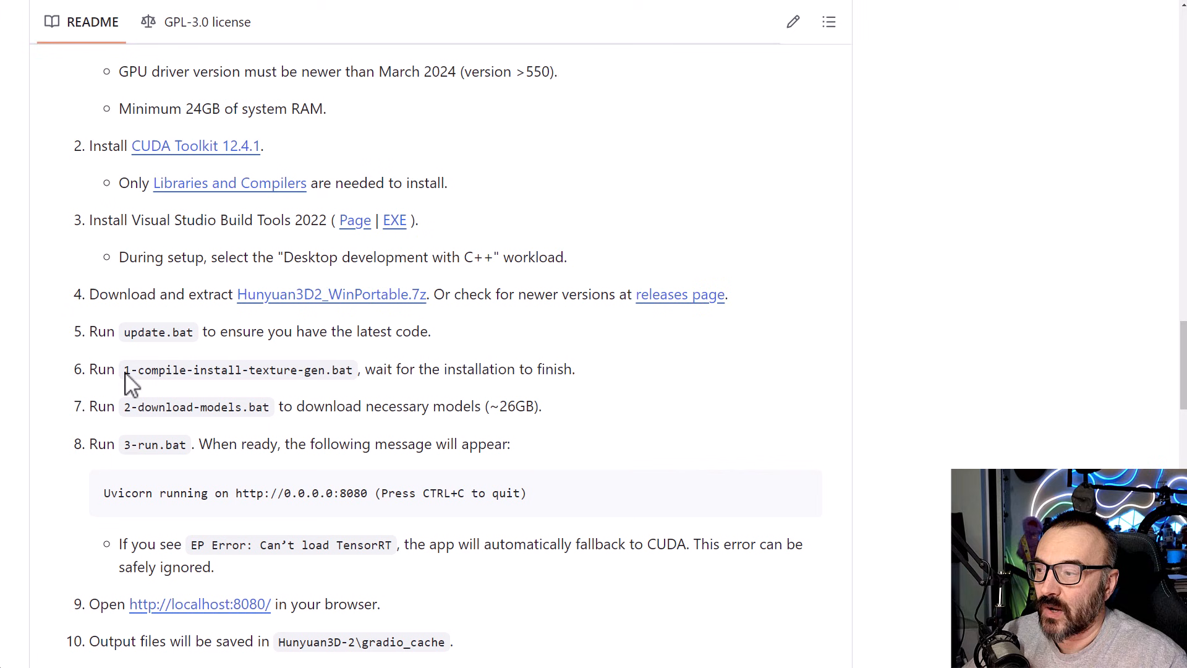
# Select the batch file names, including 2-download-models.bat, in the README run steps
pyautogui.doubleClick(239, 370)
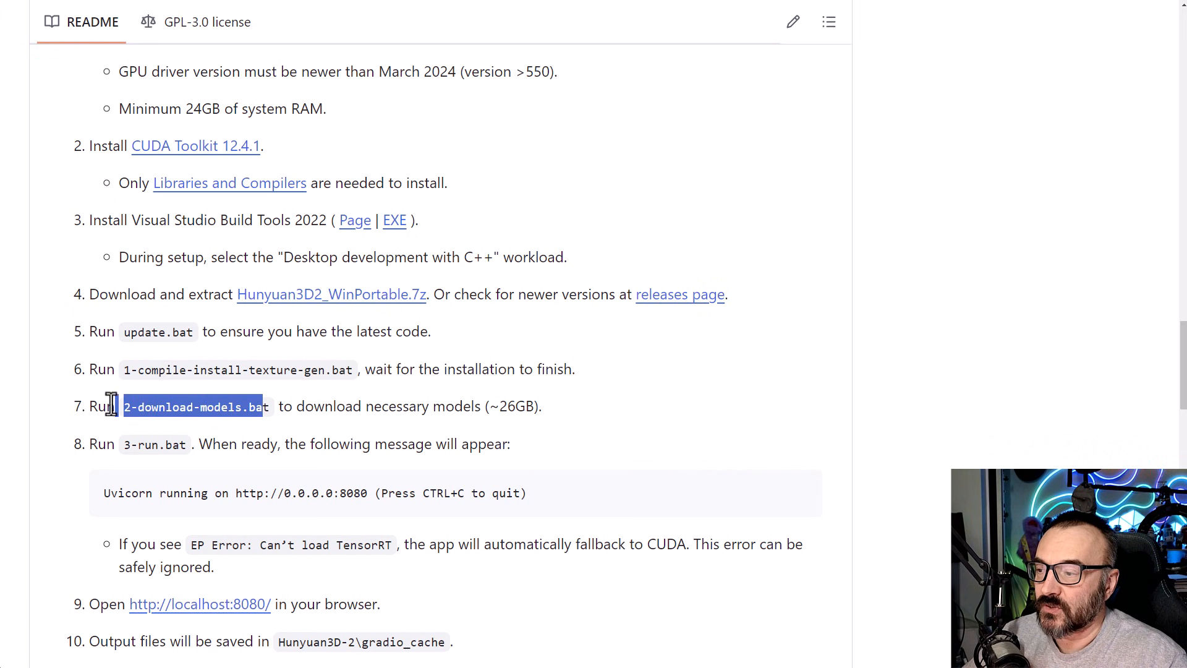
pyautogui.click(261, 406)
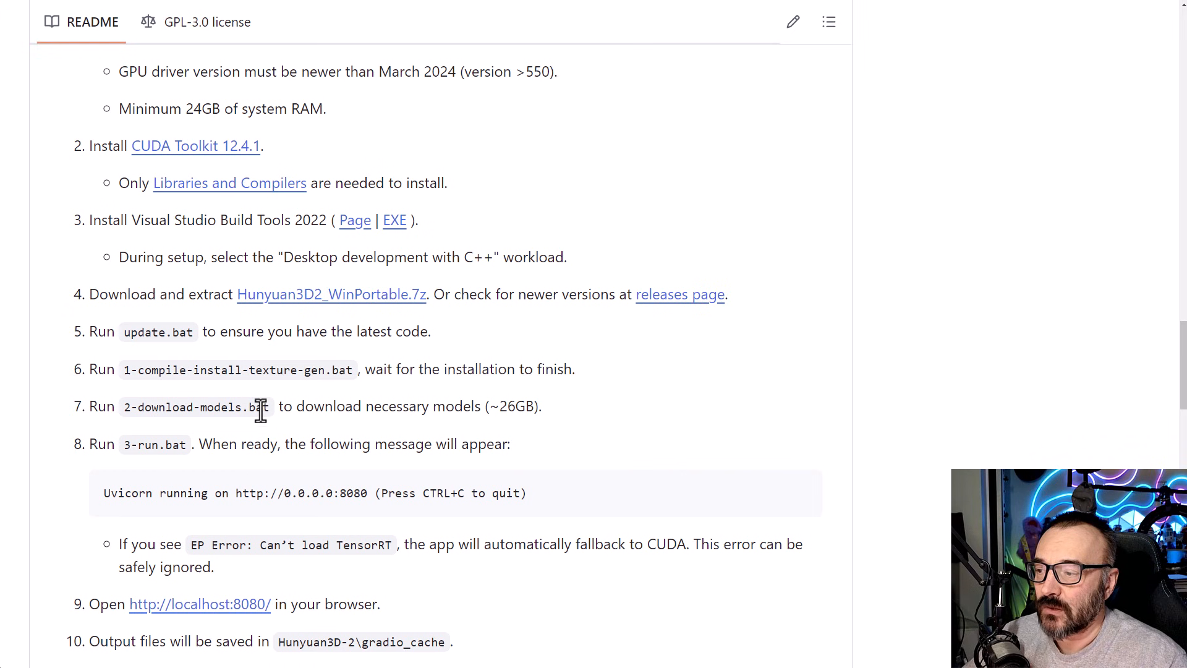
pyautogui.doubleClick(193, 407)
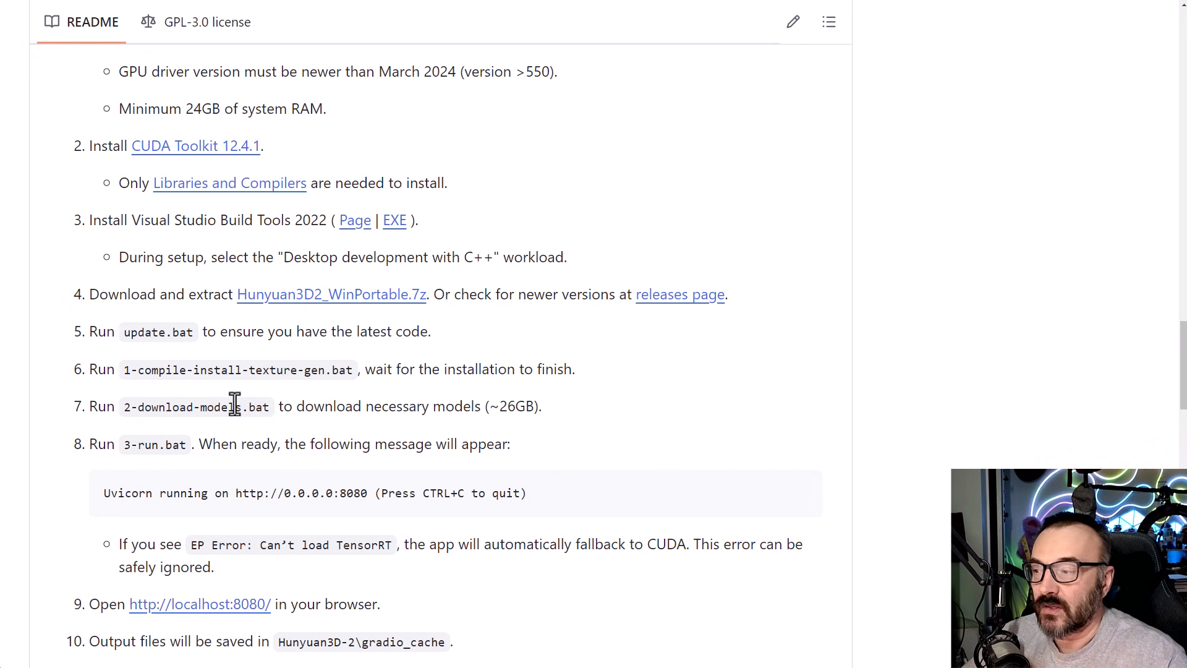
pyautogui.moveTo(126, 370)
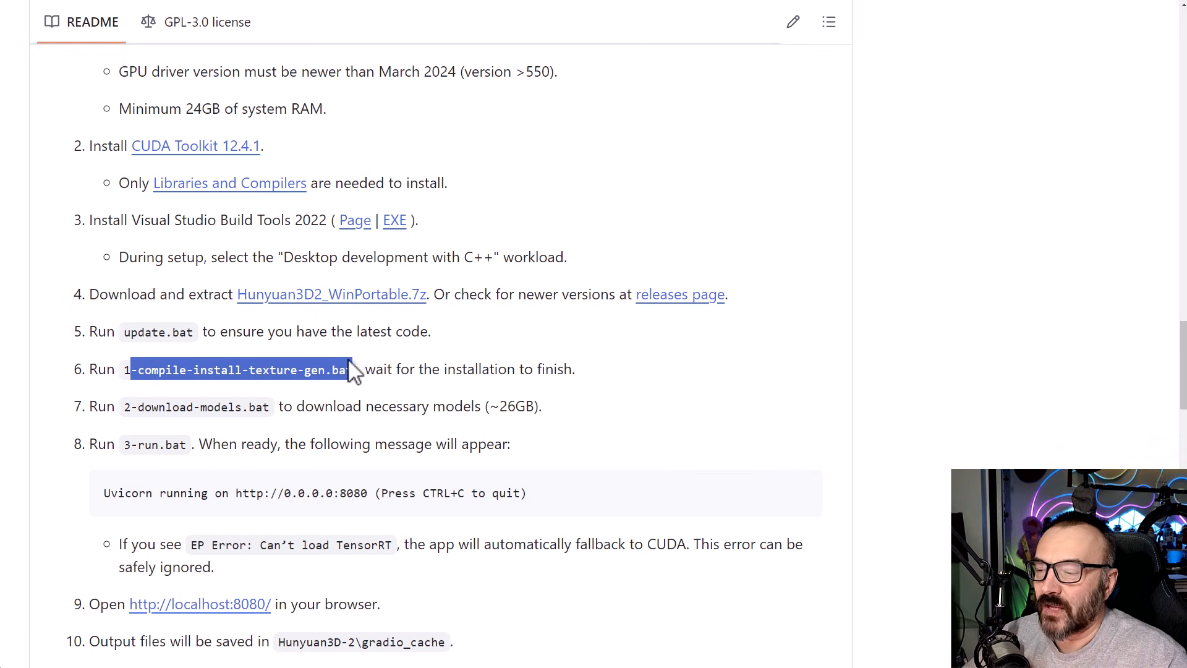
pyautogui.moveTo(352, 360)
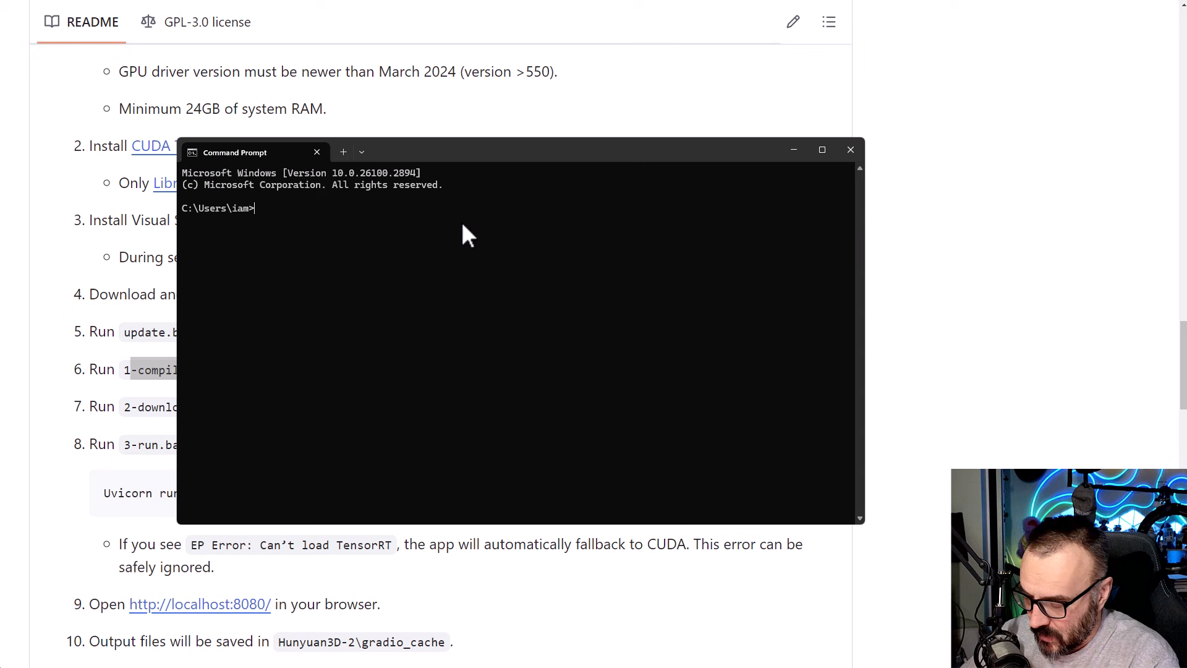
# Check versions with python --version and nvcc --version, showing Python 3.12.8 and CUDA 11.8
pyautogui.write('python --versio')
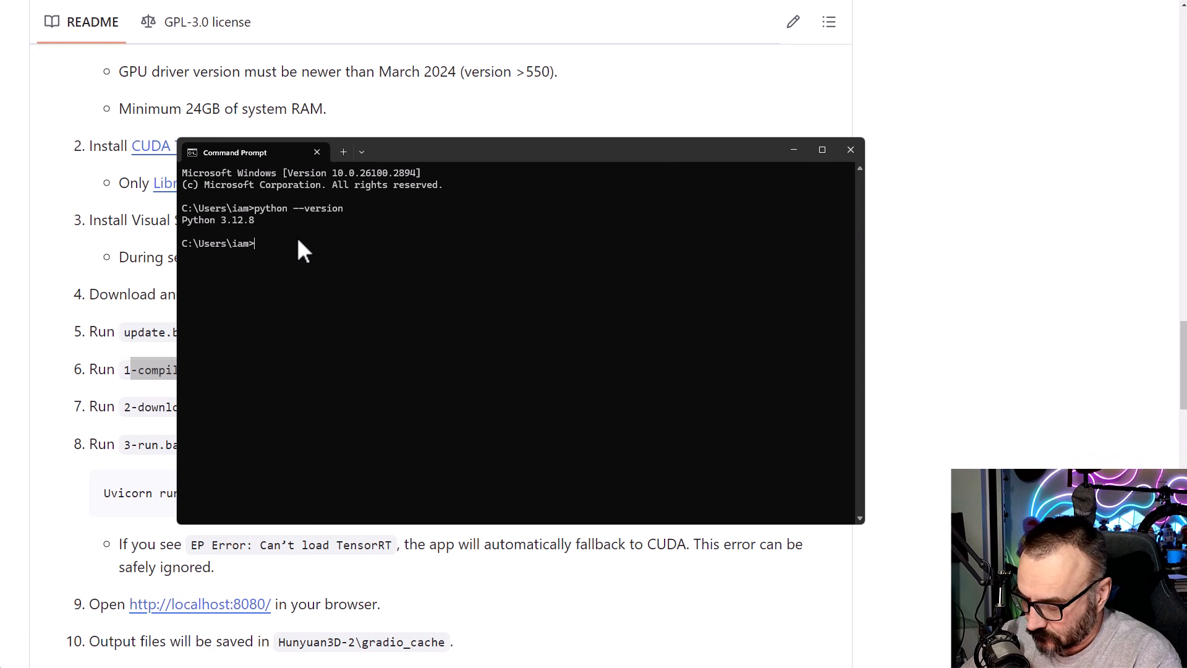
pyautogui.write('nv')
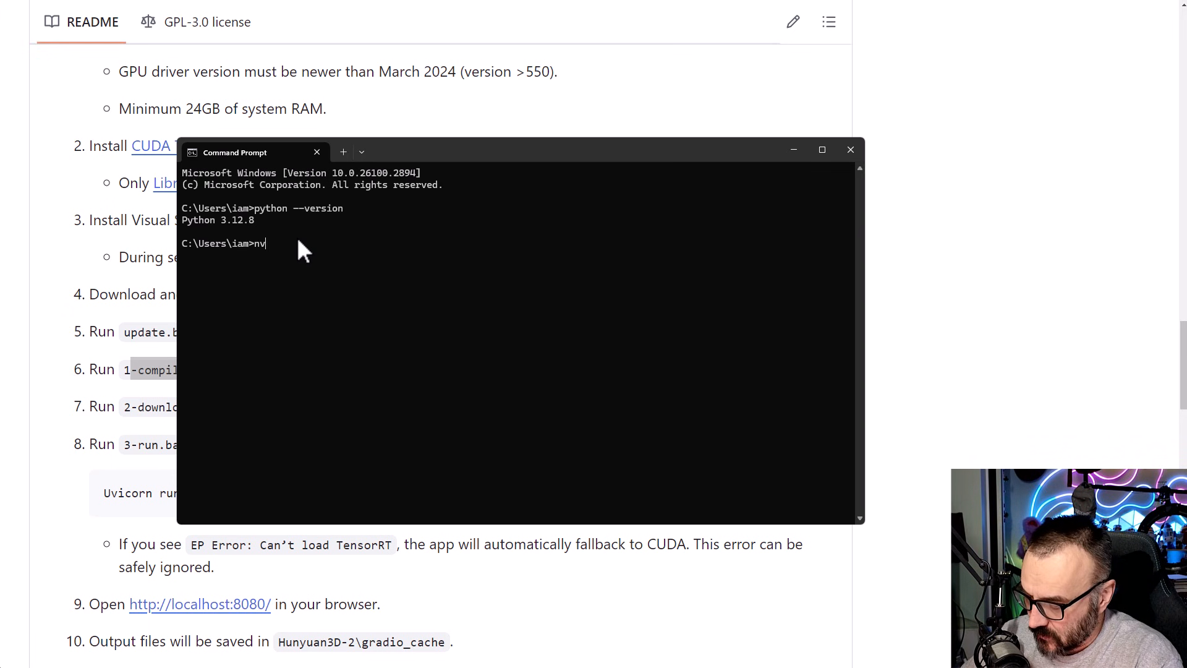
pyautogui.write('cc')
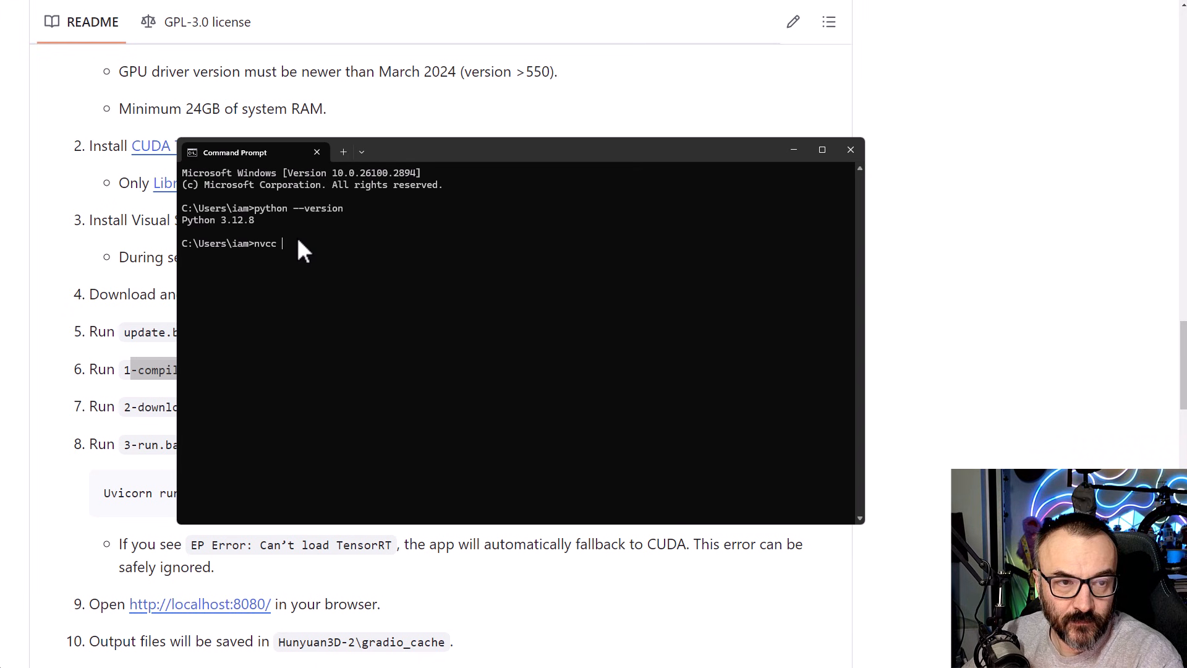
pyautogui.write('--version')
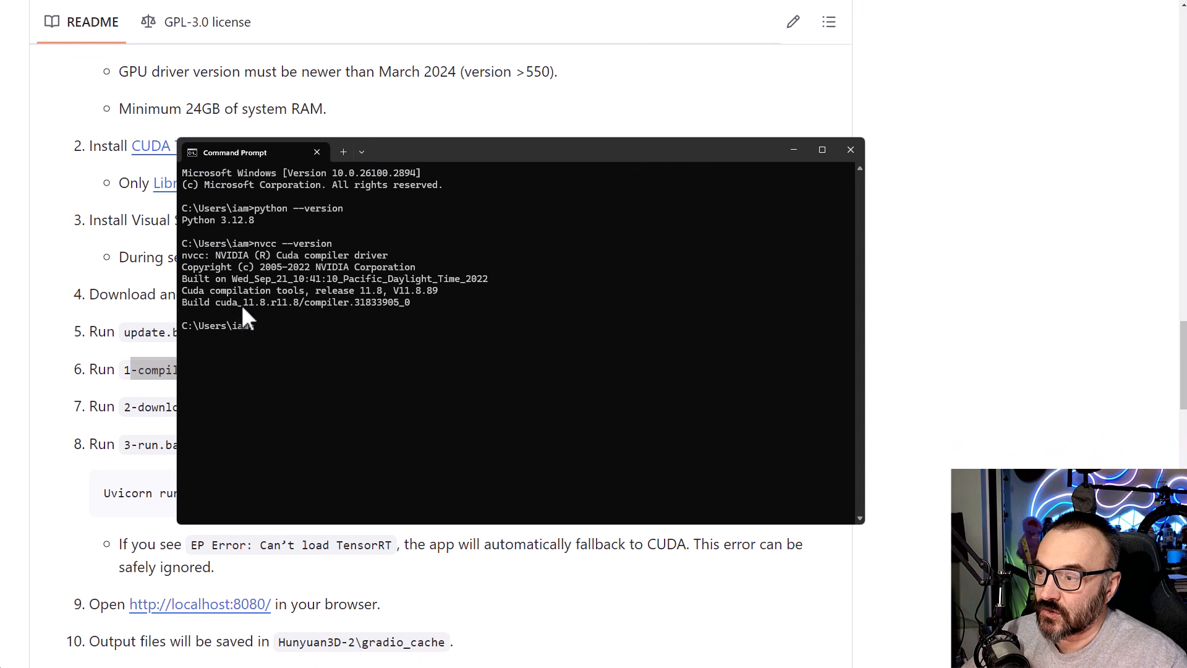
pyautogui.moveTo(277, 318)
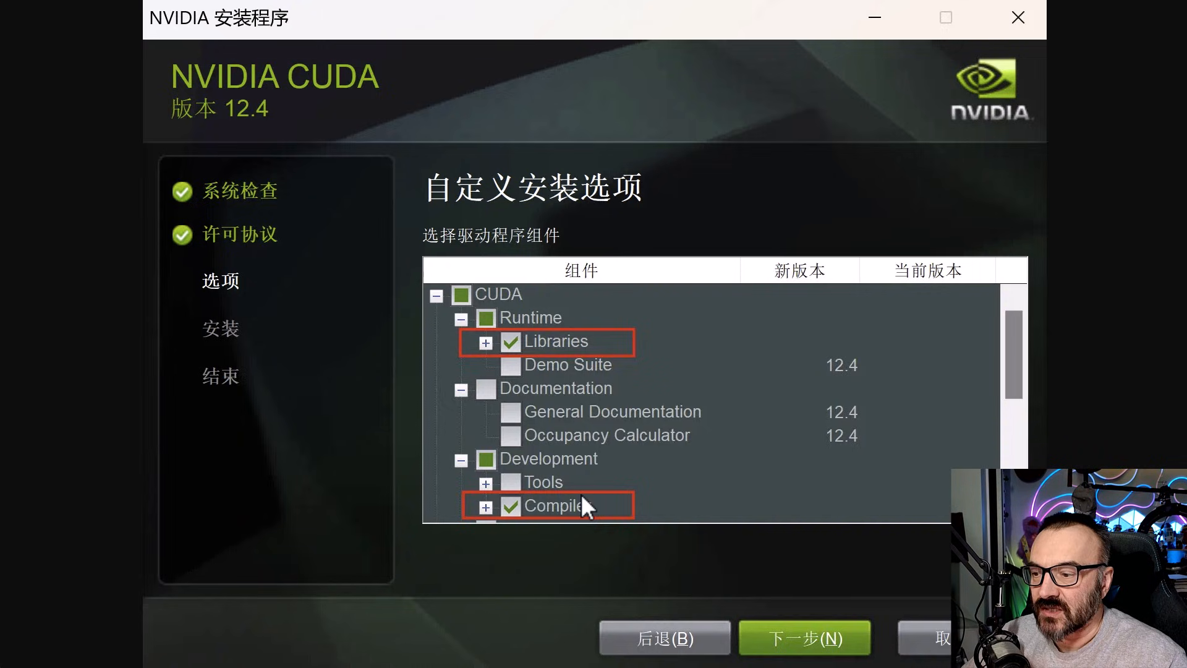
pyautogui.moveTo(606, 523)
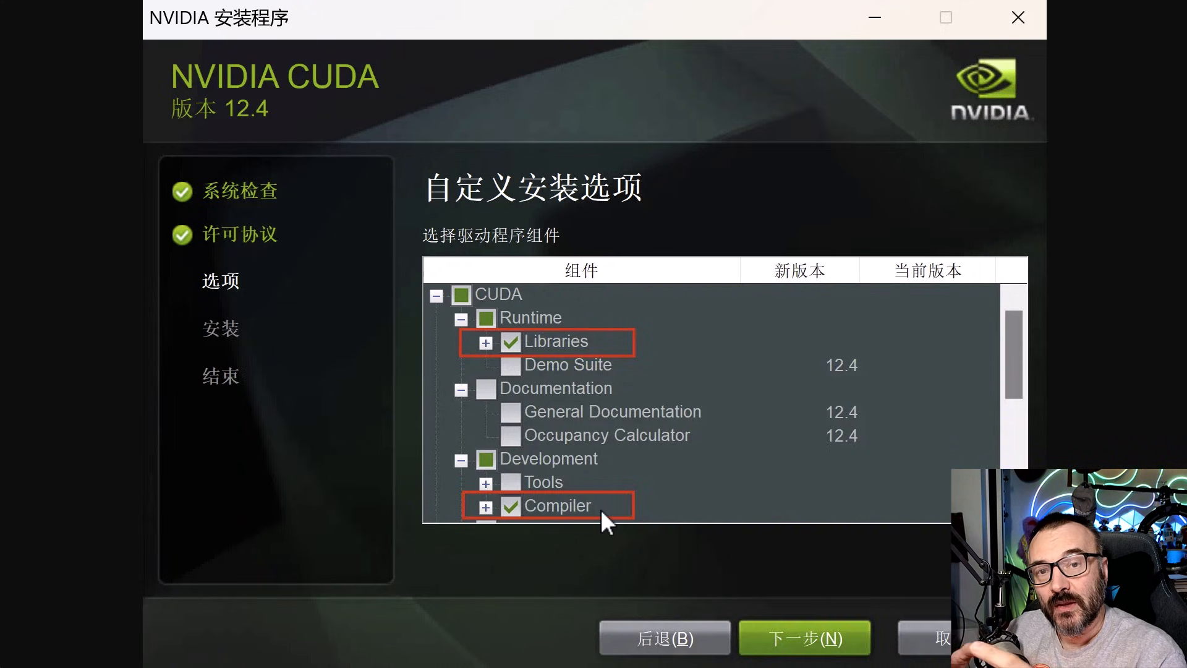
pyautogui.moveTo(757, 446)
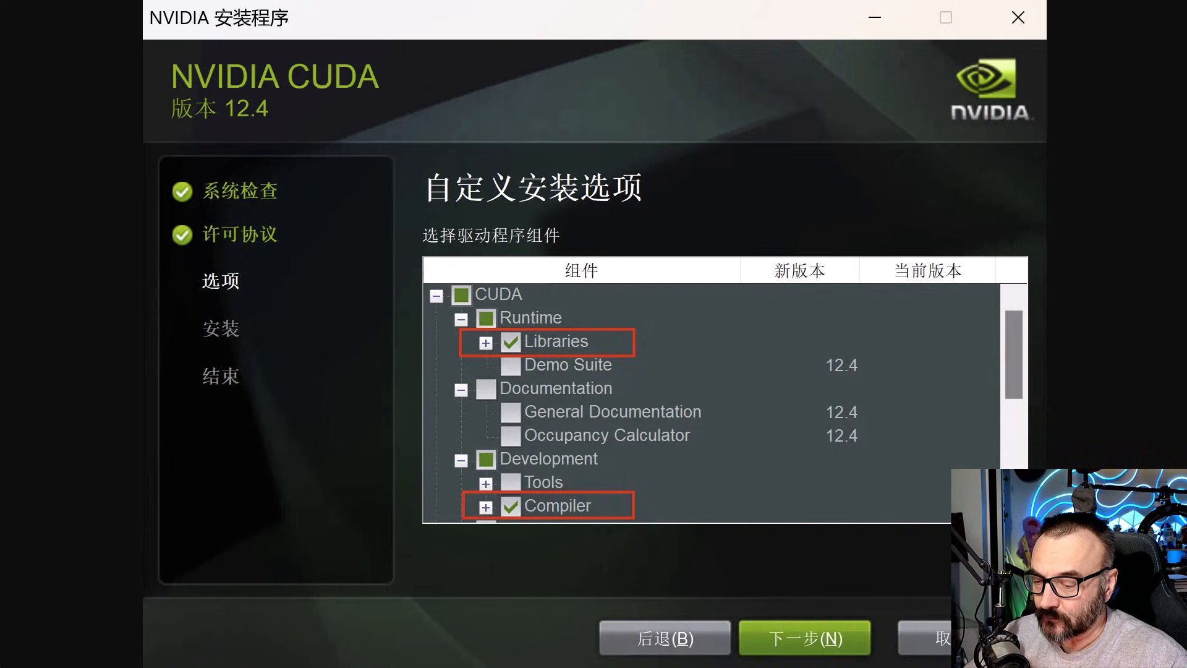
pyautogui.moveTo(465, 420)
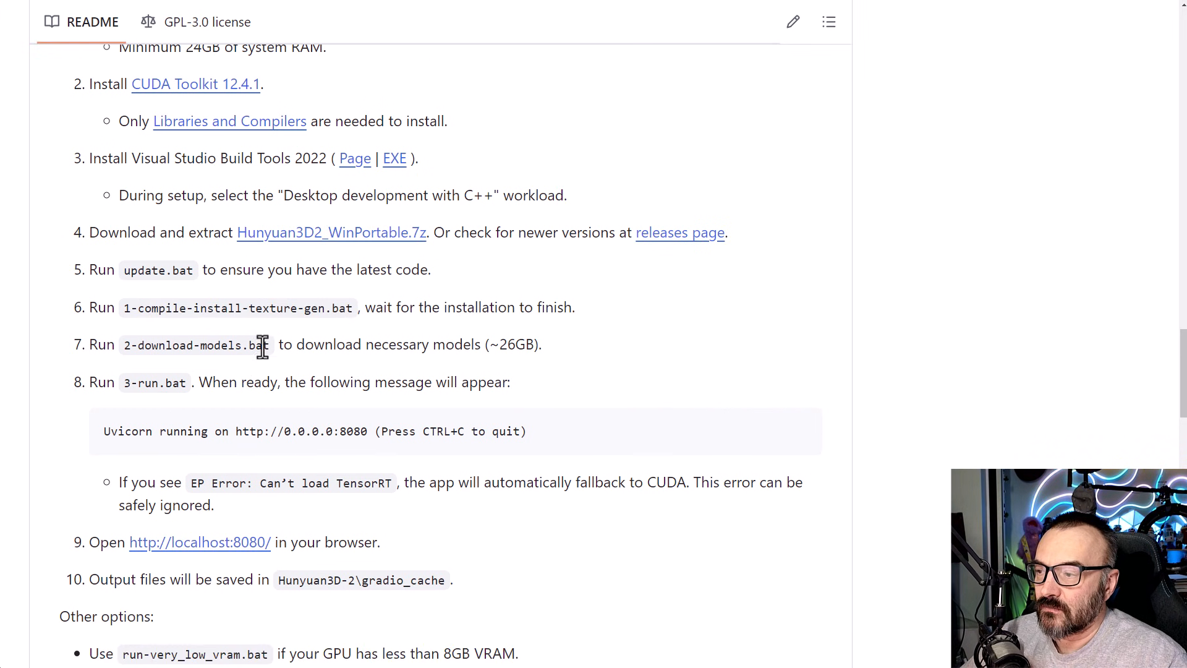
pyautogui.doubleClick(195, 344)
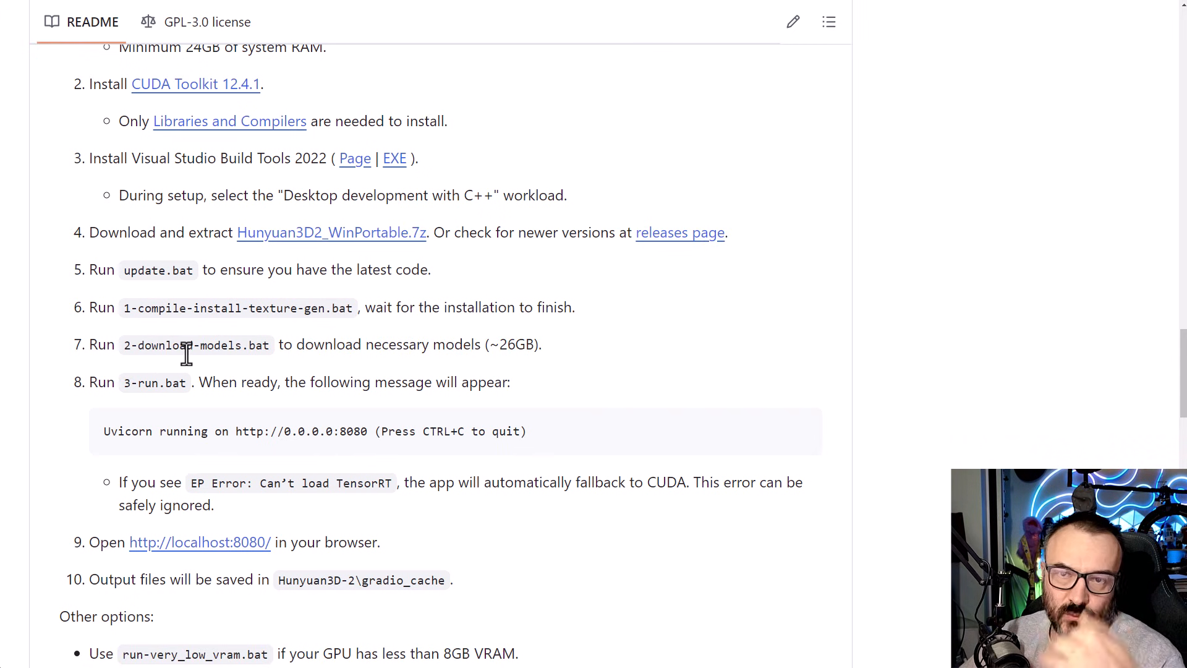
pyautogui.moveTo(144, 405)
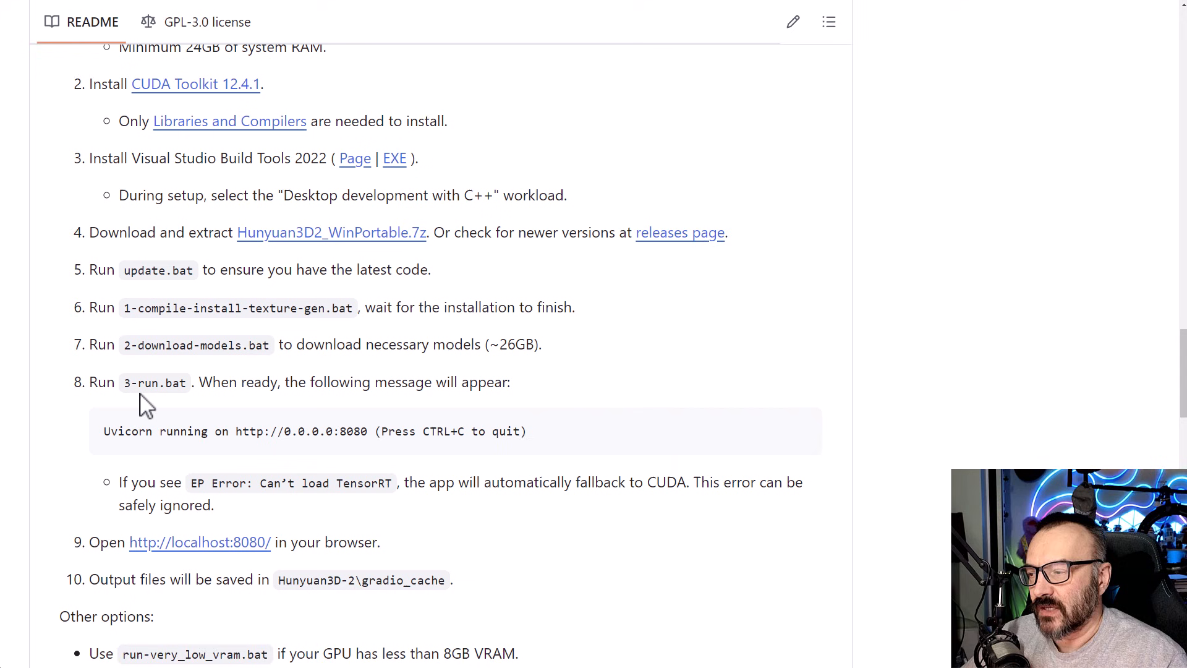
pyautogui.doubleClick(154, 381)
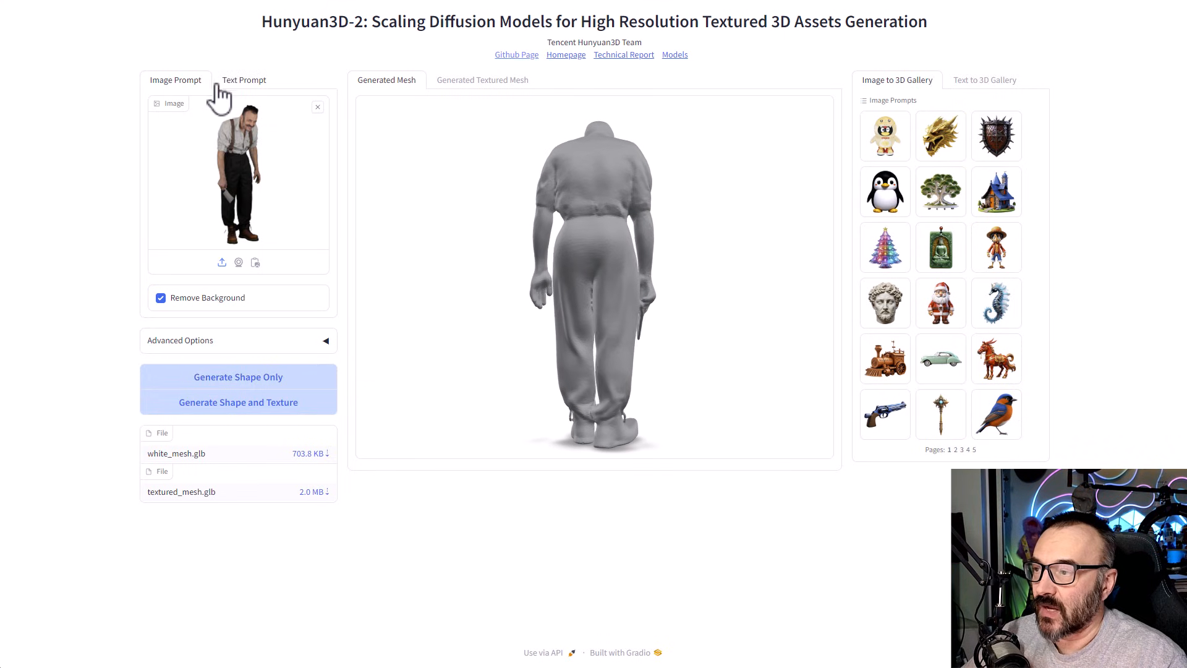
# Work in the Hunyuan3D-2 interface while generating the figure from the man photo
pyautogui.click(482, 79)
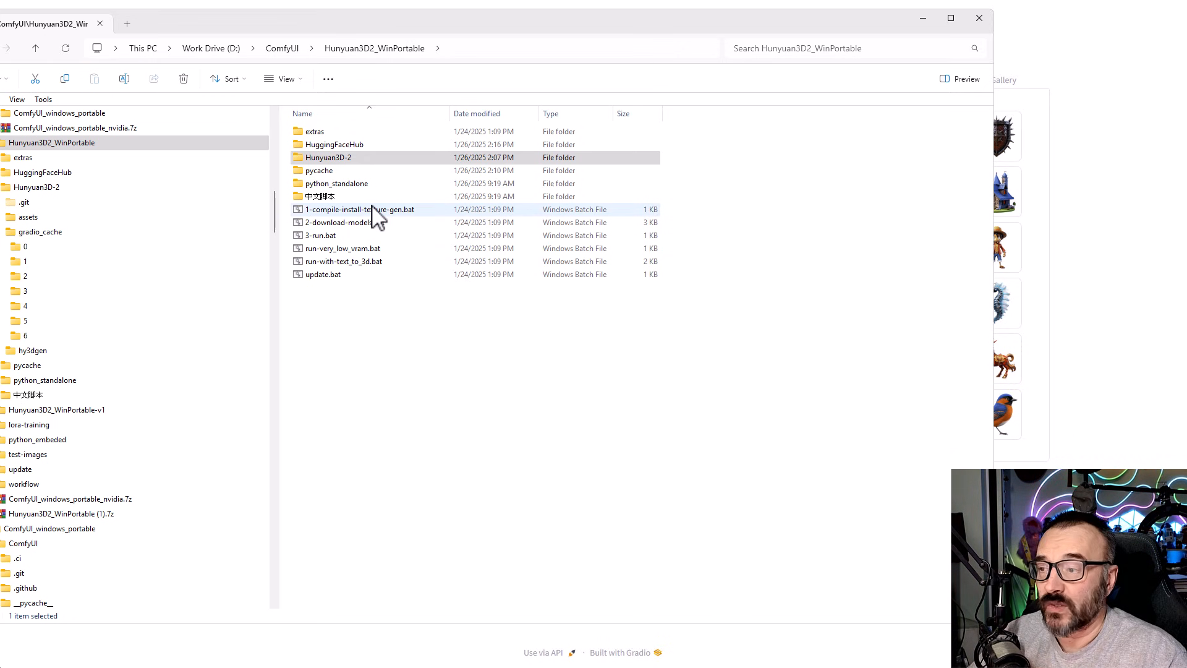
pyautogui.moveTo(360, 209)
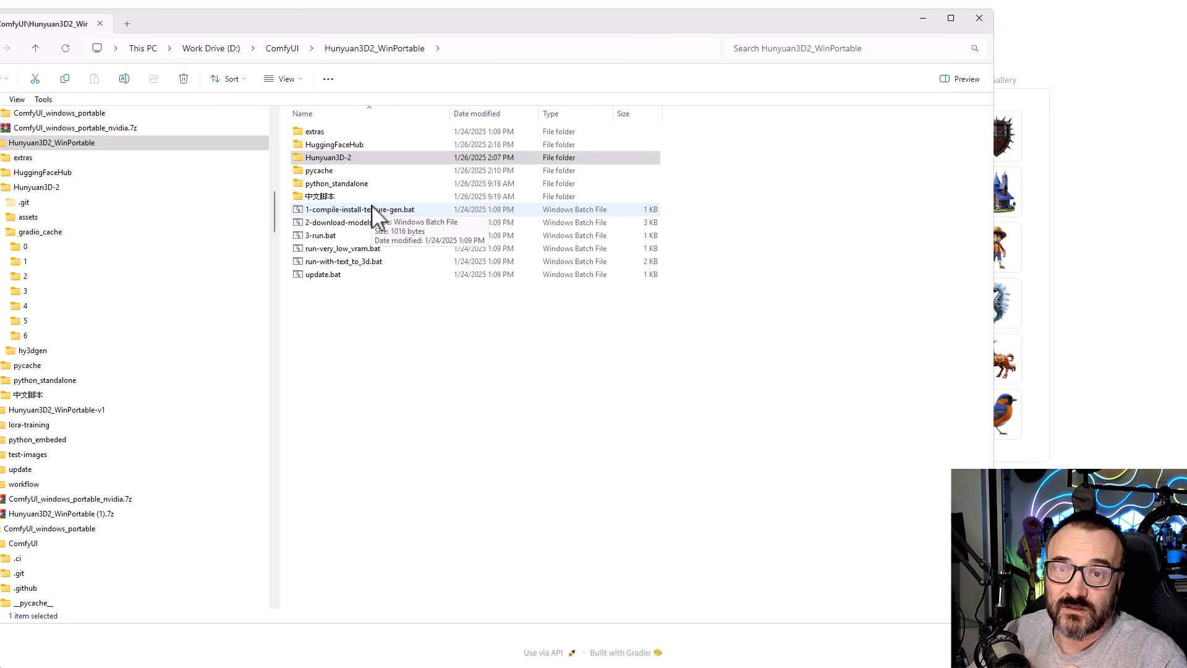
pyautogui.moveTo(526, 166)
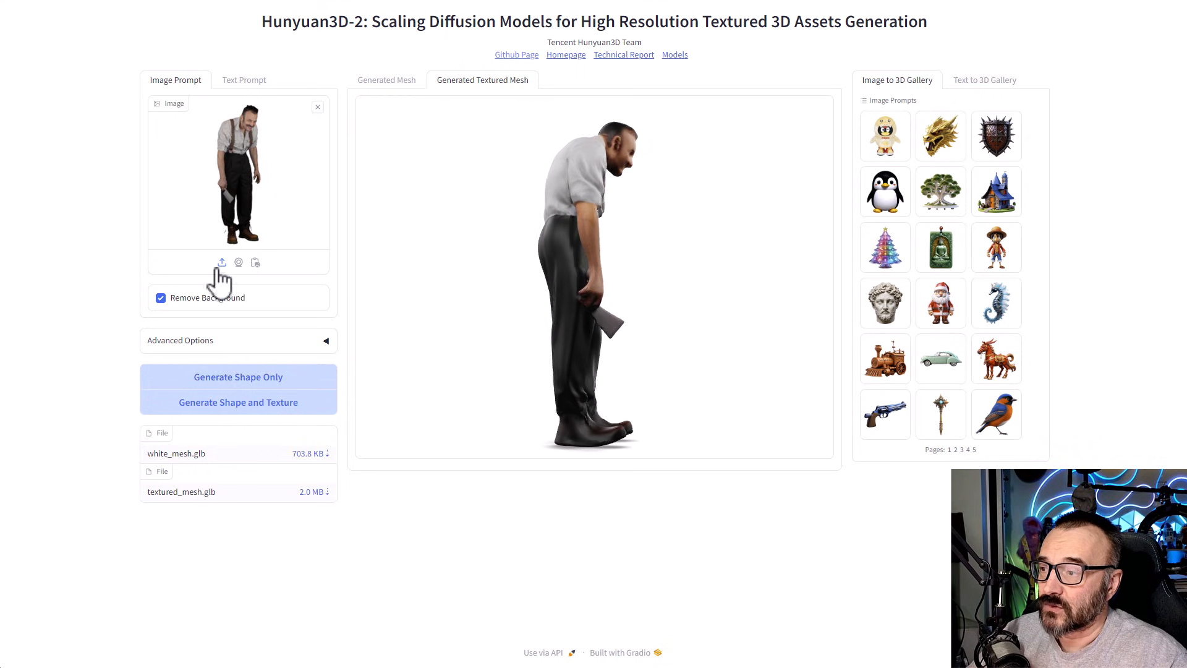
# Replace the man photo with the text prompt 'Steampunk car' and start textured generation
pyautogui.click(317, 105)
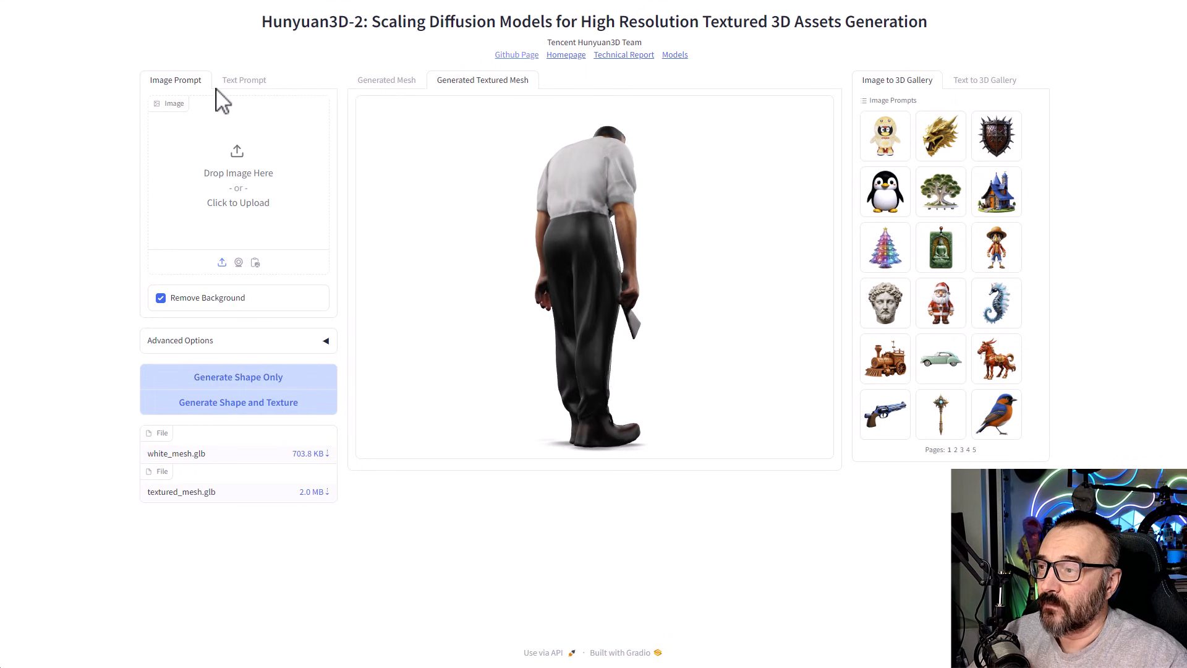
pyautogui.click(244, 80)
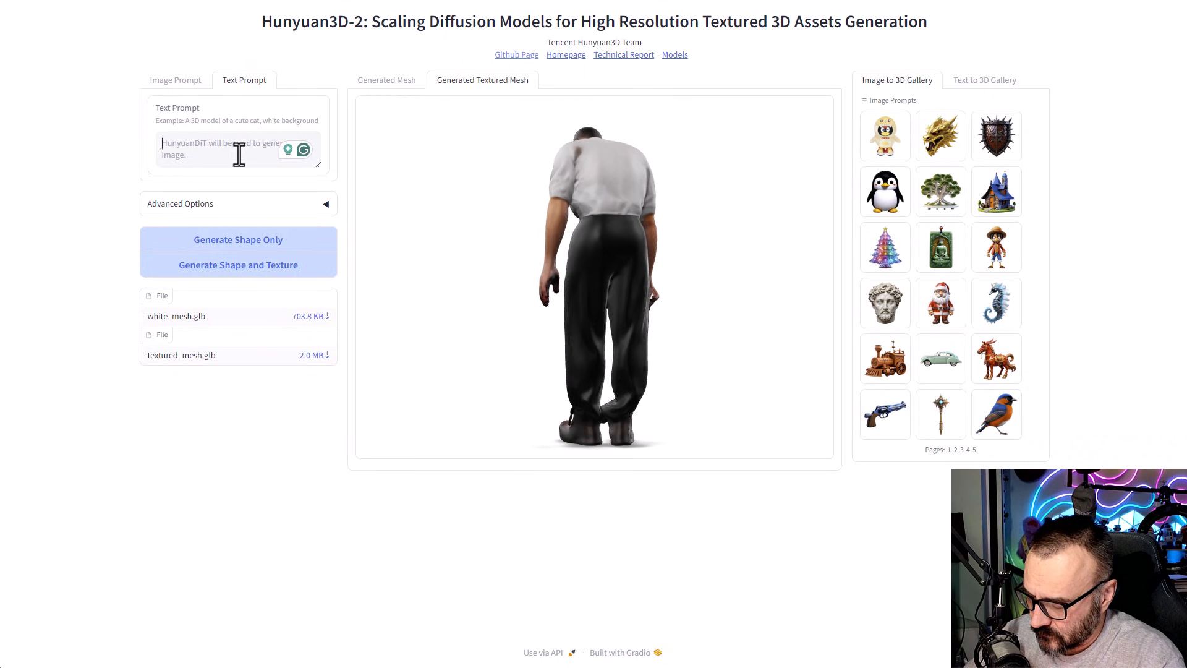
pyautogui.write('Steampunk car')
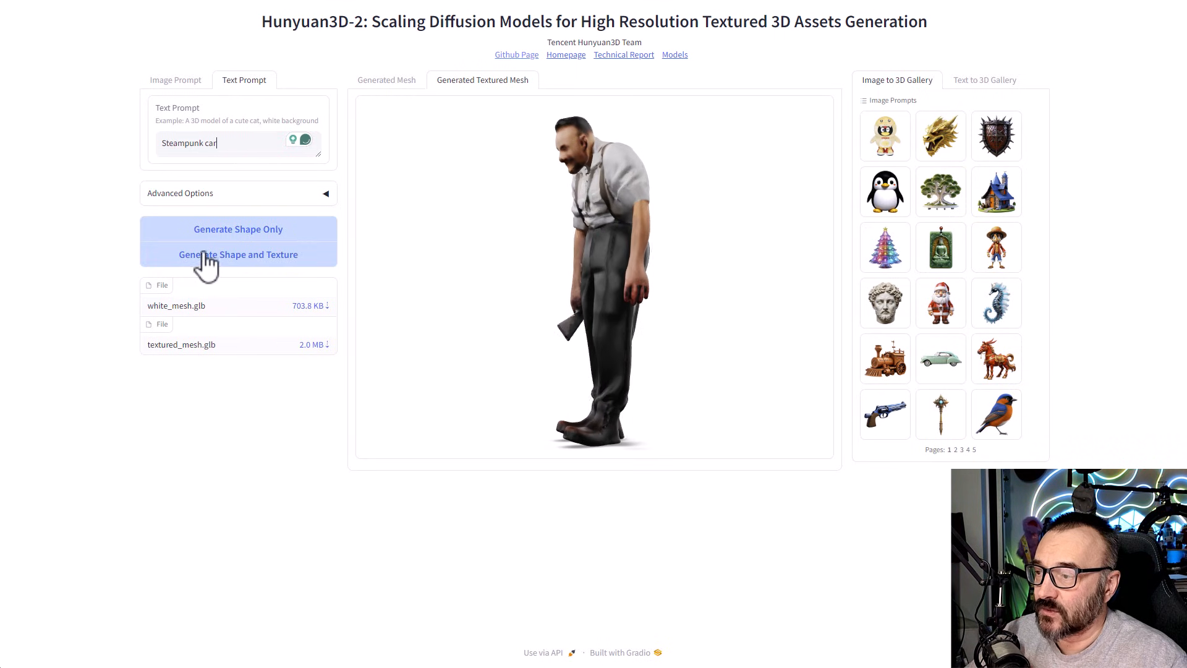
pyautogui.click(238, 253)
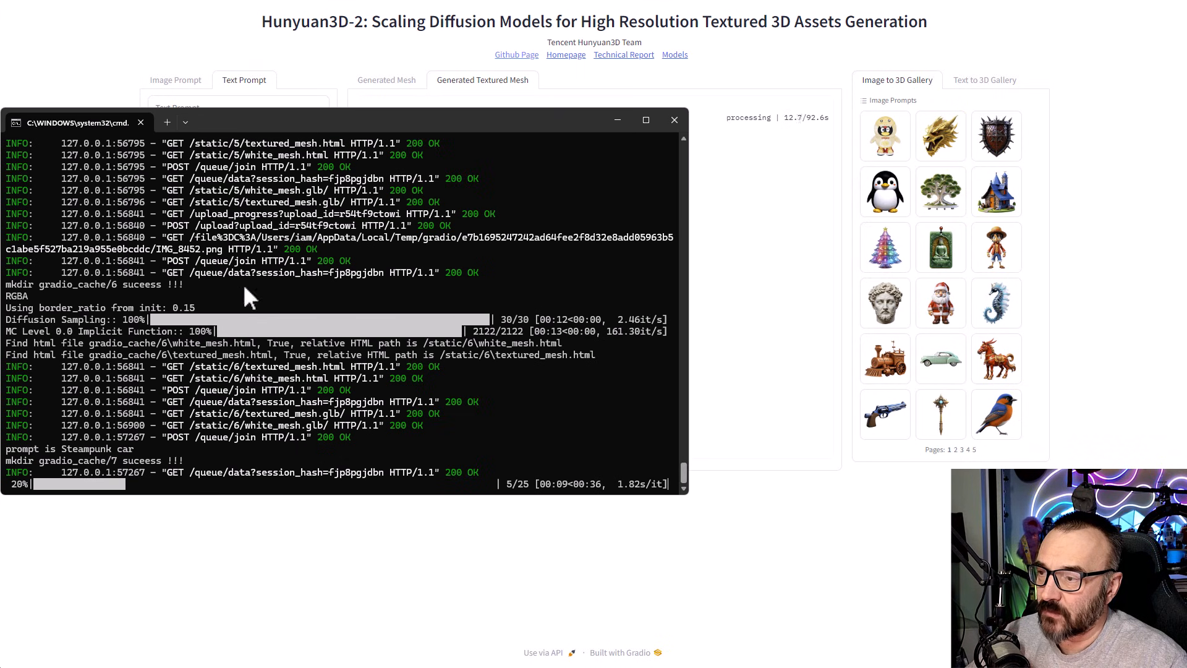
pyautogui.moveTo(220, 495)
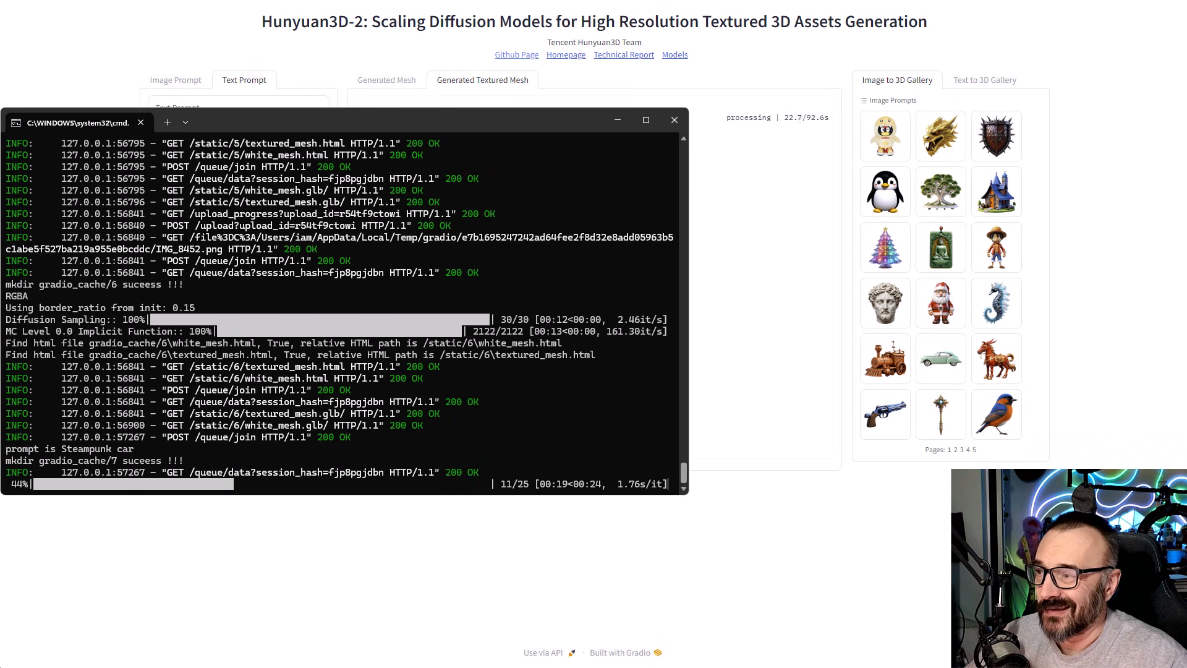
pyautogui.moveTo(482, 112)
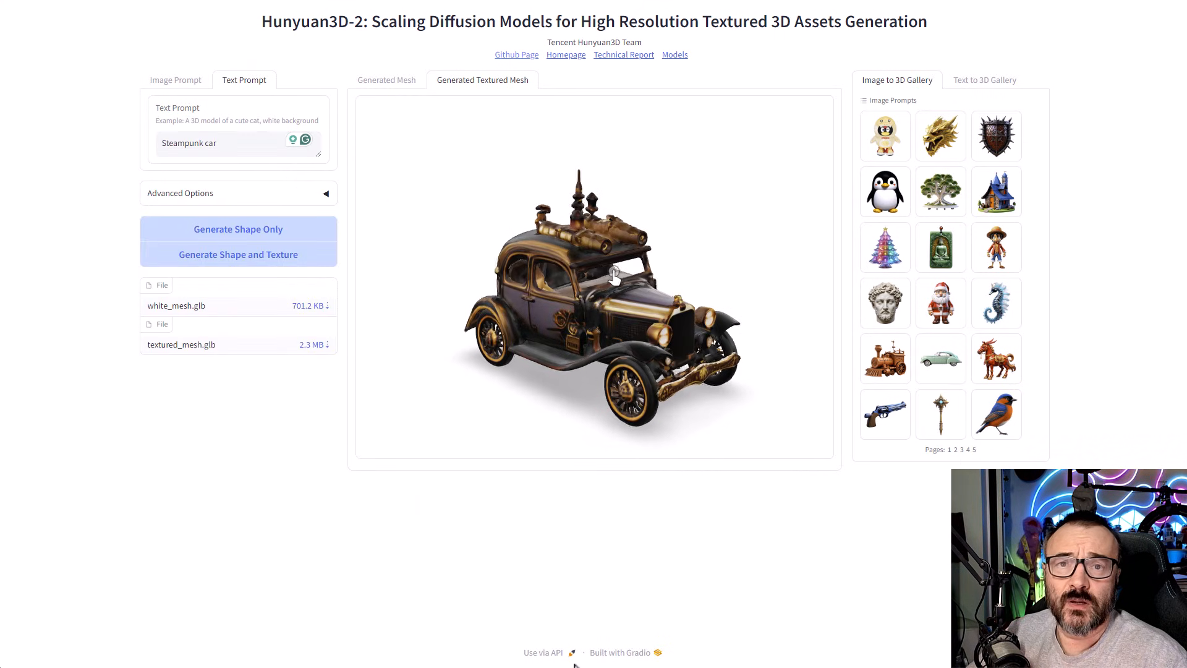
# Rotate the textured steampunk car to view its rear, then swing it to the front
pyautogui.moveTo(614, 274); pyautogui.dragTo(551, 307)
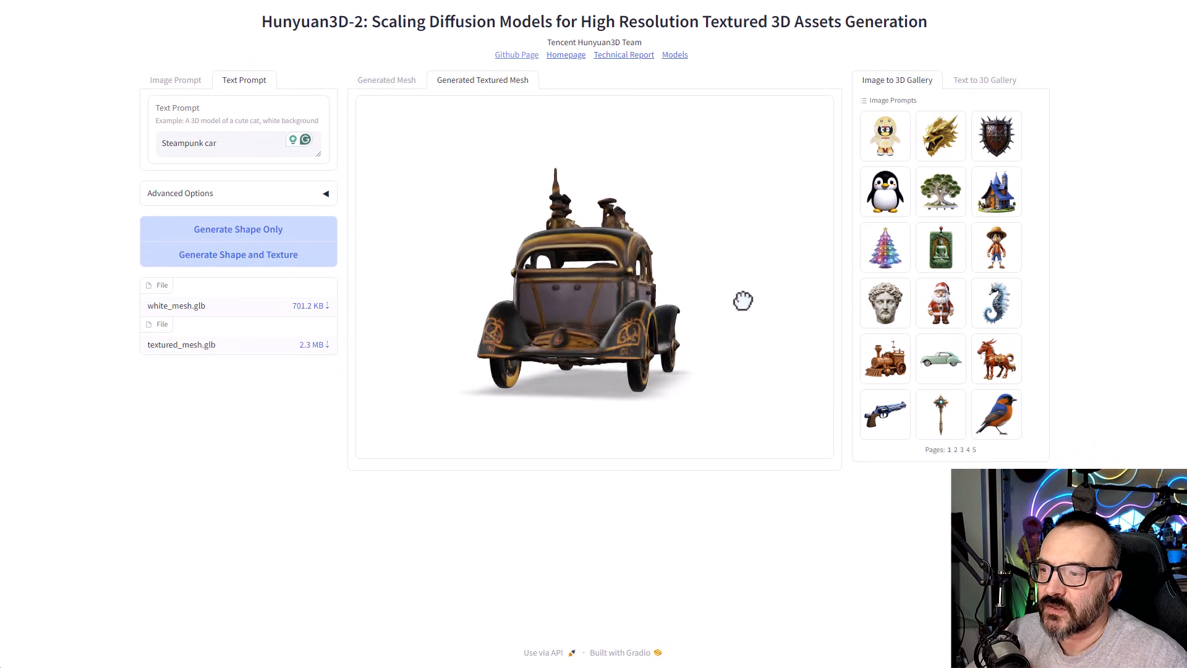
pyautogui.moveTo(743, 300); pyautogui.dragTo(547, 303)
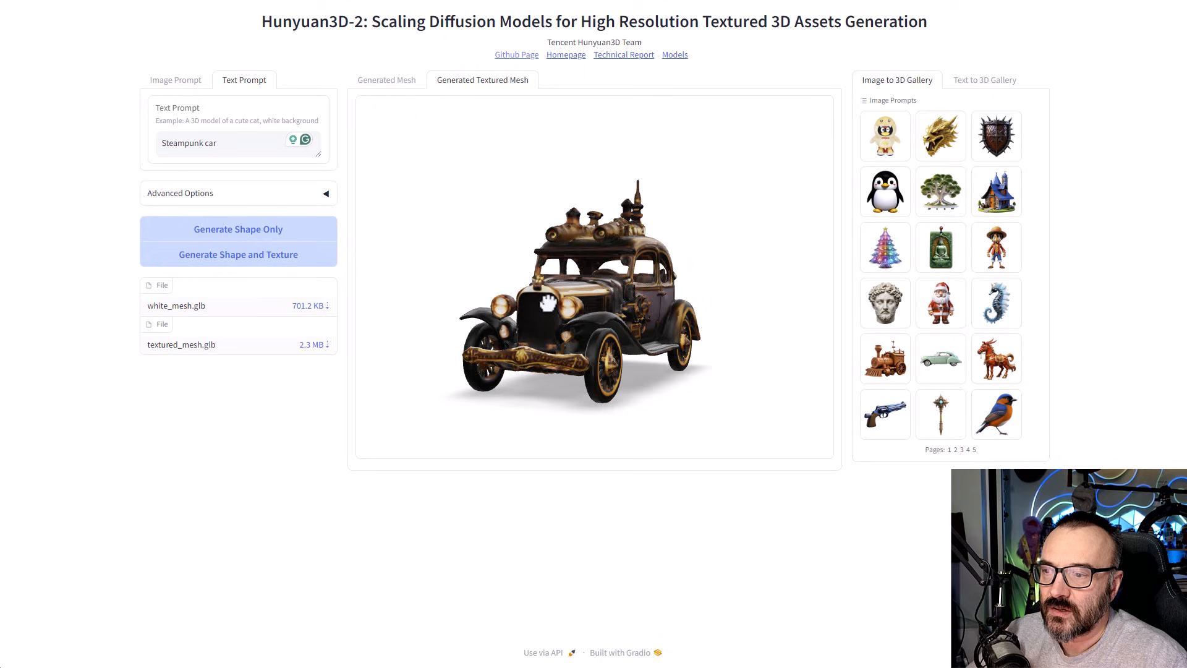
pyautogui.moveTo(545, 303); pyautogui.dragTo(775, 294)
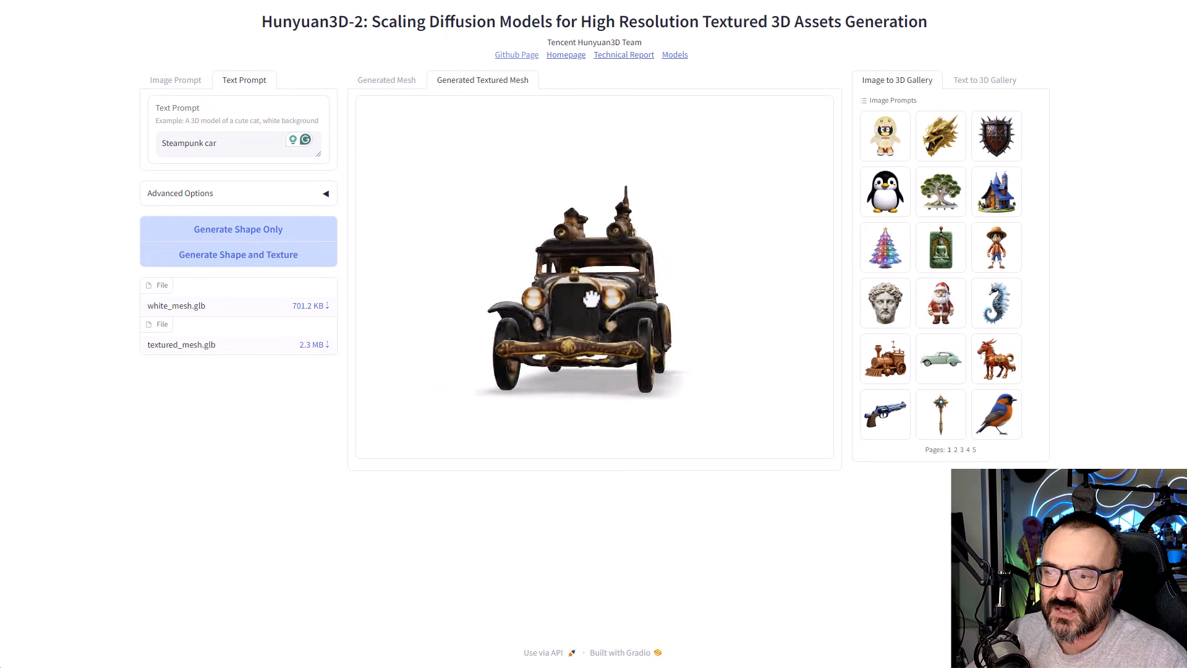
pyautogui.moveTo(587, 299); pyautogui.dragTo(617, 189)
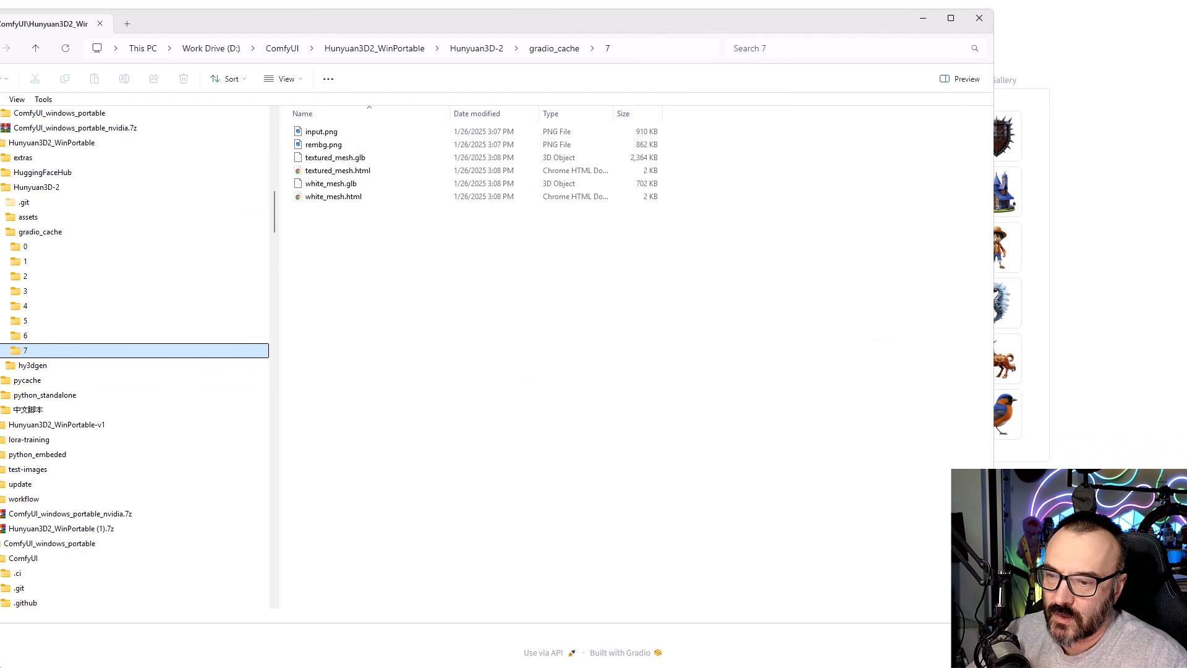
# Show gradio_cache folder 7 as large icons and select textured_mesh.glb
pyautogui.click(283, 77)
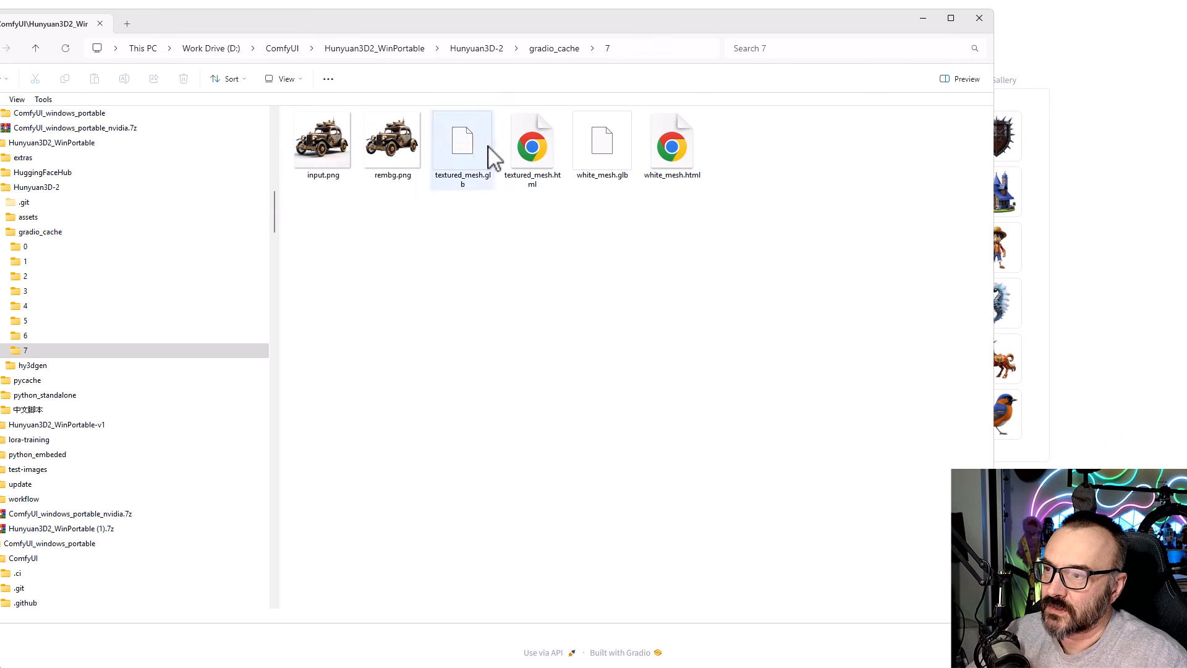
pyautogui.click(462, 142)
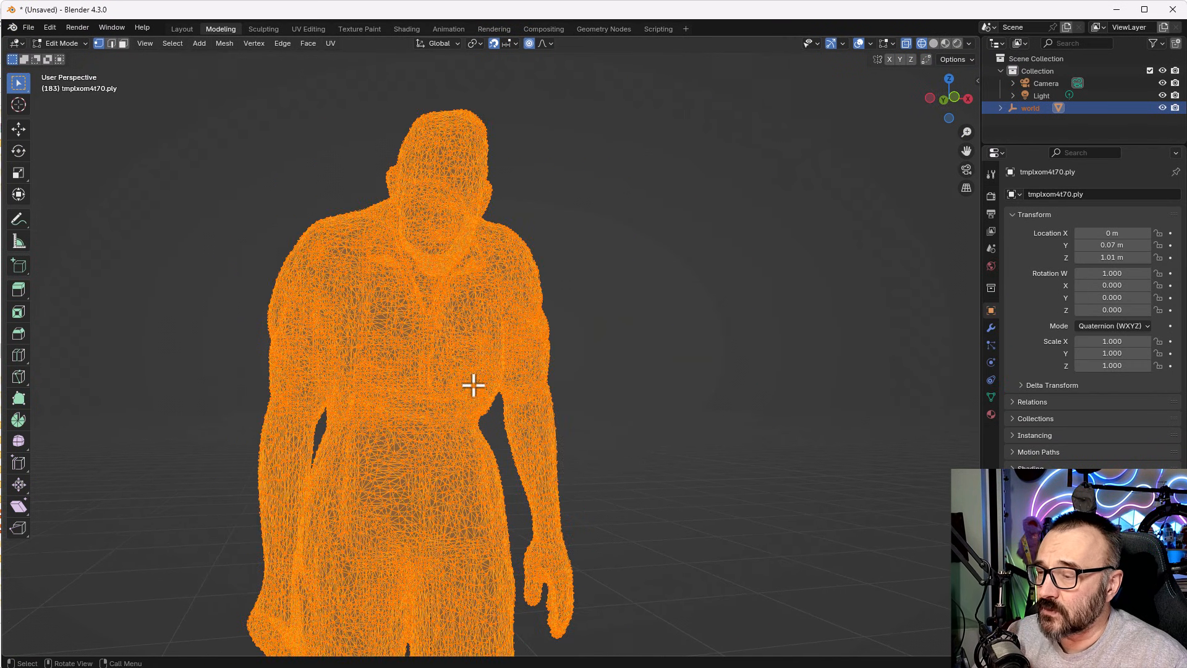
# Orbit and zoom around the man's triangulated edit-mode wireframe
pyautogui.moveTo(473, 385); pyautogui.dragTo(571, 341)
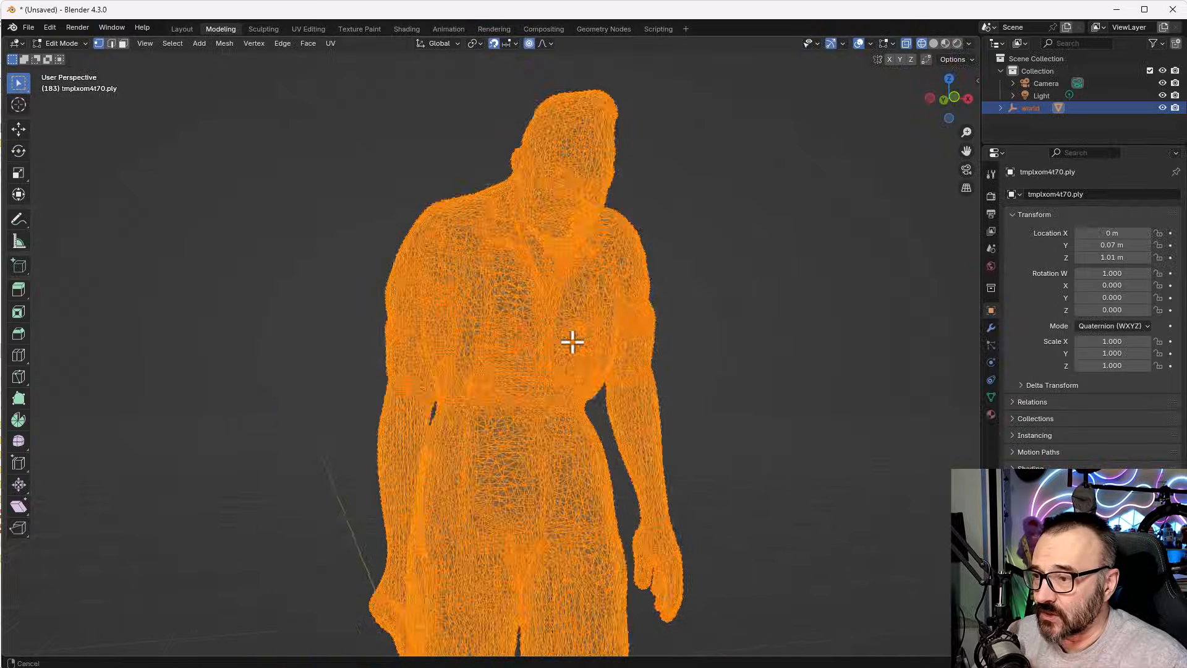
pyautogui.scroll(3)
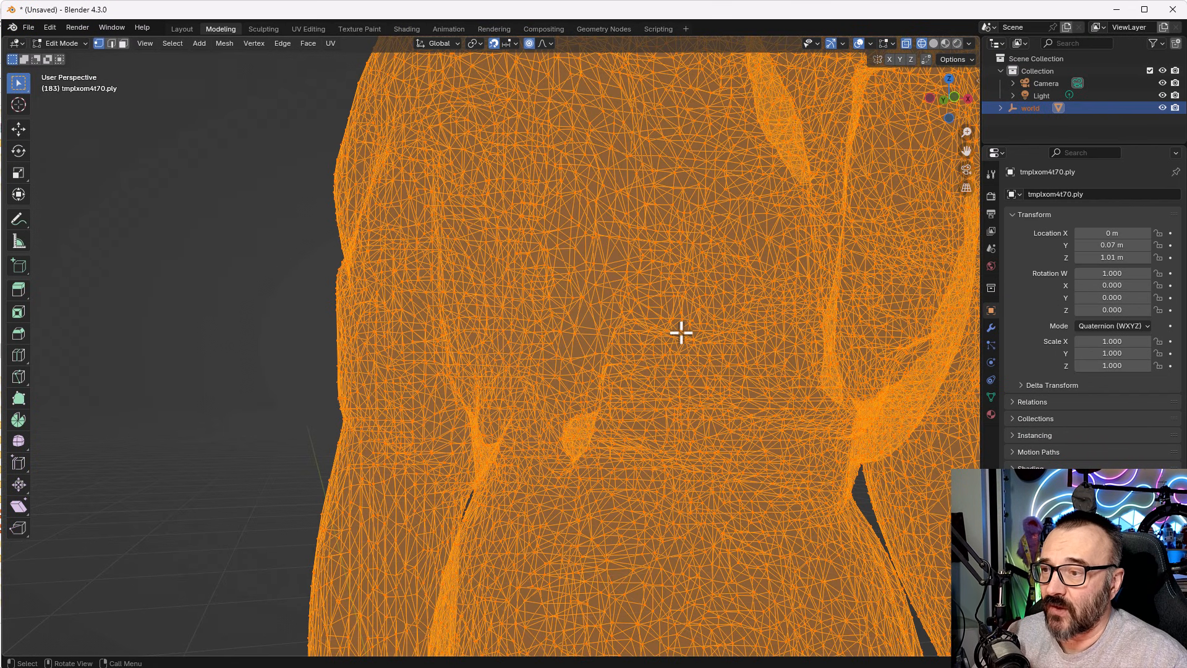
pyautogui.scroll(-3)
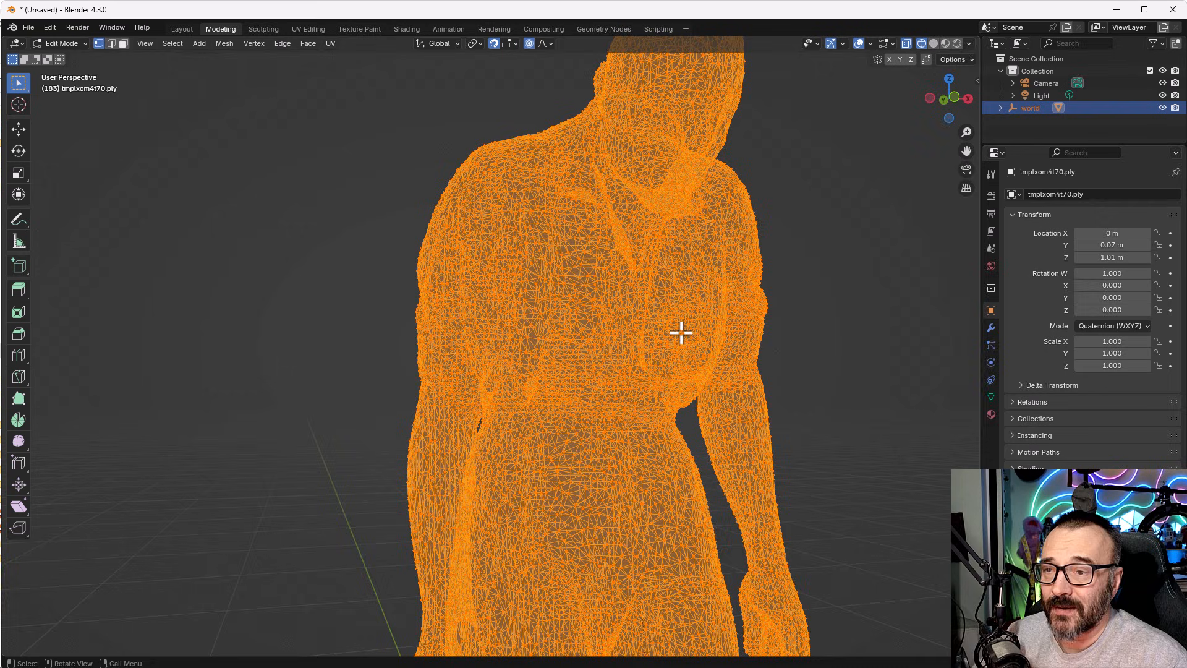
pyautogui.click(144, 43)
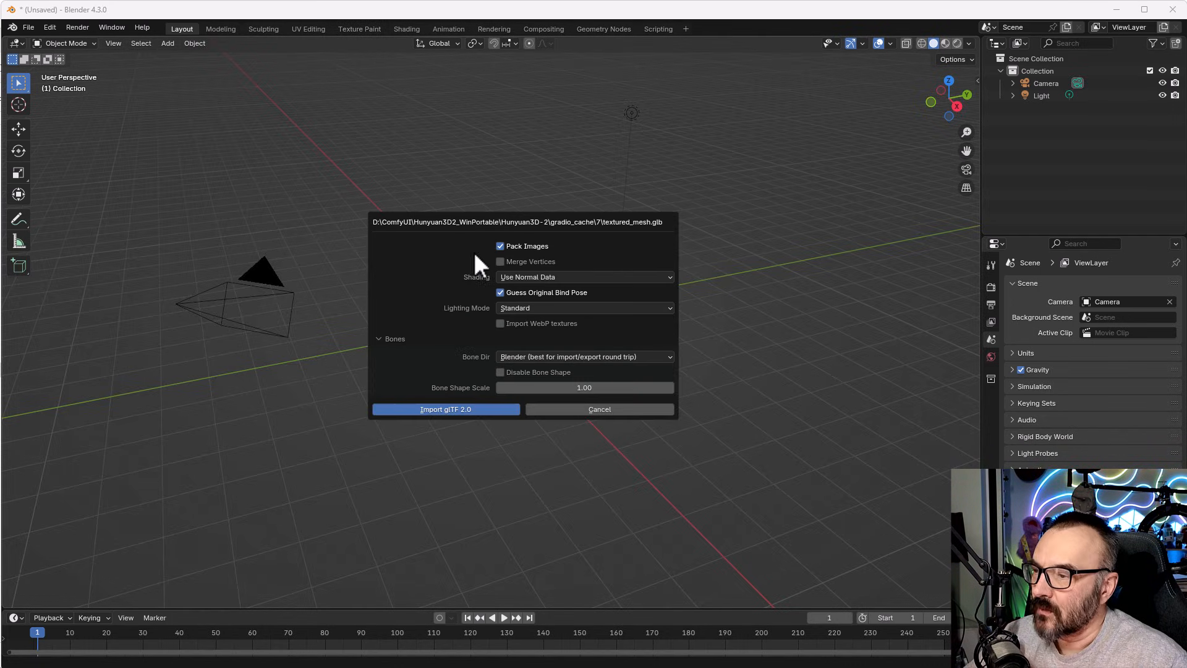
pyautogui.moveTo(533, 249)
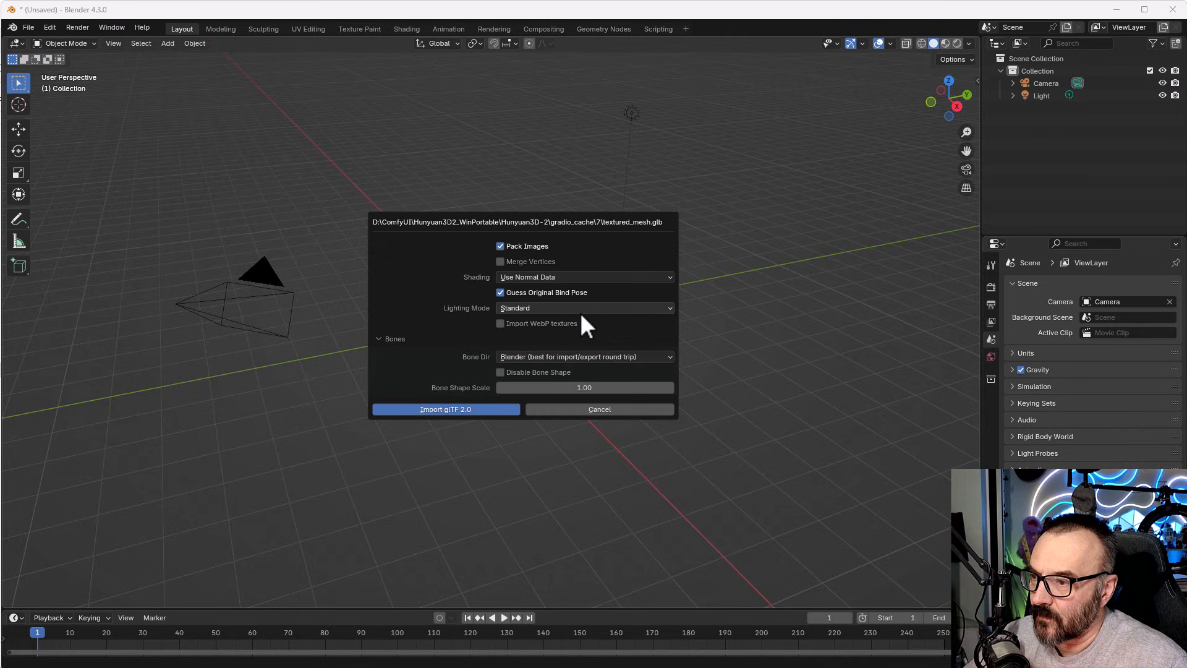
# Import textured_mesh.glb using the default glTF 2.0 import options
pyautogui.click(500, 324)
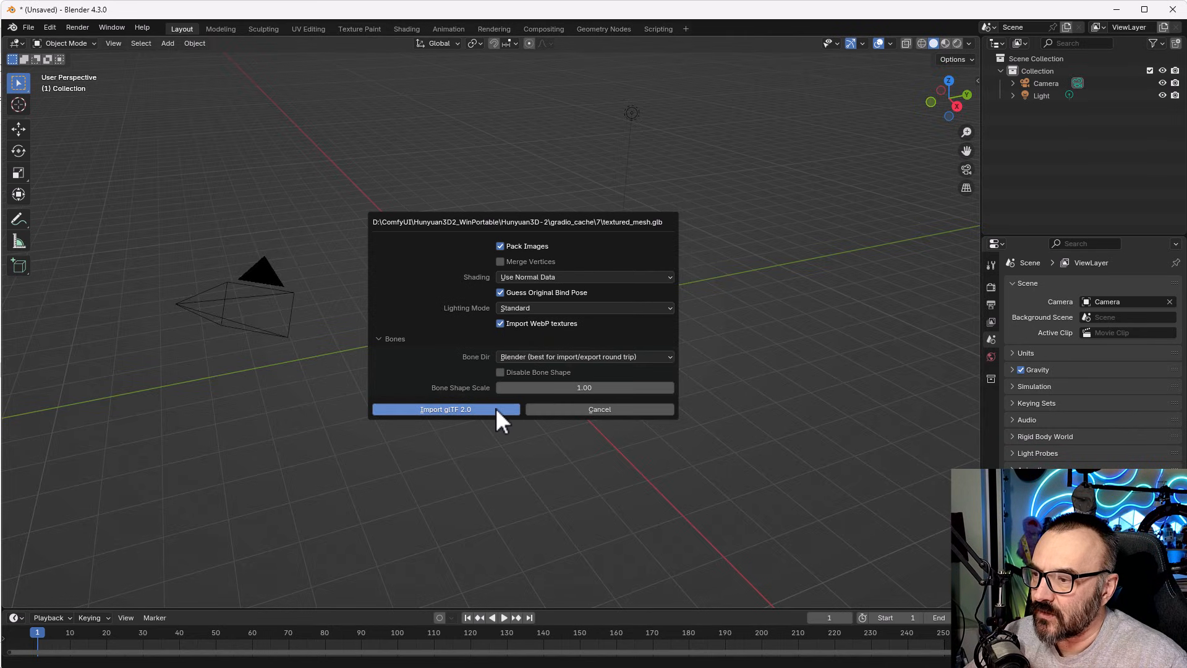
pyautogui.click(445, 408)
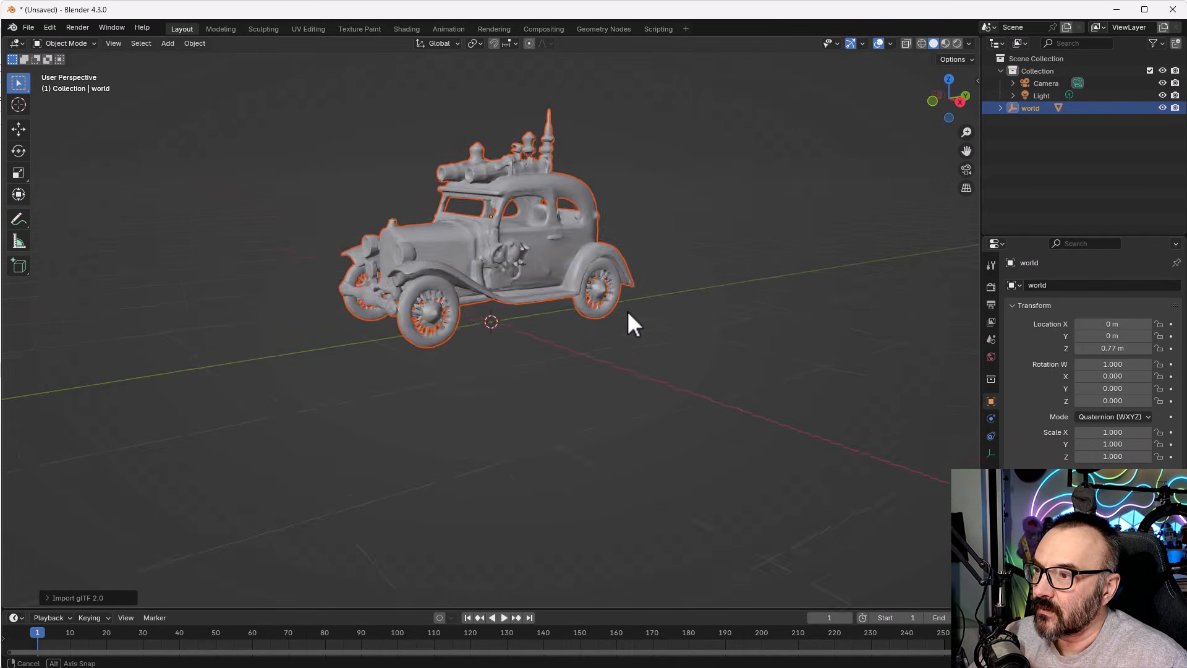
pyautogui.moveTo(632, 324); pyautogui.dragTo(802, 344)
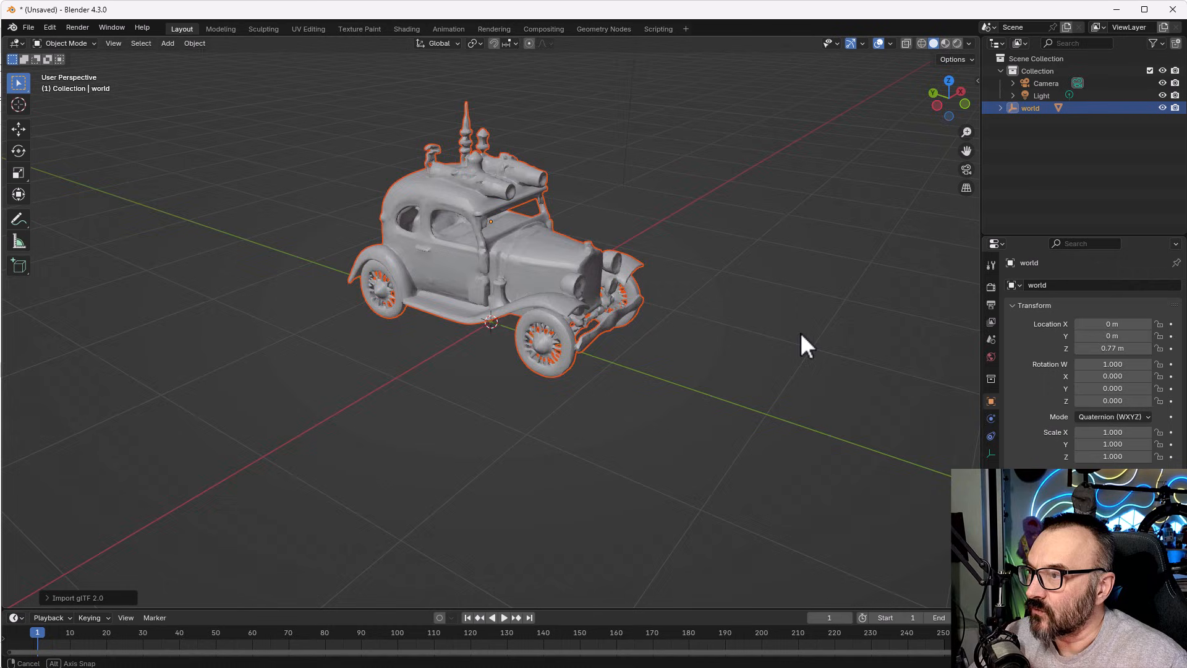
pyautogui.moveTo(803, 346); pyautogui.dragTo(159, 68)
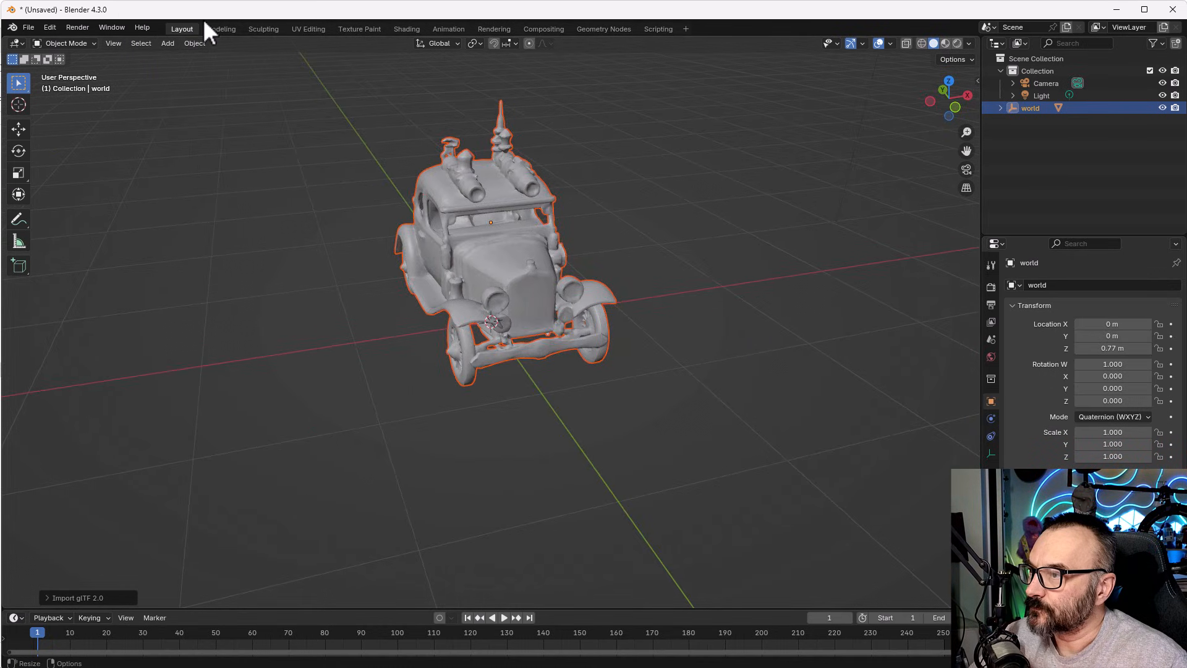
# Switch to the Modeling workspace with wireframe shading and inspect the car's side
pyautogui.click(219, 29)
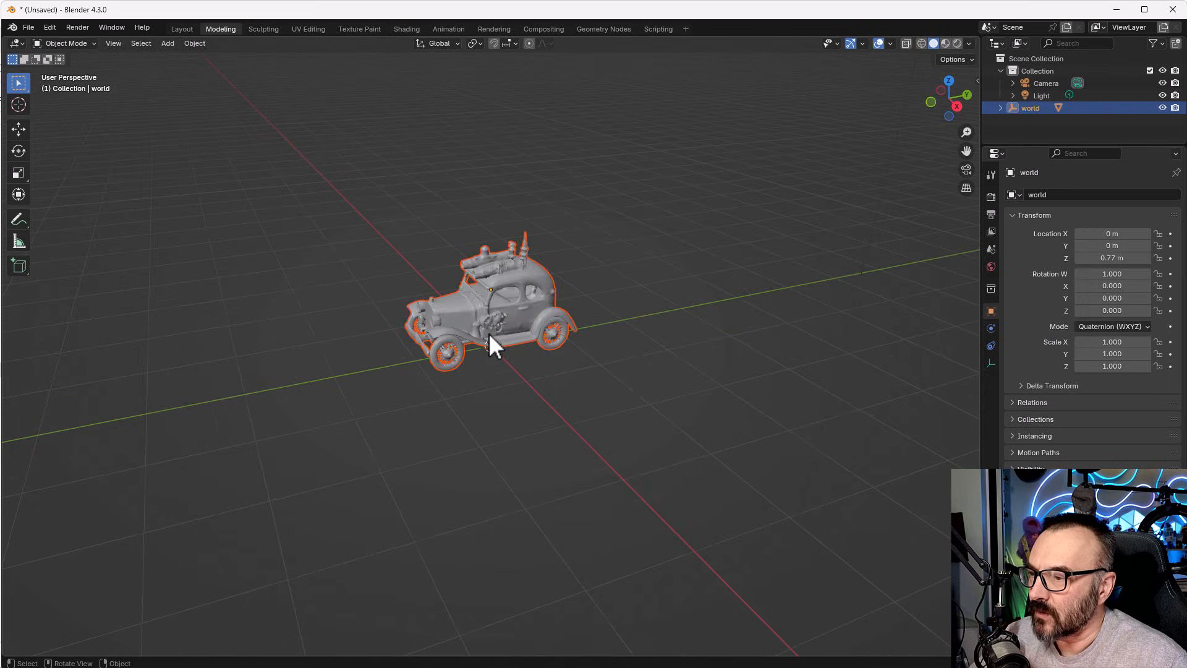
pyautogui.click(922, 43)
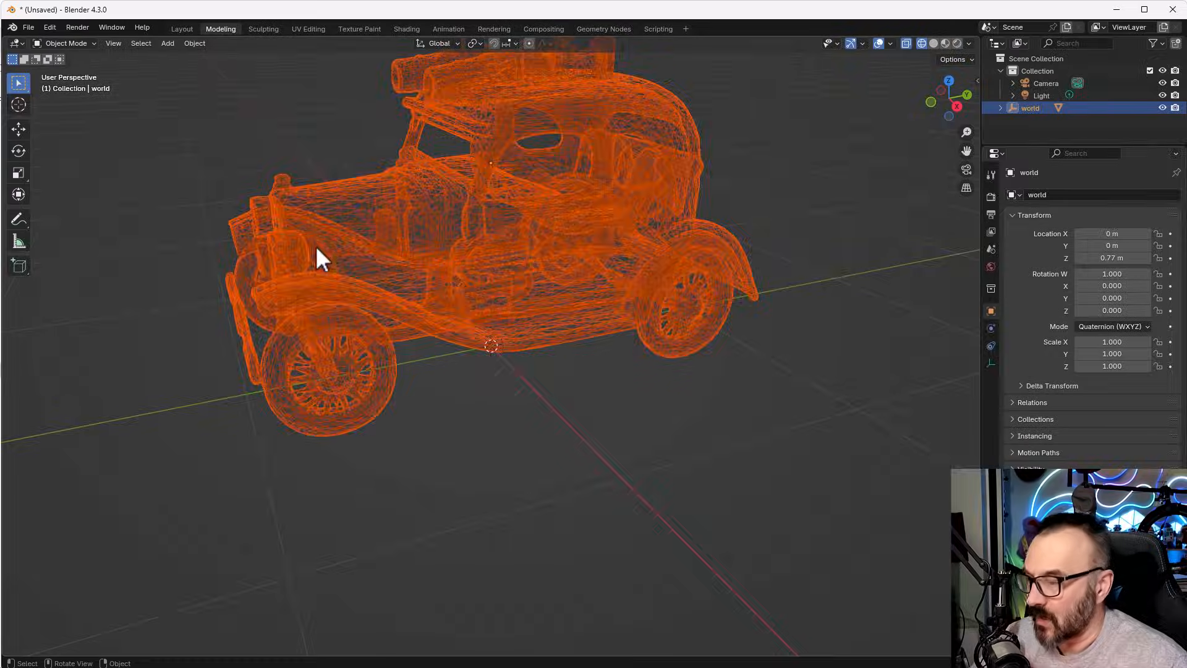
pyautogui.moveTo(318, 257); pyautogui.dragTo(610, 250)
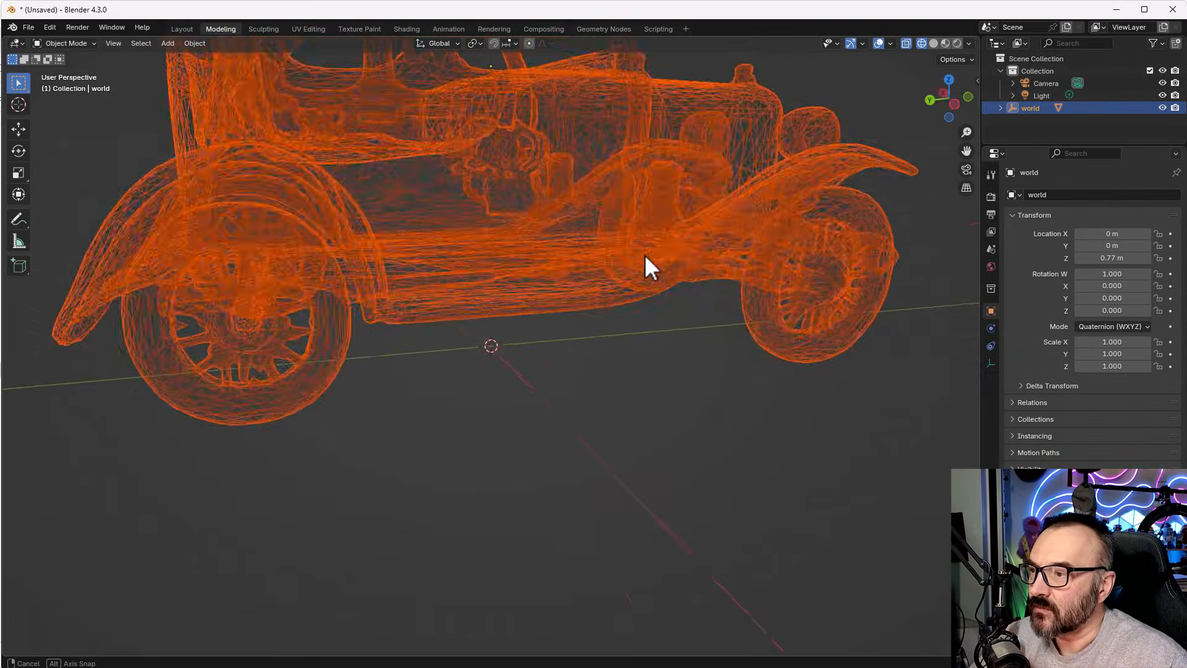
pyautogui.moveTo(651, 267); pyautogui.dragTo(590, 276)
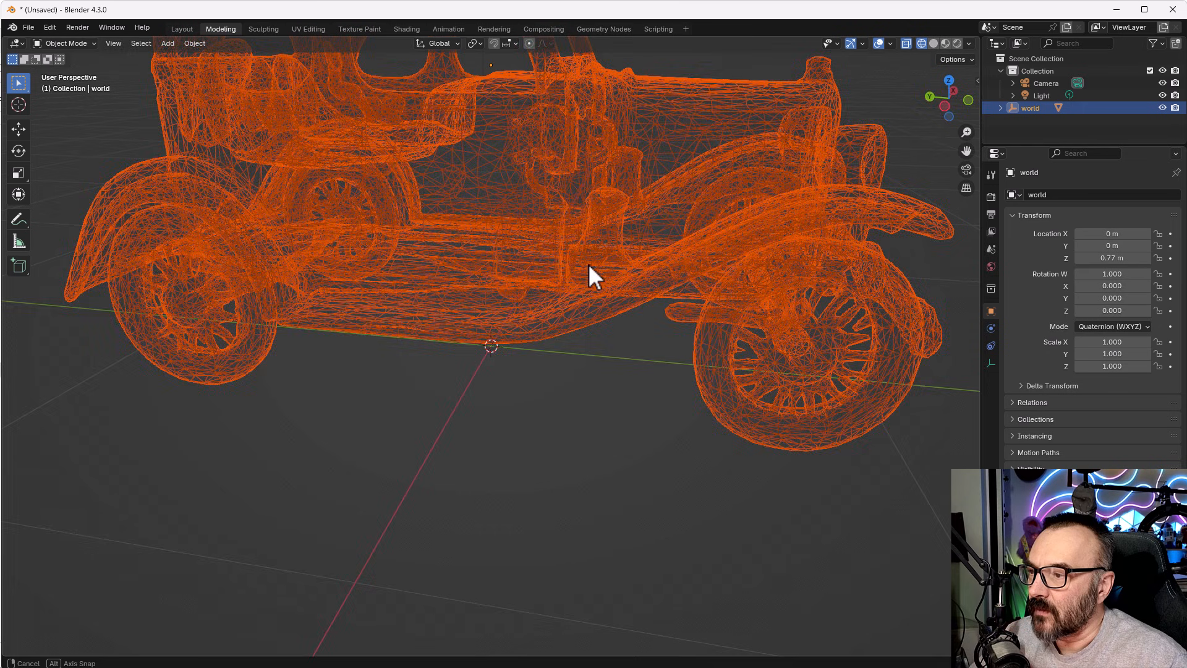
pyautogui.moveTo(590, 277); pyautogui.dragTo(485, 296)
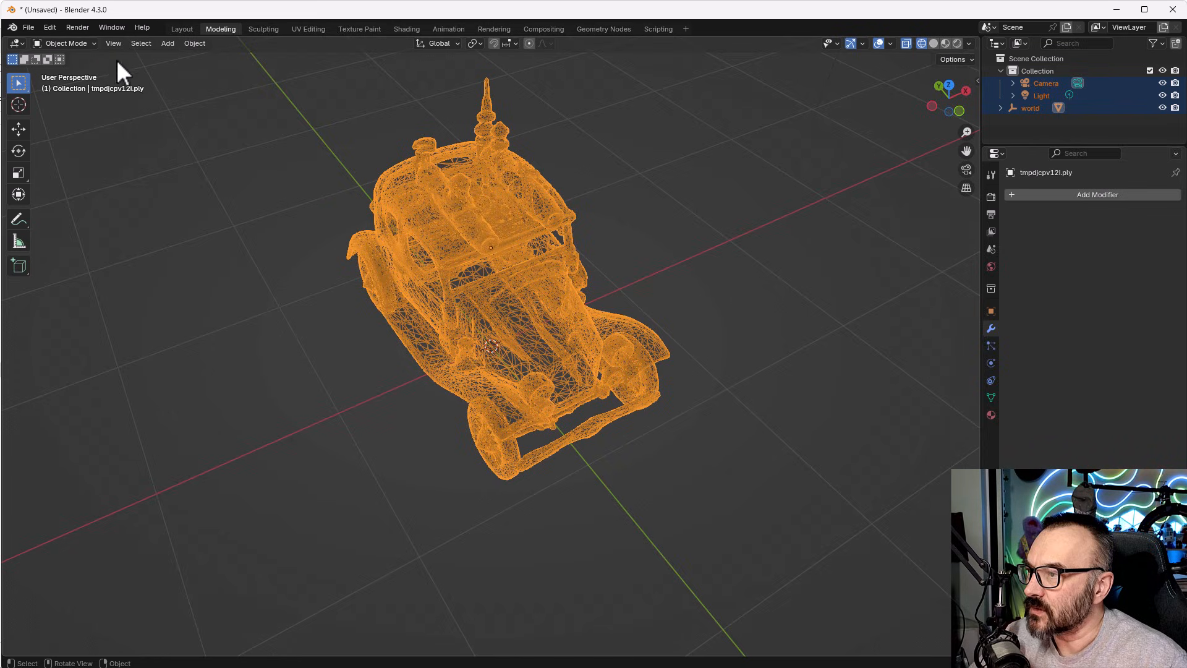
pyautogui.moveTo(141, 43)
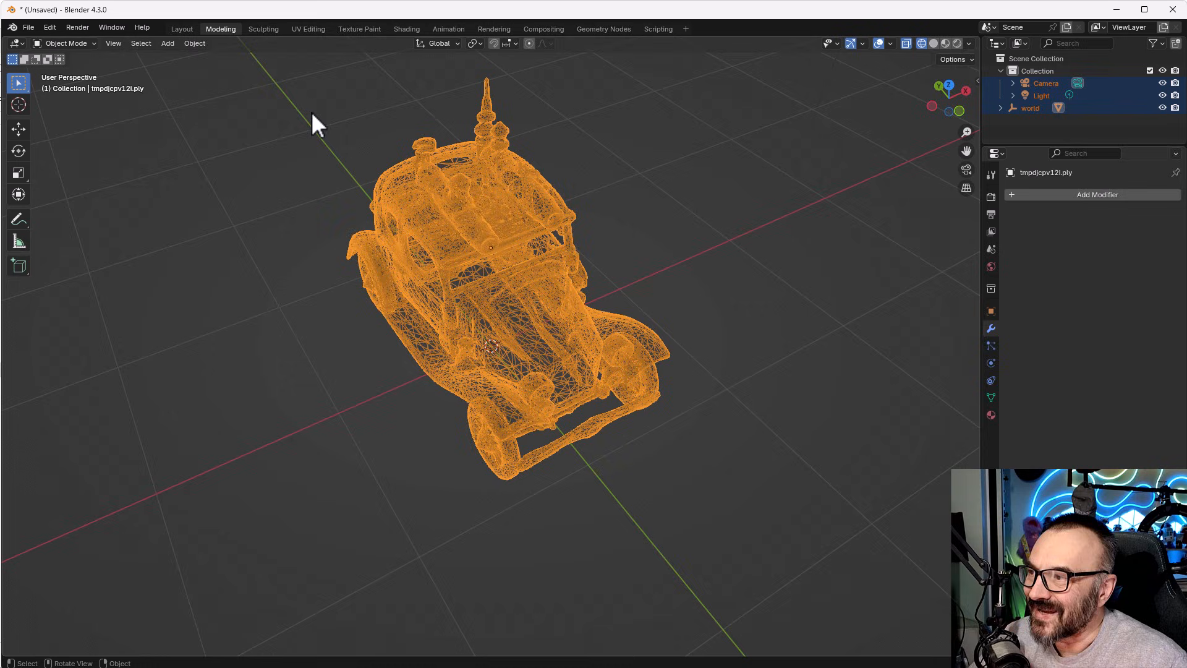
# Orbit and zoom around the wireframe car to study its front, wheels and mesh density
pyautogui.moveTo(317, 125); pyautogui.dragTo(447, 405)
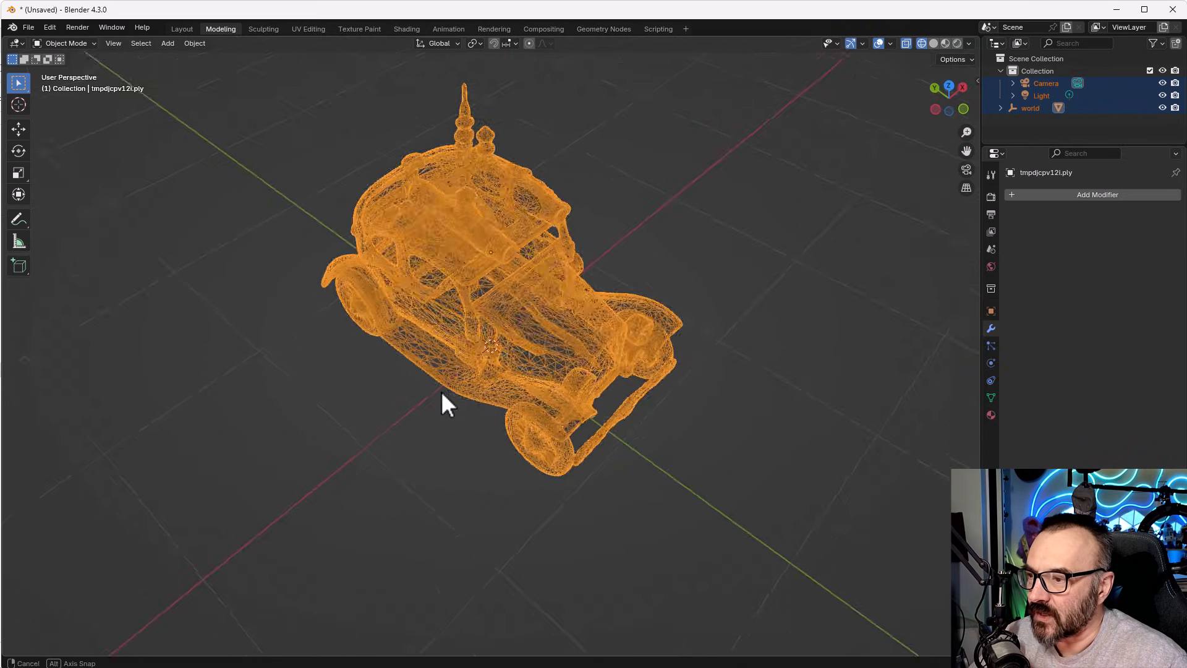
pyautogui.moveTo(446, 405); pyautogui.dragTo(500, 340)
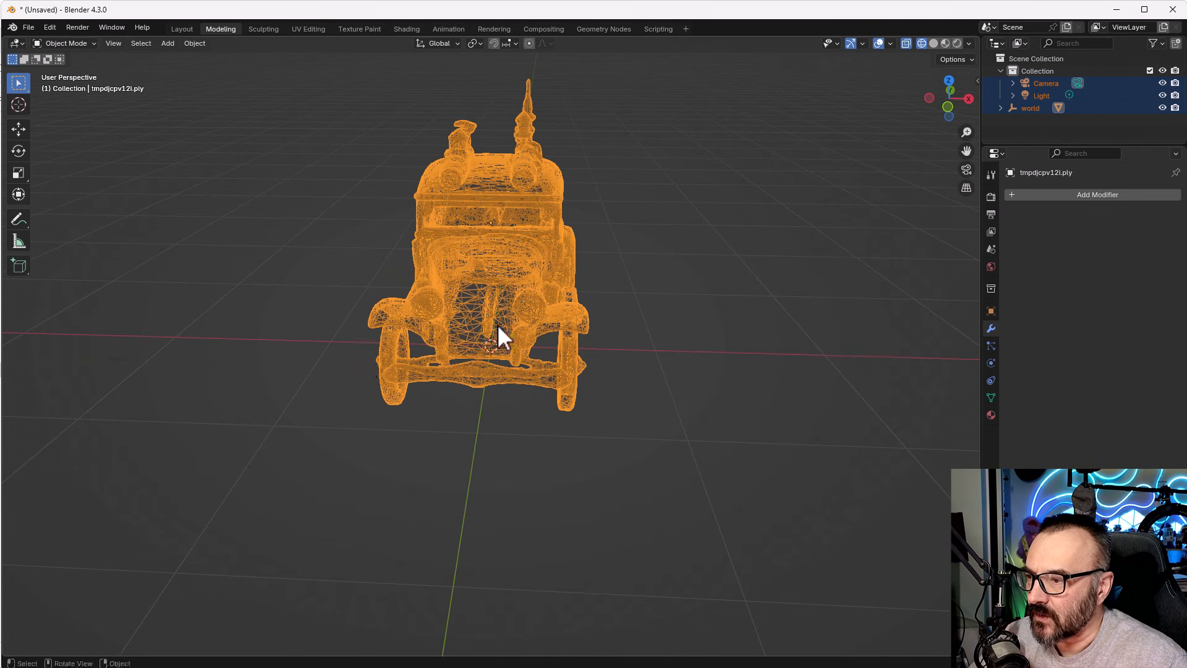
pyautogui.moveTo(499, 336); pyautogui.dragTo(564, 330)
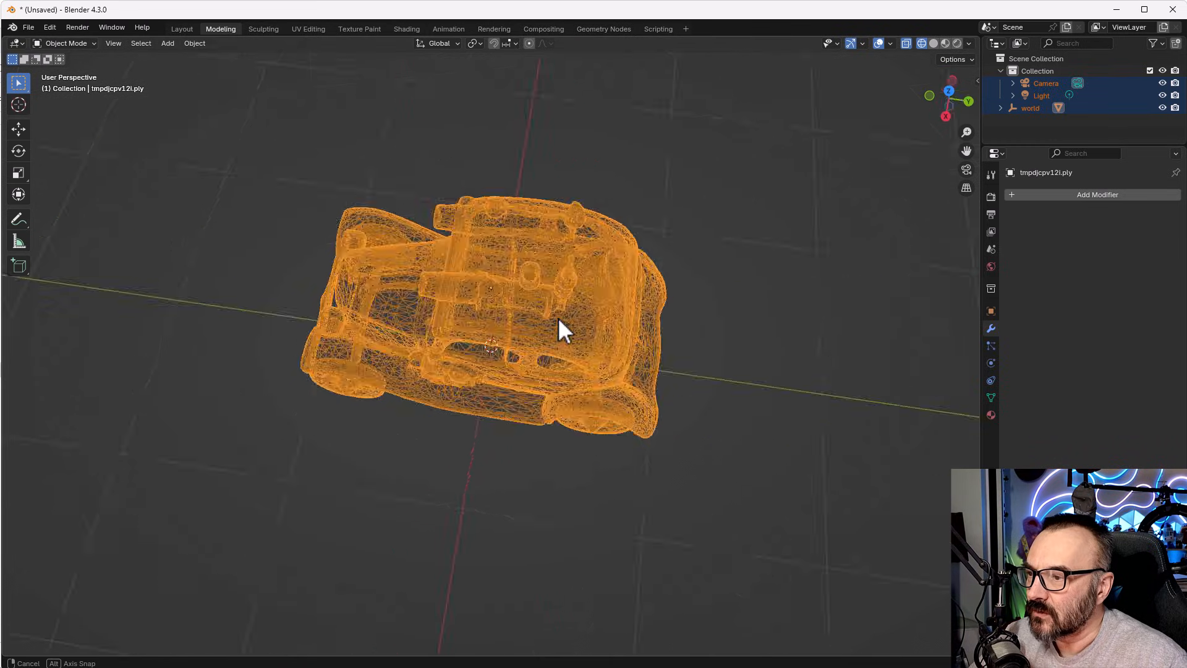
pyautogui.moveTo(564, 329); pyautogui.dragTo(787, 283)
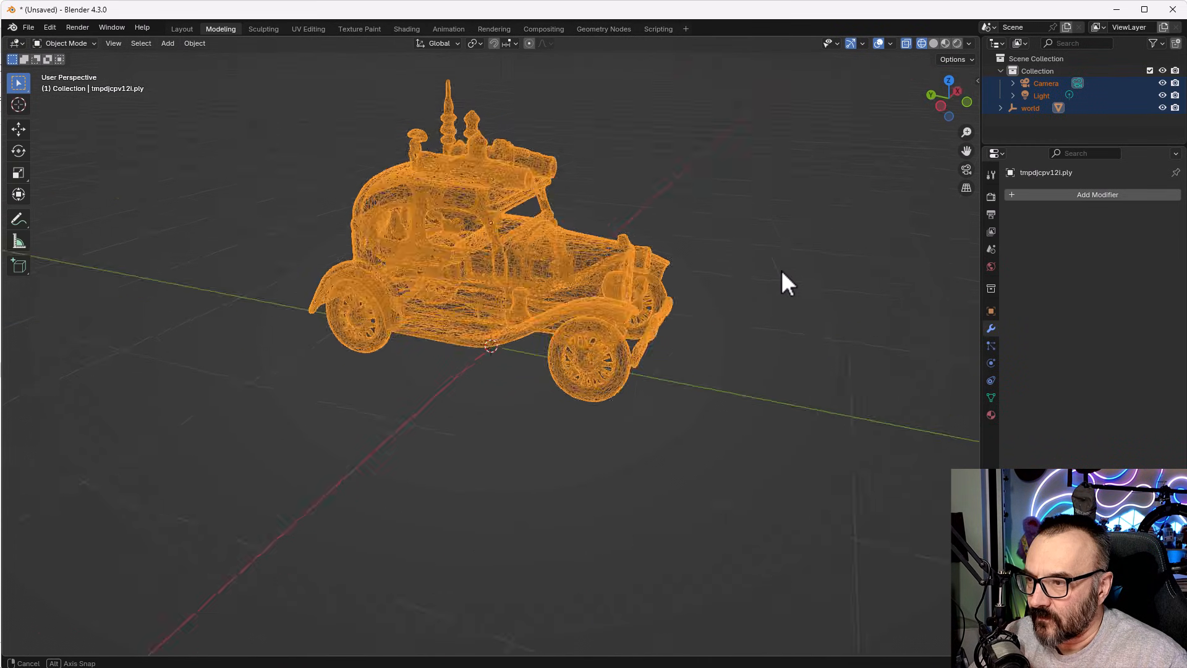
pyautogui.moveTo(787, 280); pyautogui.dragTo(529, 197)
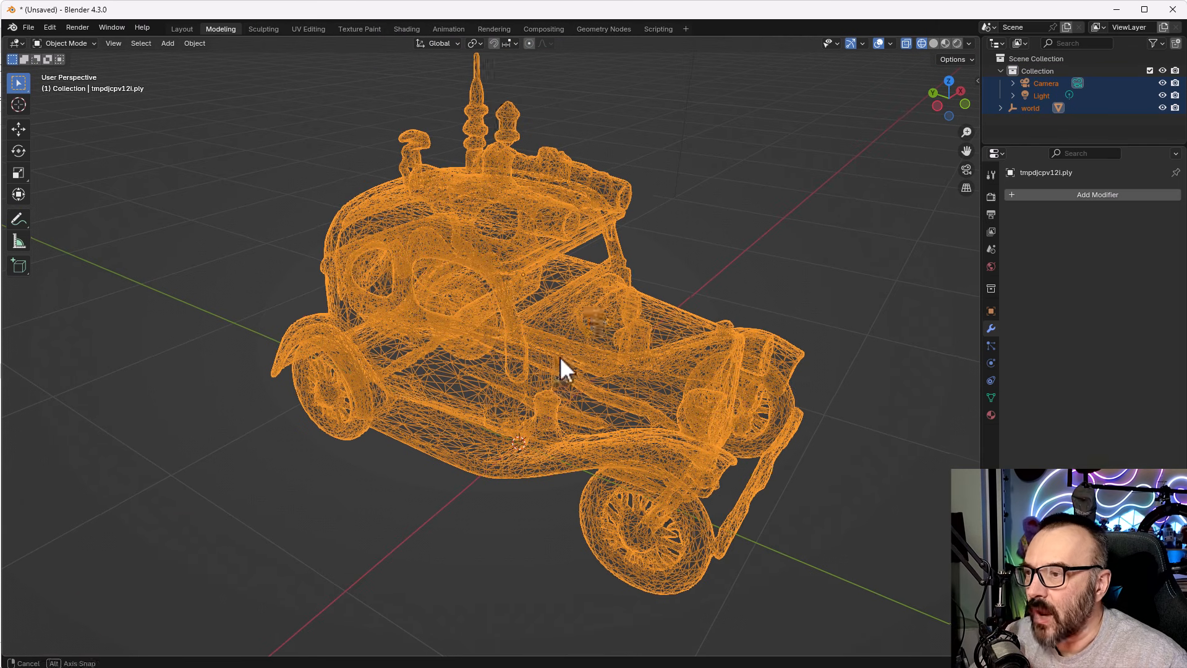
pyautogui.moveTo(567, 367); pyautogui.dragTo(655, 371)
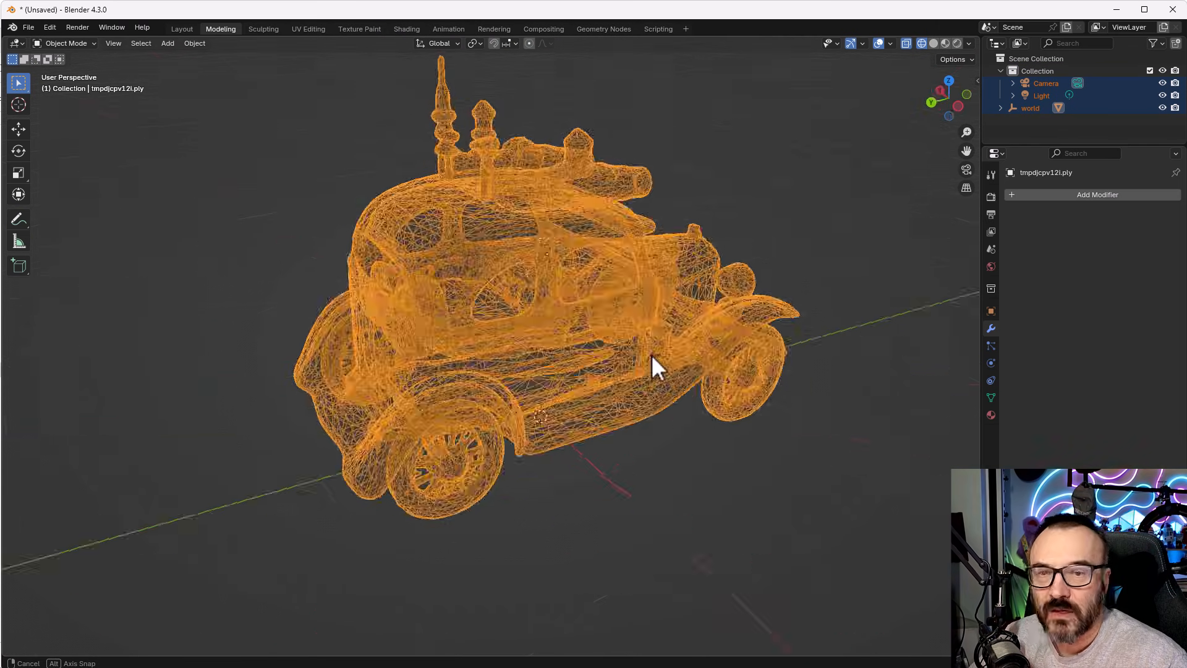
pyautogui.moveTo(655, 371); pyautogui.dragTo(344, 334)
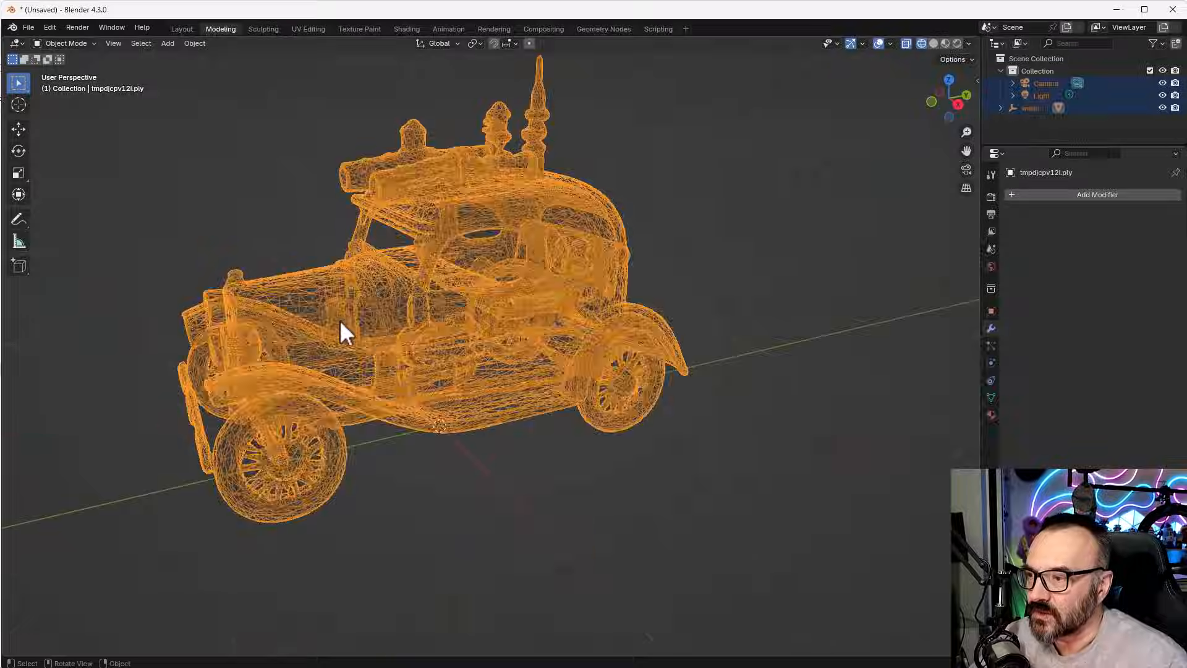
pyautogui.moveTo(341, 333); pyautogui.dragTo(533, 379)
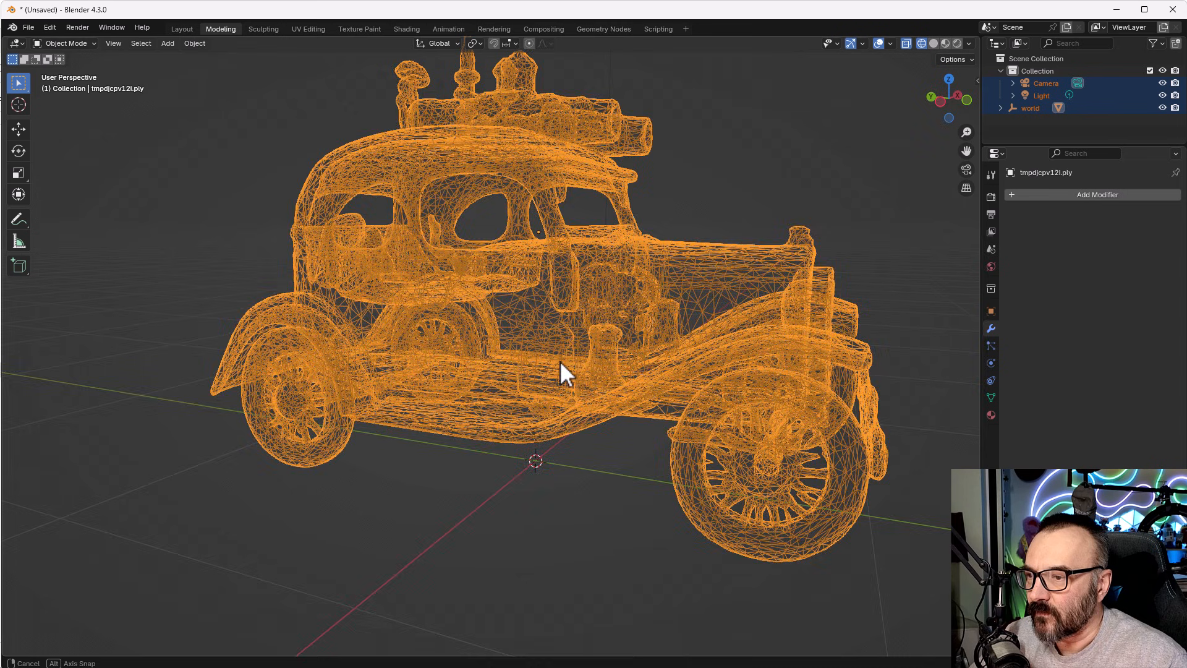
pyautogui.moveTo(567, 371); pyautogui.dragTo(542, 360)
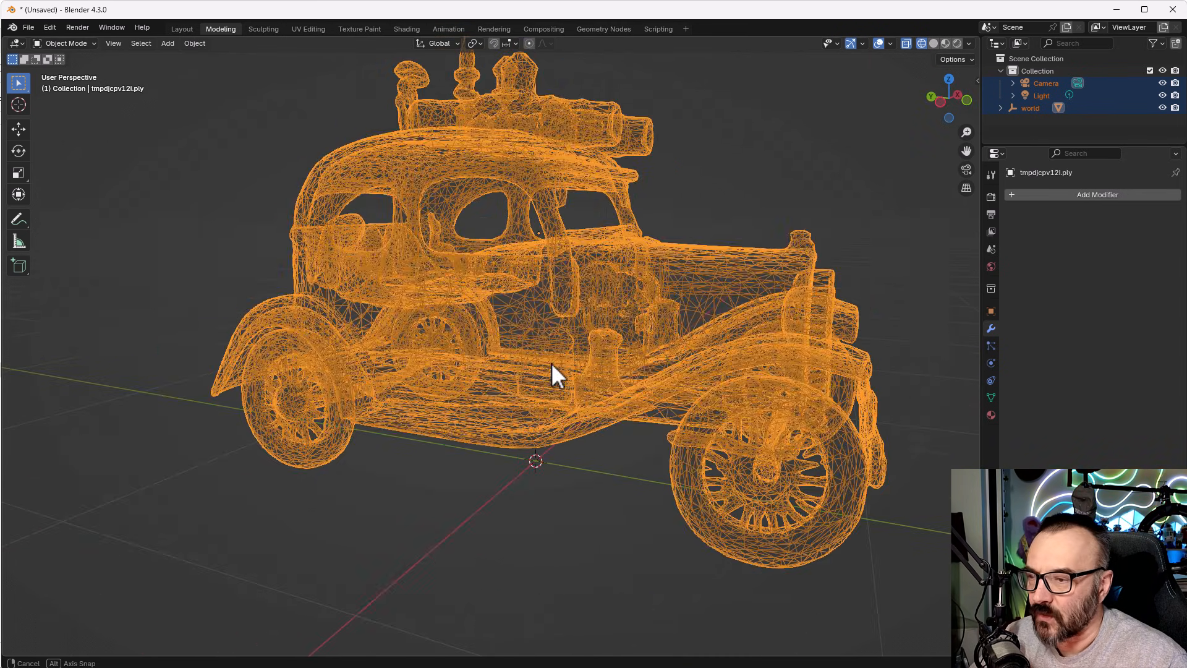
pyautogui.moveTo(556, 375); pyautogui.dragTo(601, 382)
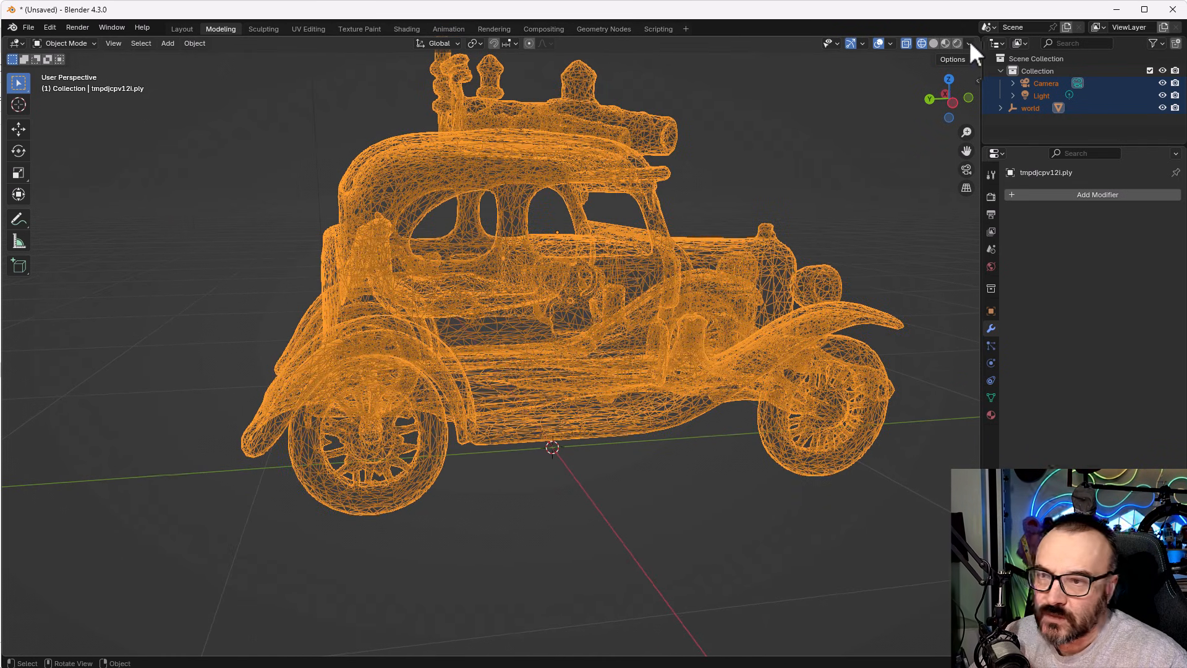
# Switch the car to solid grey shading and orbit to side and angled views
pyautogui.click(956, 43)
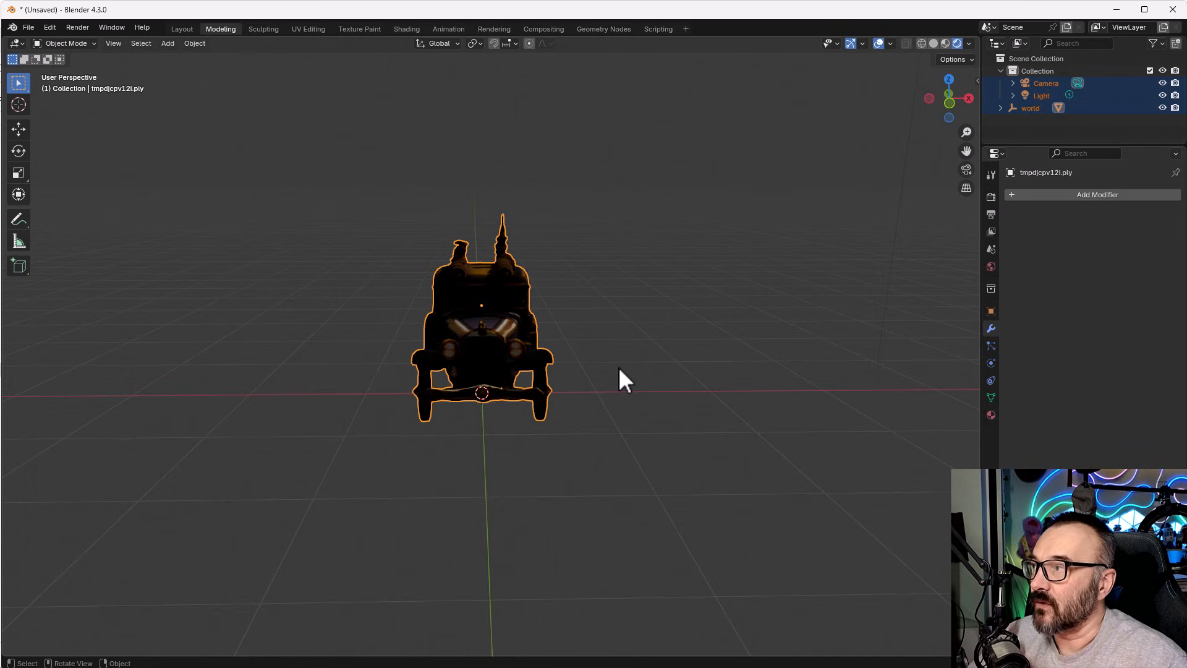
pyautogui.moveTo(937, 45)
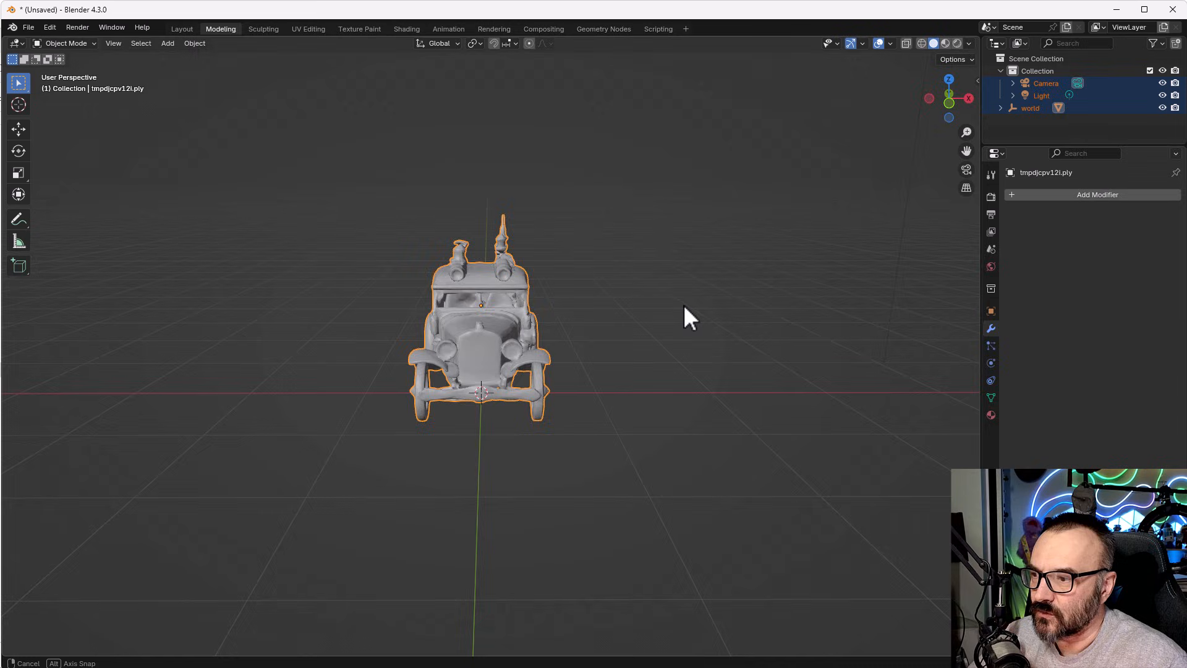
pyautogui.moveTo(688, 318); pyautogui.dragTo(500, 333)
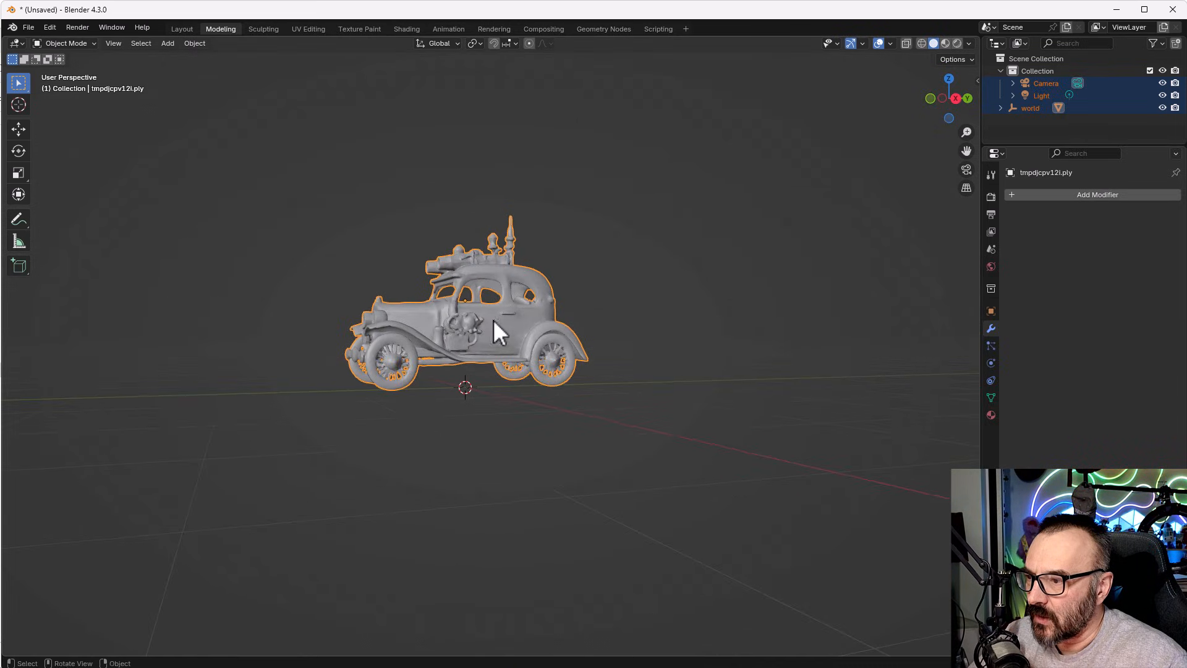
pyautogui.moveTo(499, 326); pyautogui.dragTo(658, 371)
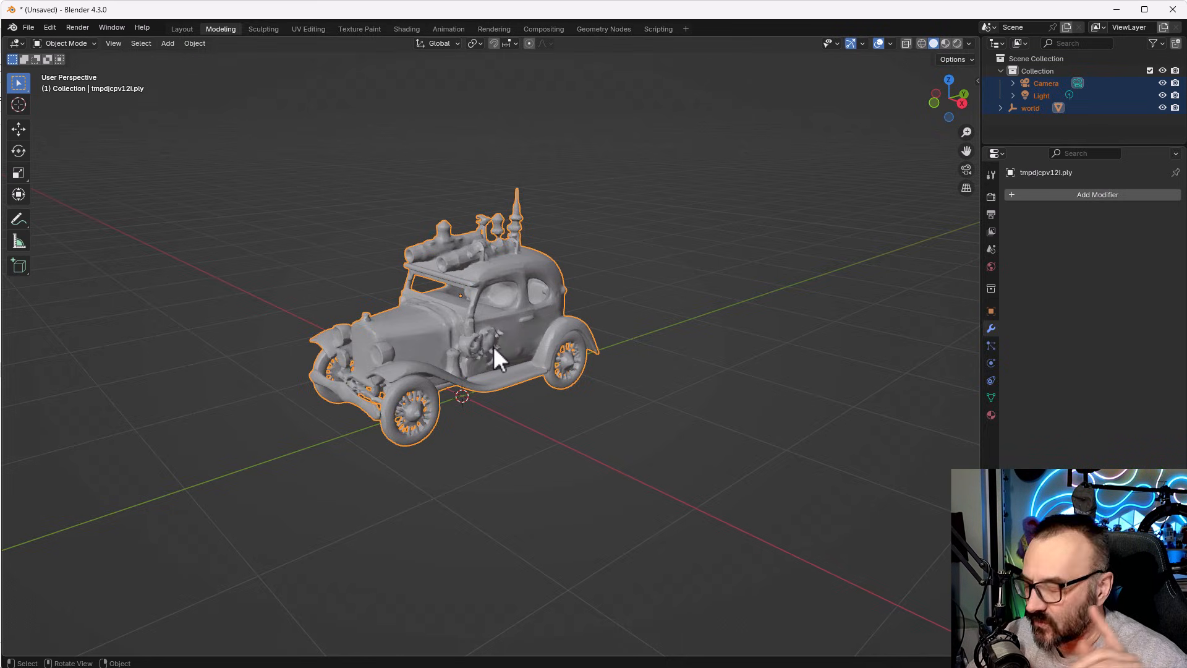
pyautogui.moveTo(462, 235)
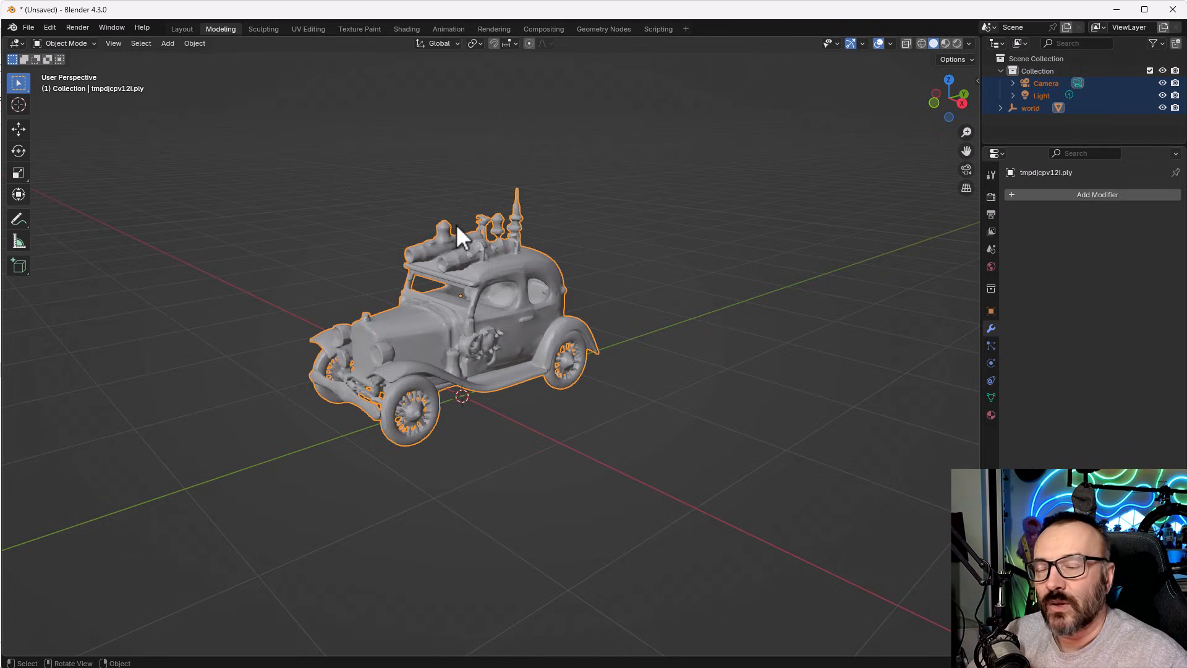